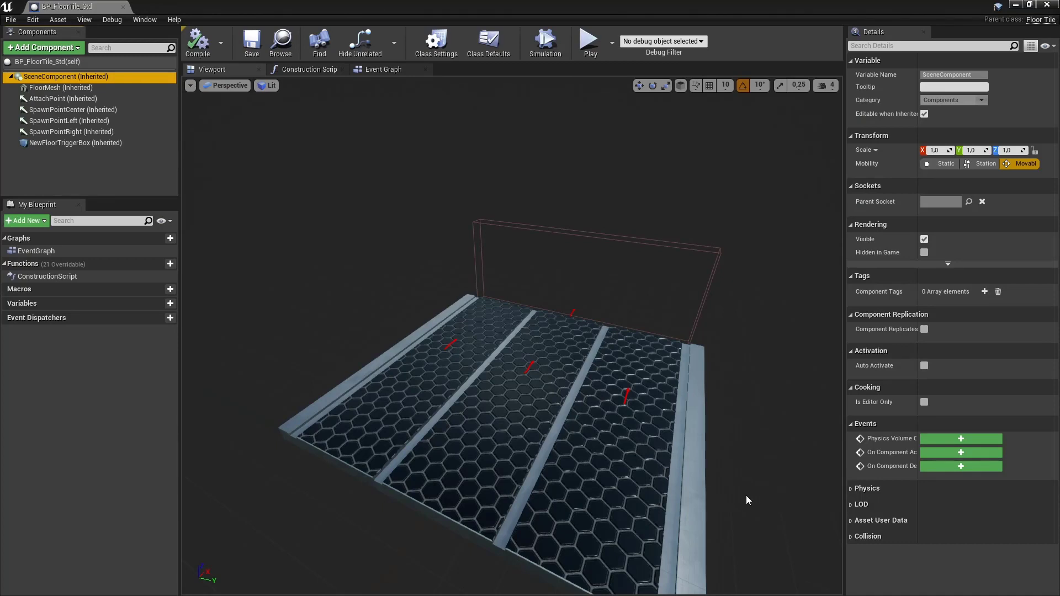
pyautogui.moveTo(60, 99)
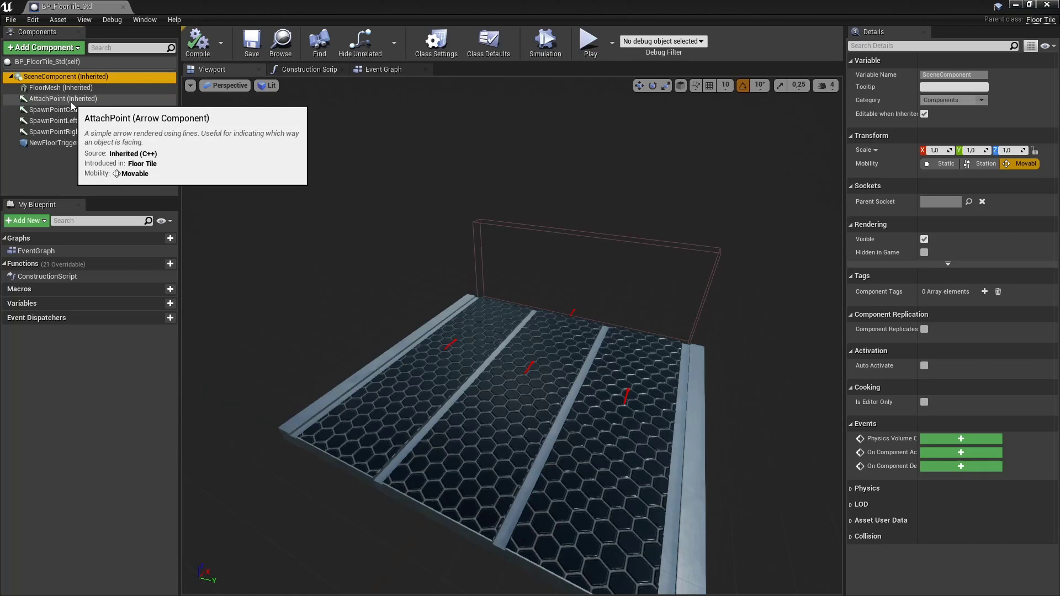
# - Review the SpawnPointCenter, SpawnPointLeft arrows and NewFloorTriggerBox settings, returning to the root SceneComponent
pyautogui.click(73, 110)
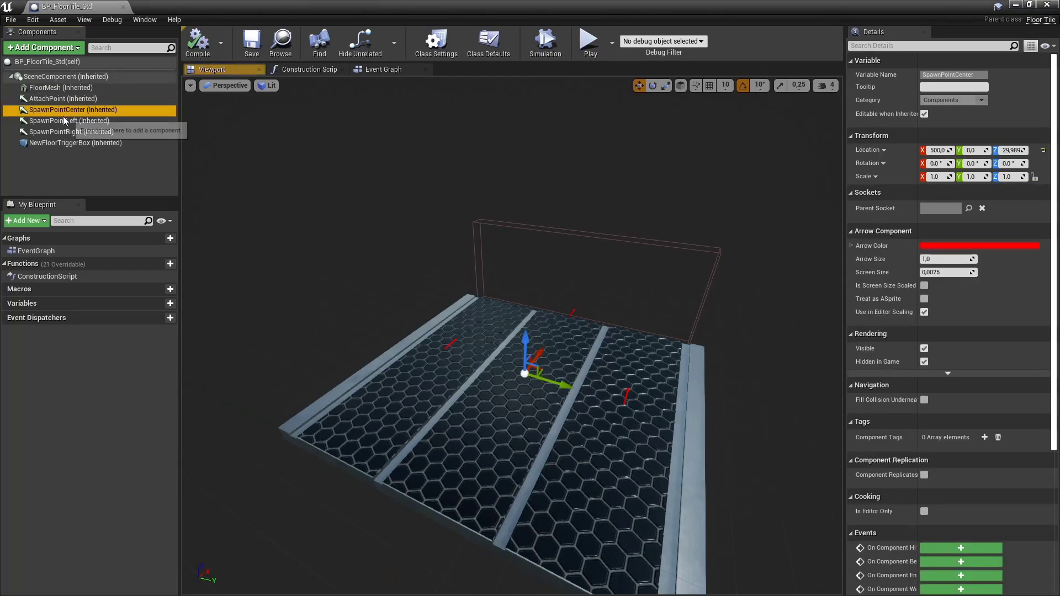
pyautogui.click(69, 121)
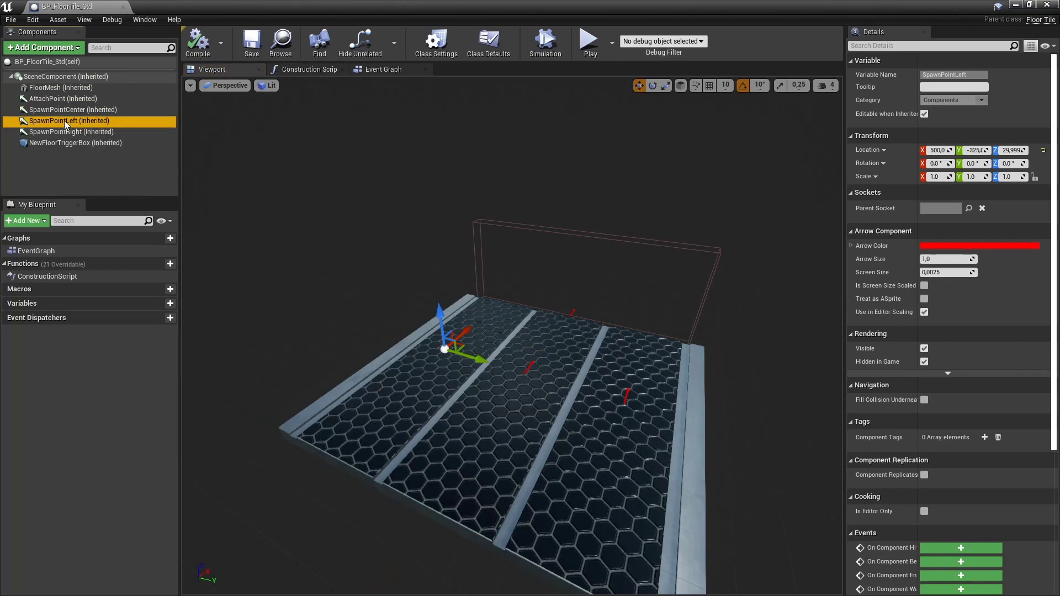
pyautogui.click(75, 142)
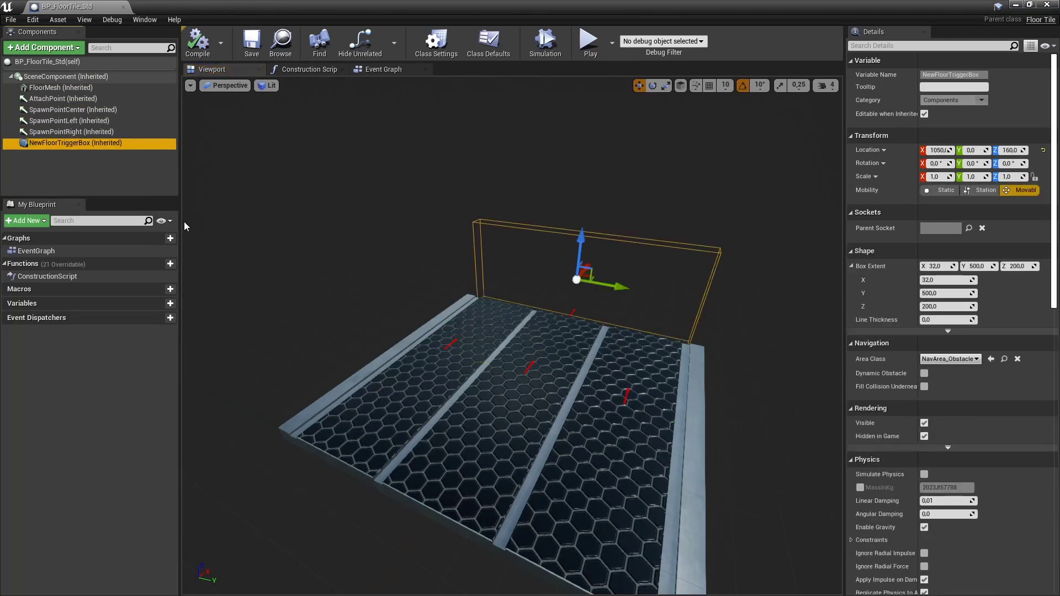
pyautogui.moveTo(172, 213)
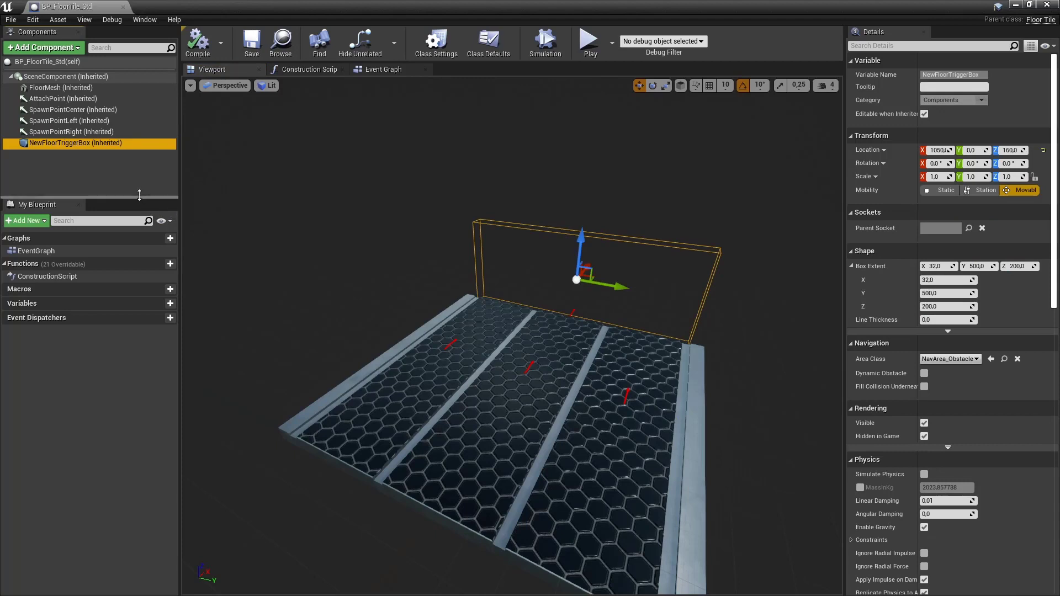
pyautogui.click(41, 76)
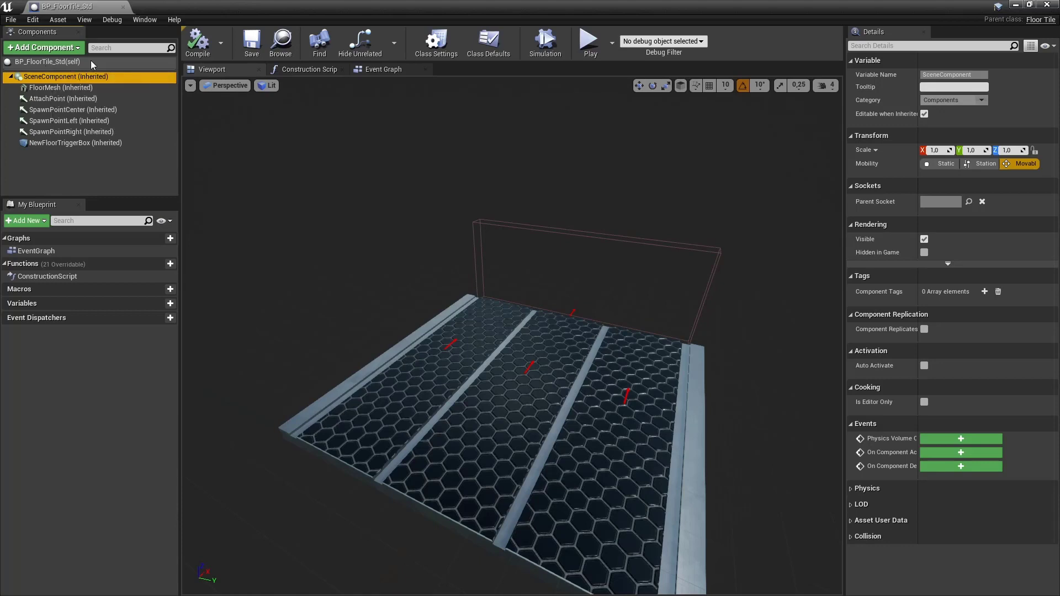
pyautogui.moveTo(55, 89)
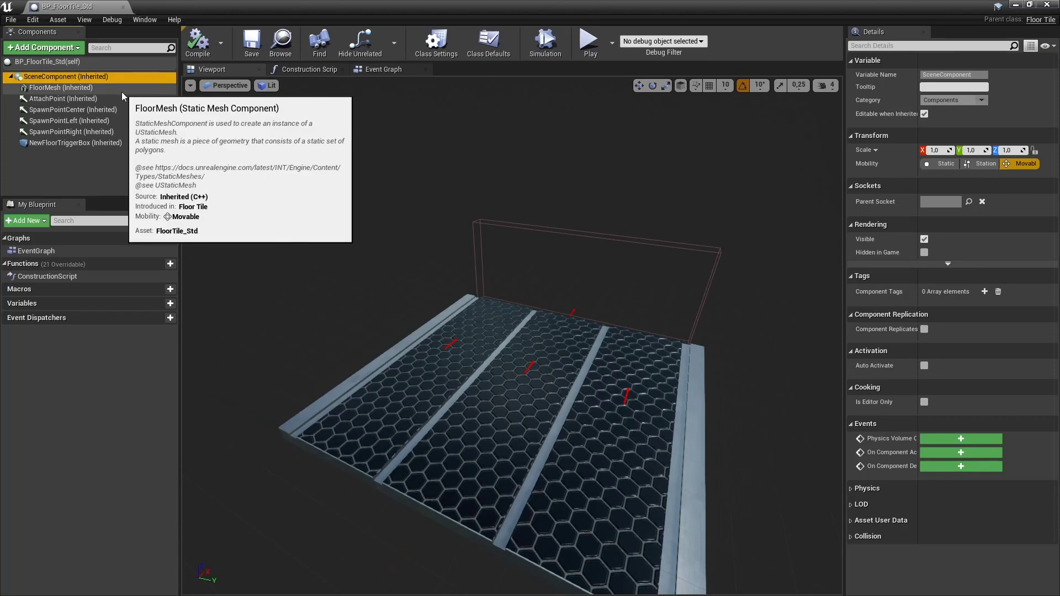
pyautogui.moveTo(127, 89)
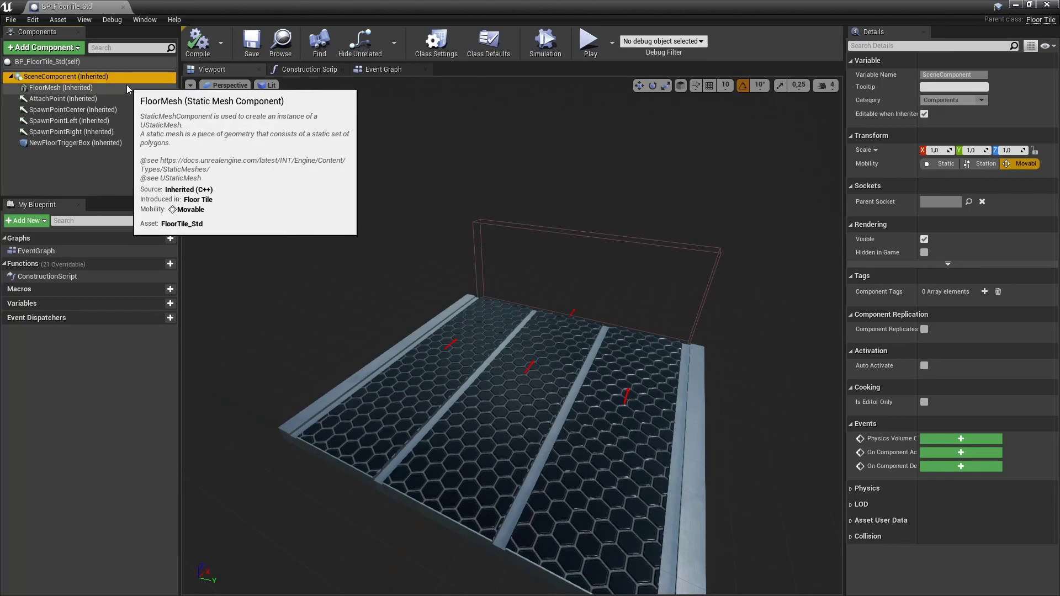
pyautogui.moveTo(76, 87)
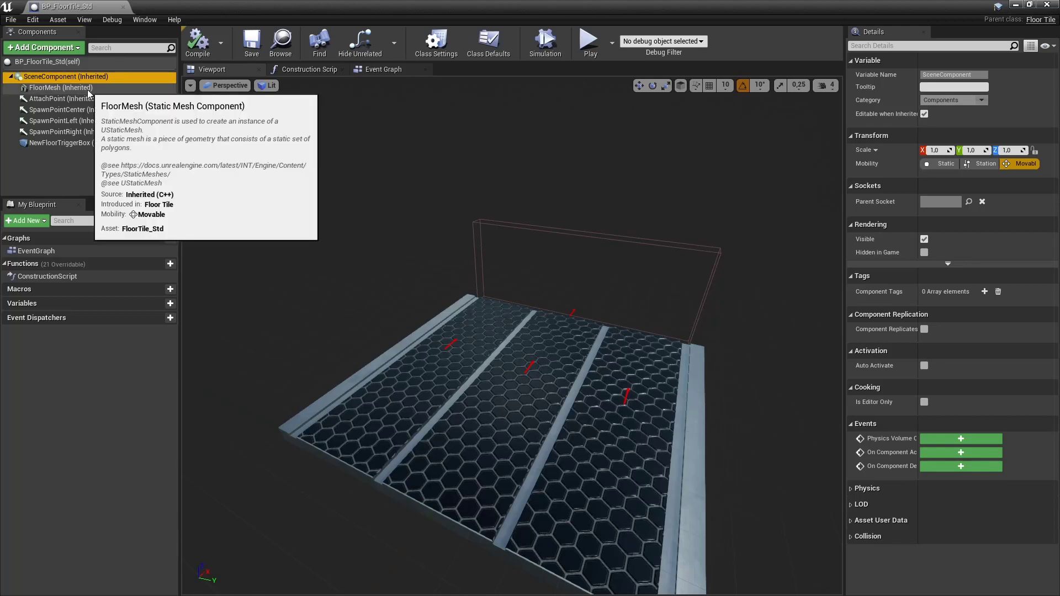
# - Select FloorMesh, compare SpawnPointLeft and trigger box locations, and return to FloorMesh to reposition it
pyautogui.click(60, 87)
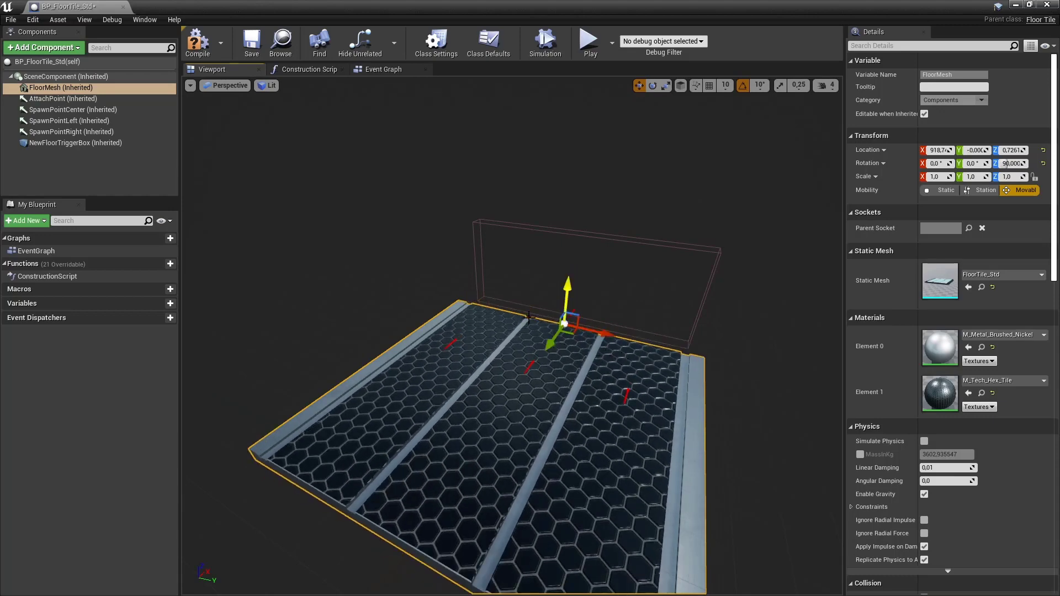
pyautogui.click(69, 121)
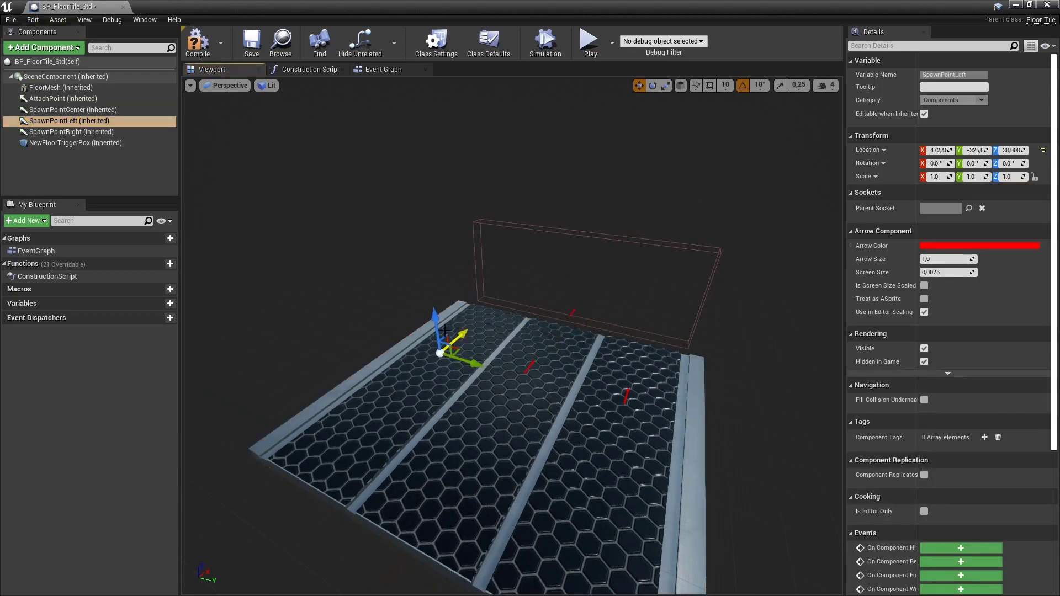
pyautogui.click(75, 143)
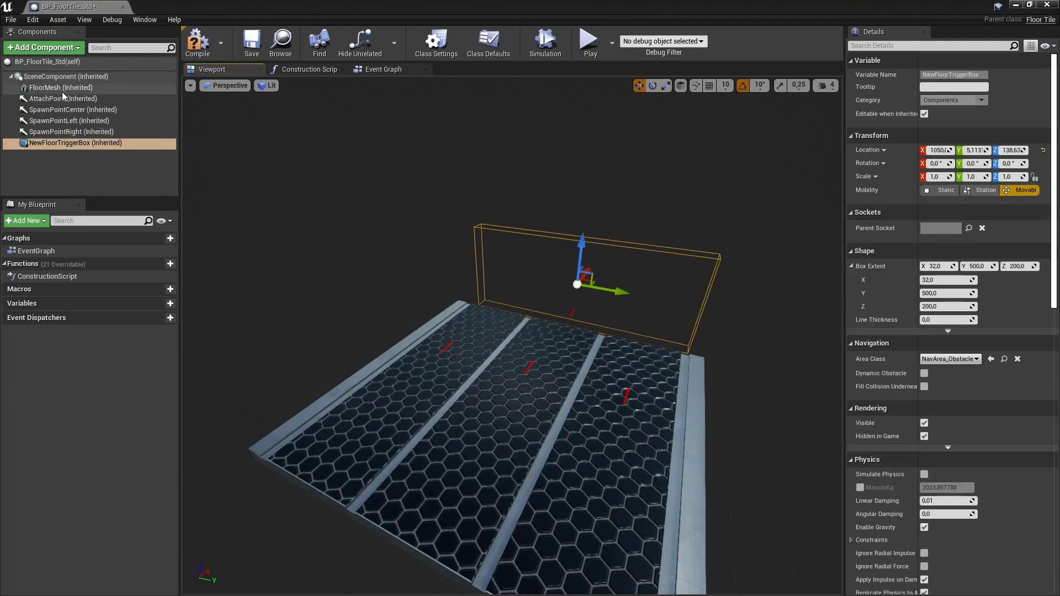
pyautogui.click(60, 87)
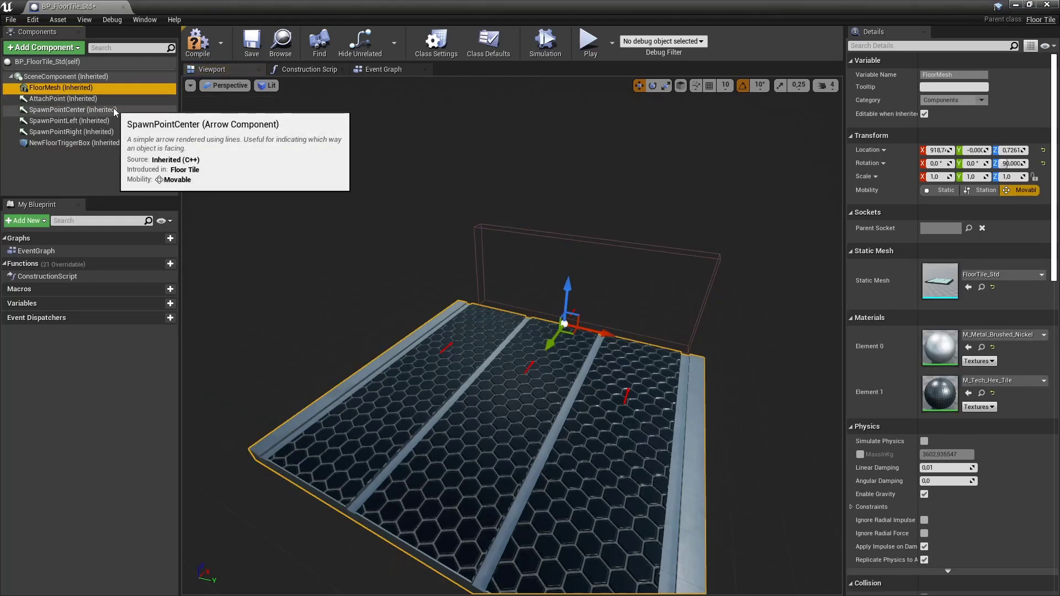
pyautogui.moveTo(232, 141)
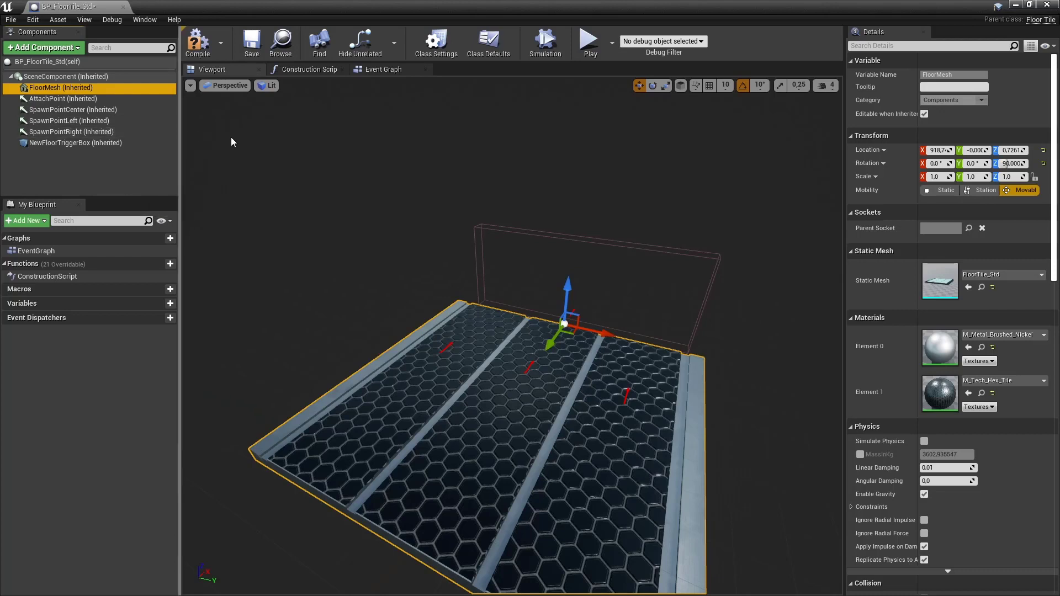
pyautogui.moveTo(488, 184)
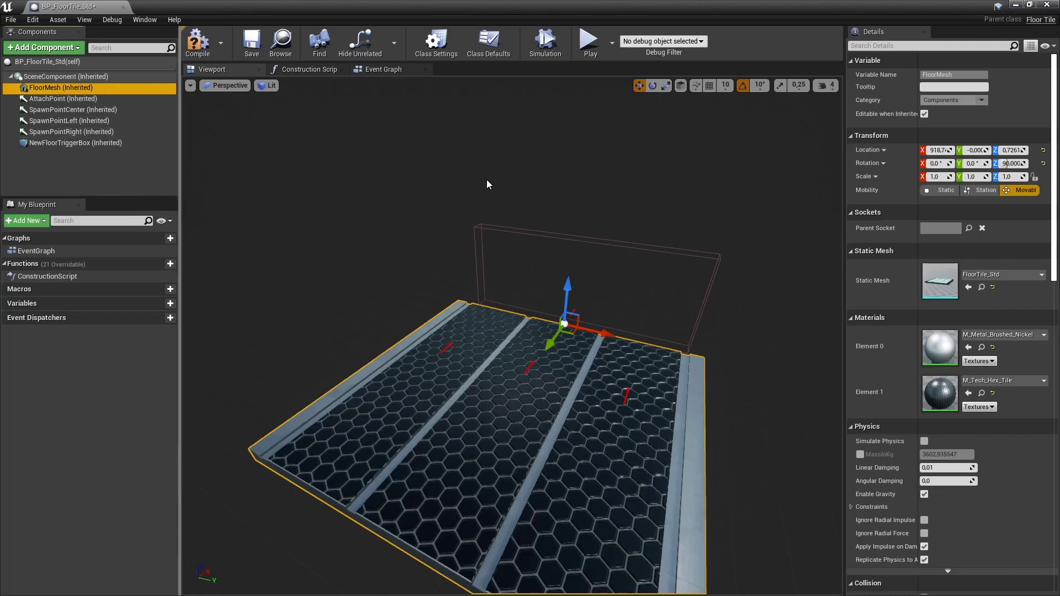
pyautogui.moveTo(570, 345)
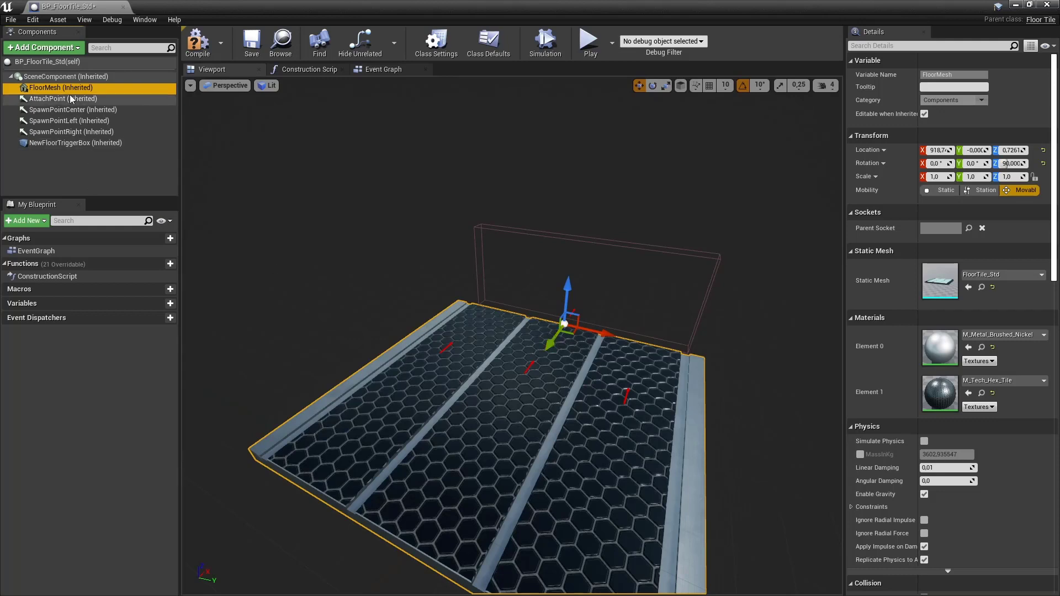
pyautogui.moveTo(61, 87)
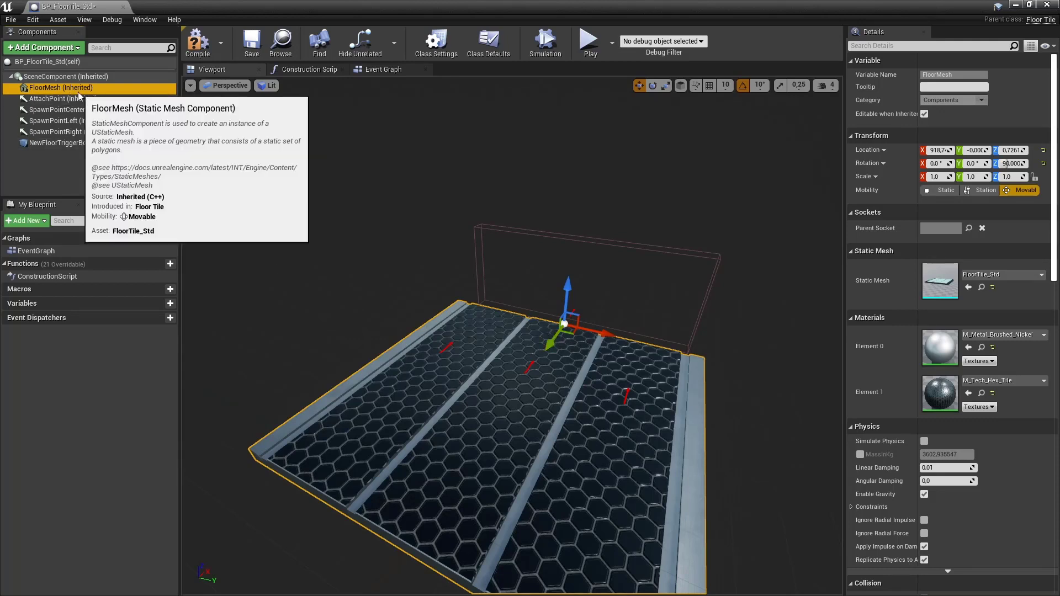
pyautogui.moveTo(123, 104)
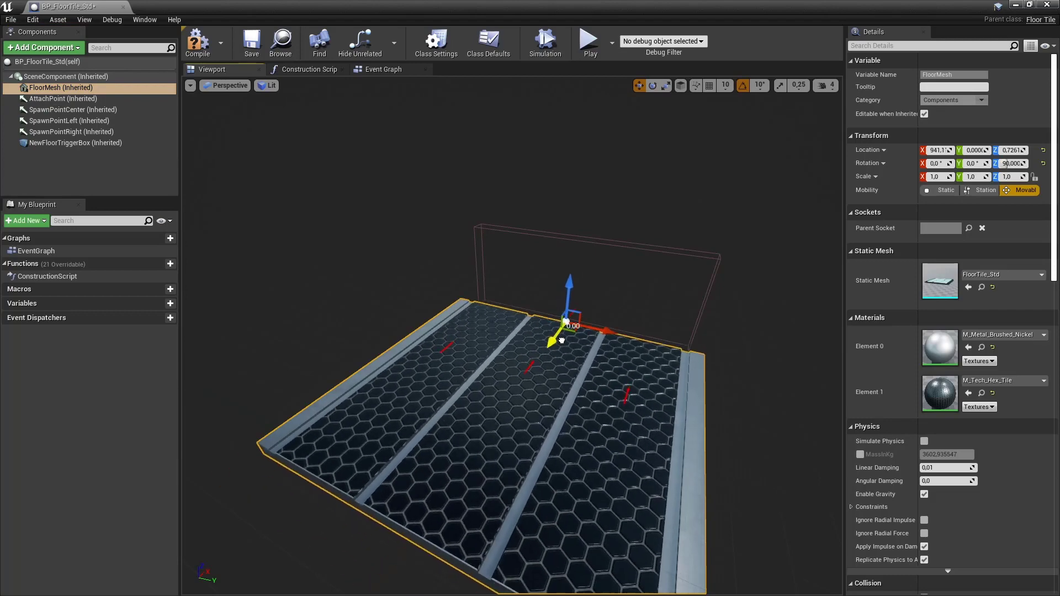
pyautogui.click(60, 76)
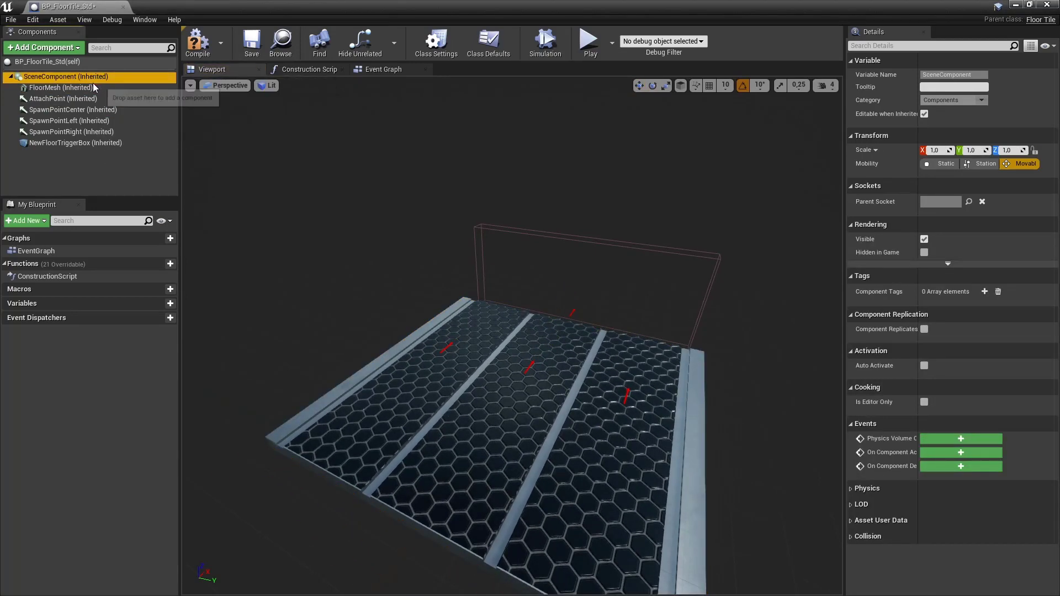
pyautogui.moveTo(60, 88)
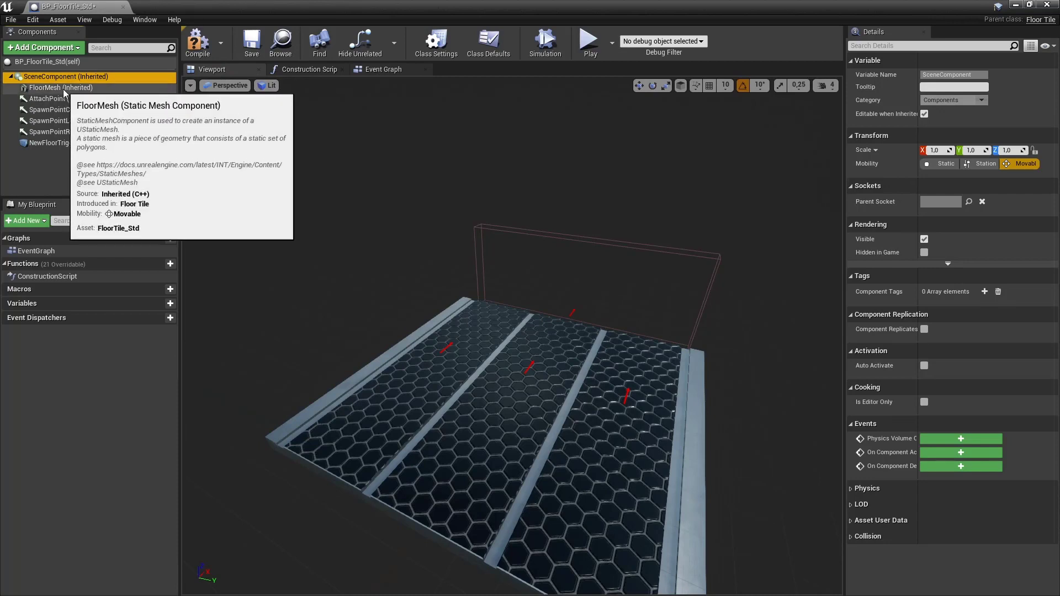
pyautogui.moveTo(64, 168)
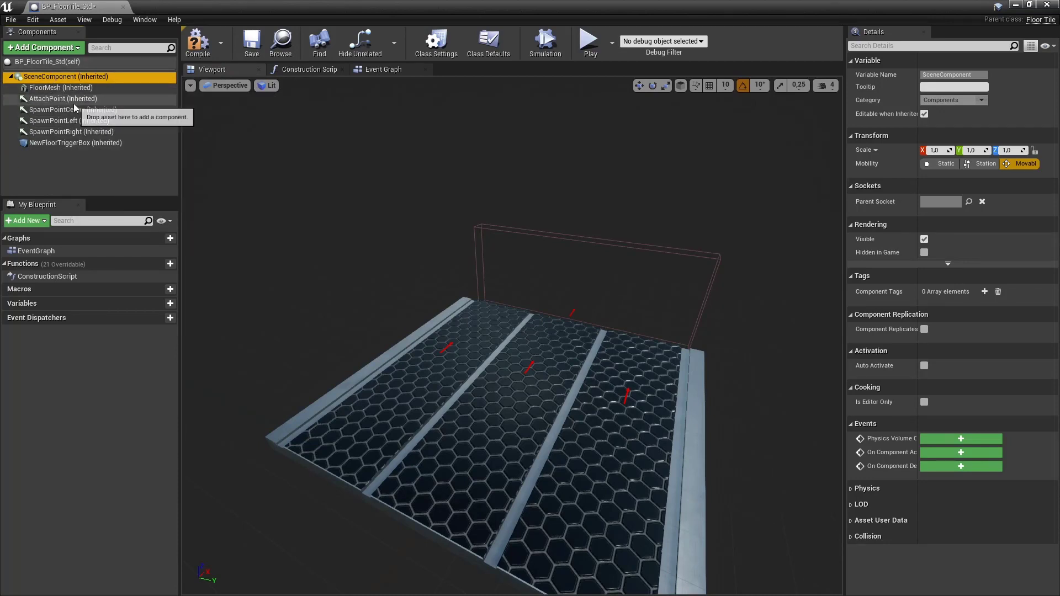
pyautogui.moveTo(74, 110)
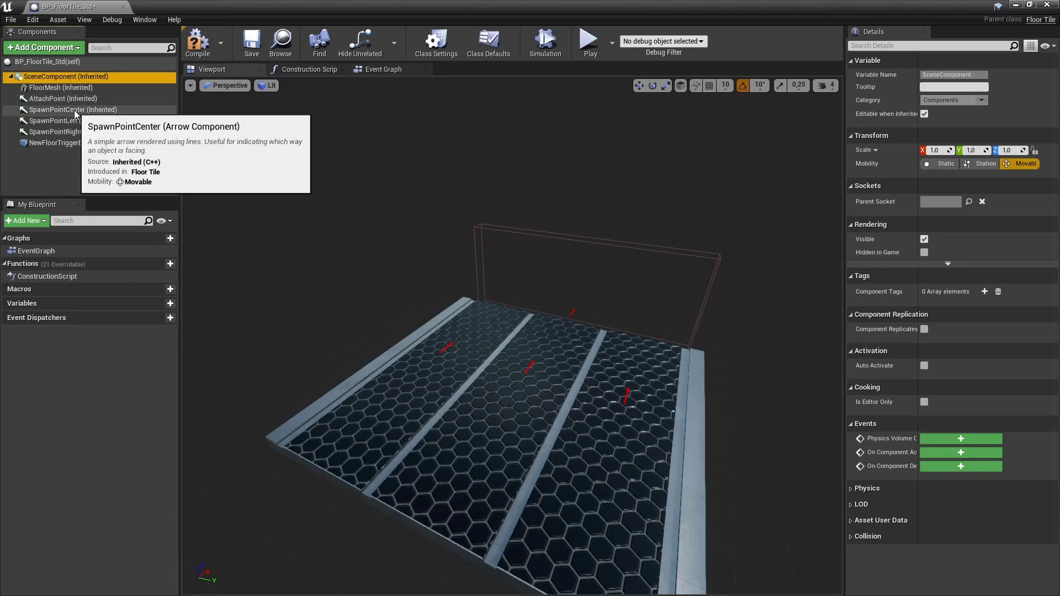
pyautogui.click(62, 98)
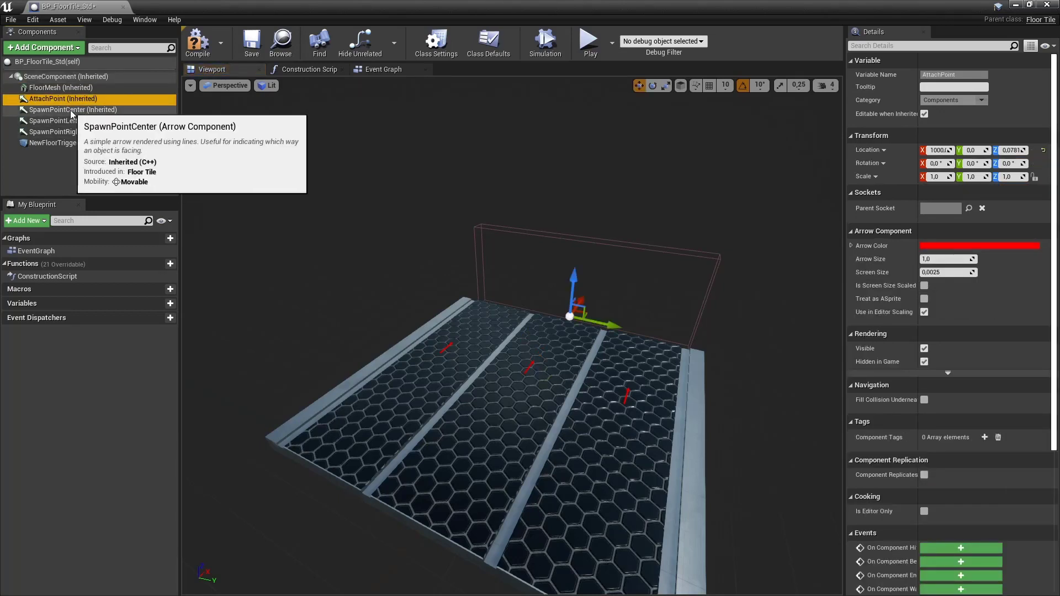
pyautogui.click(73, 109)
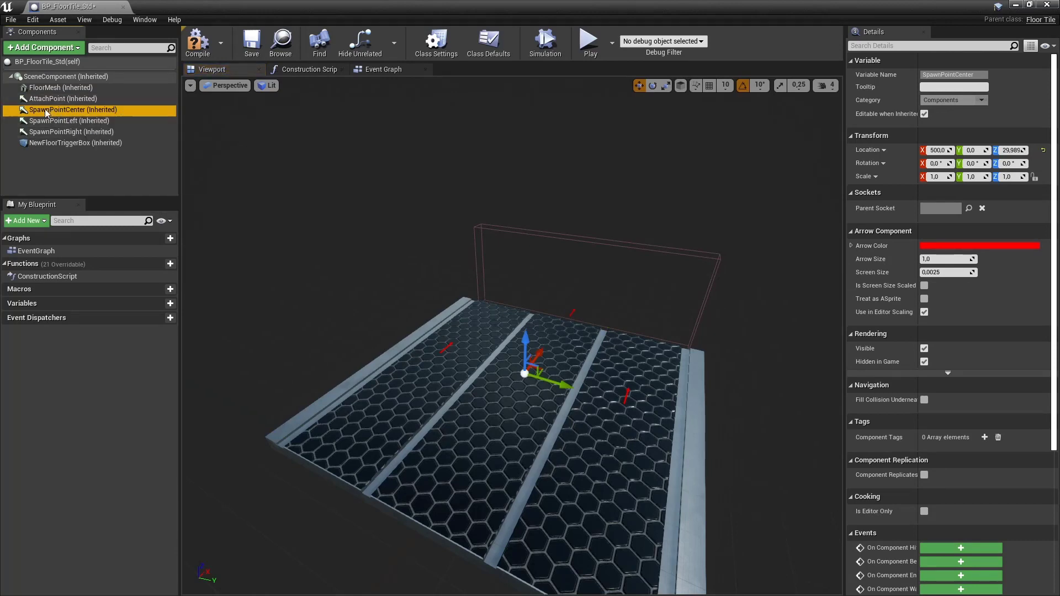
pyautogui.moveTo(61, 109)
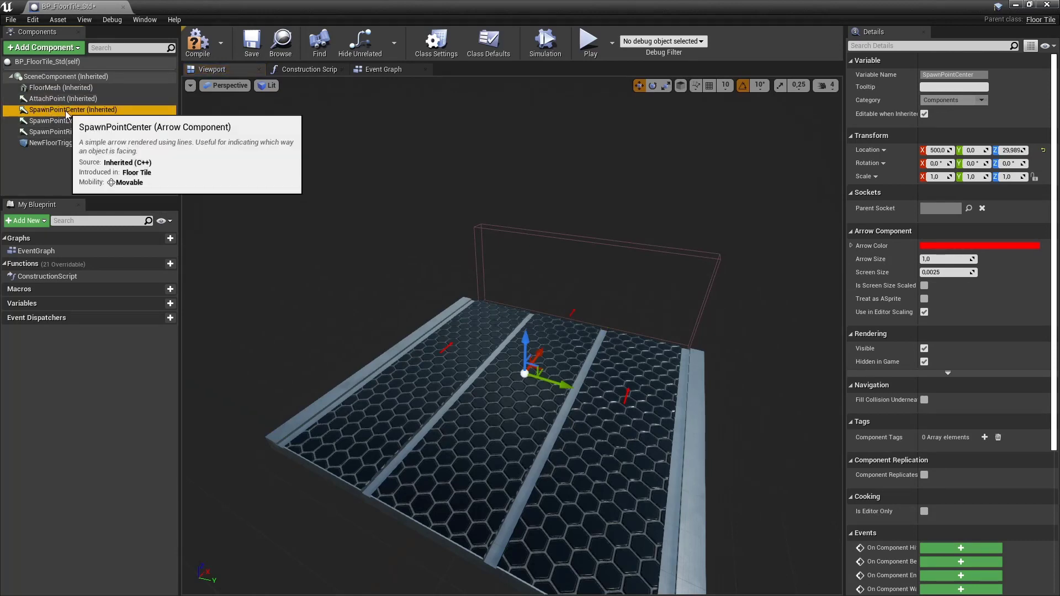
pyautogui.moveTo(64, 126)
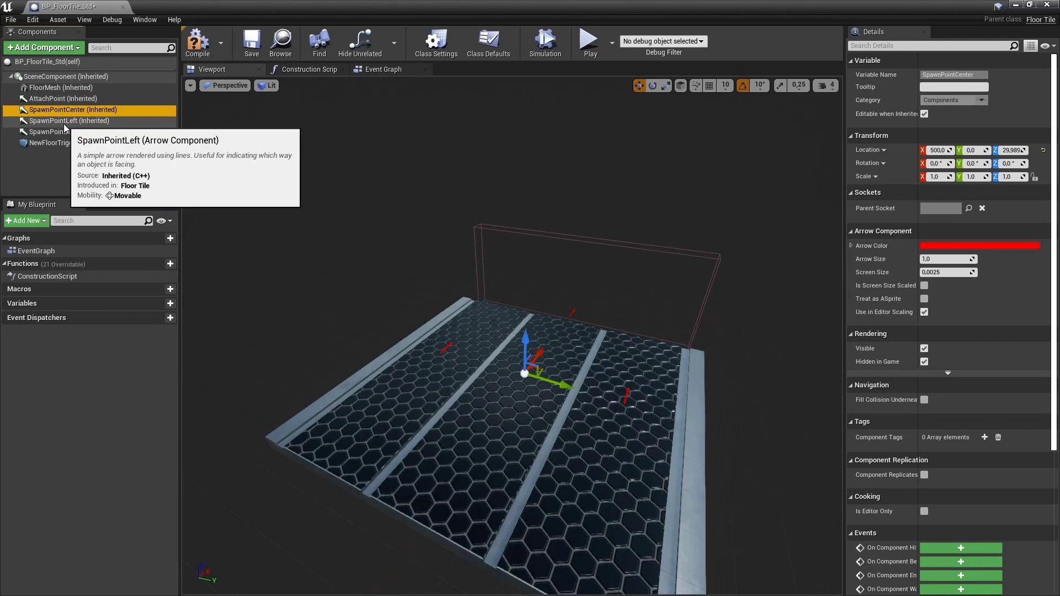
pyautogui.moveTo(73, 110)
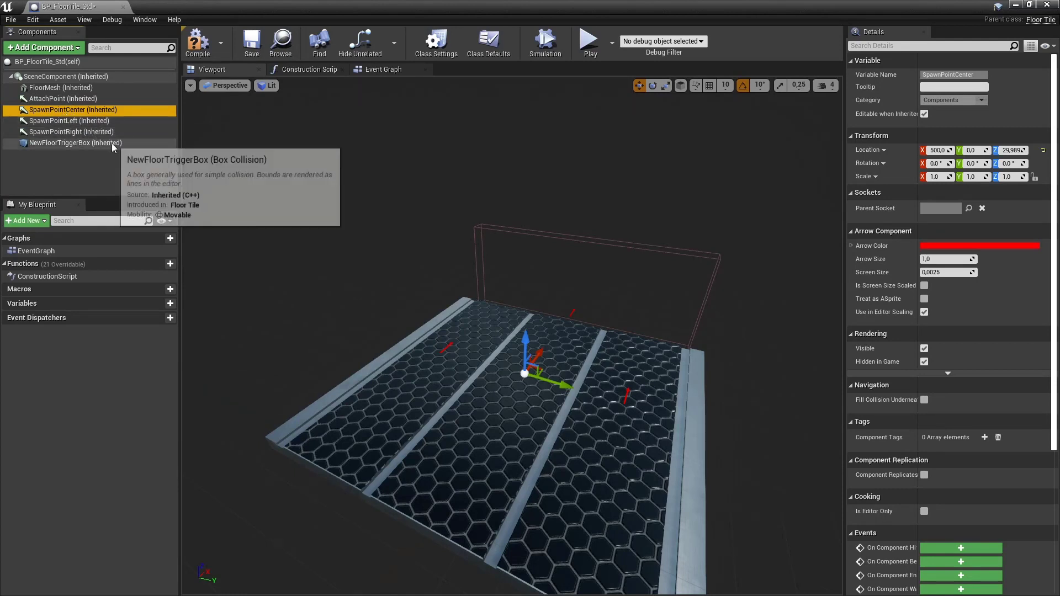
pyautogui.moveTo(133, 150)
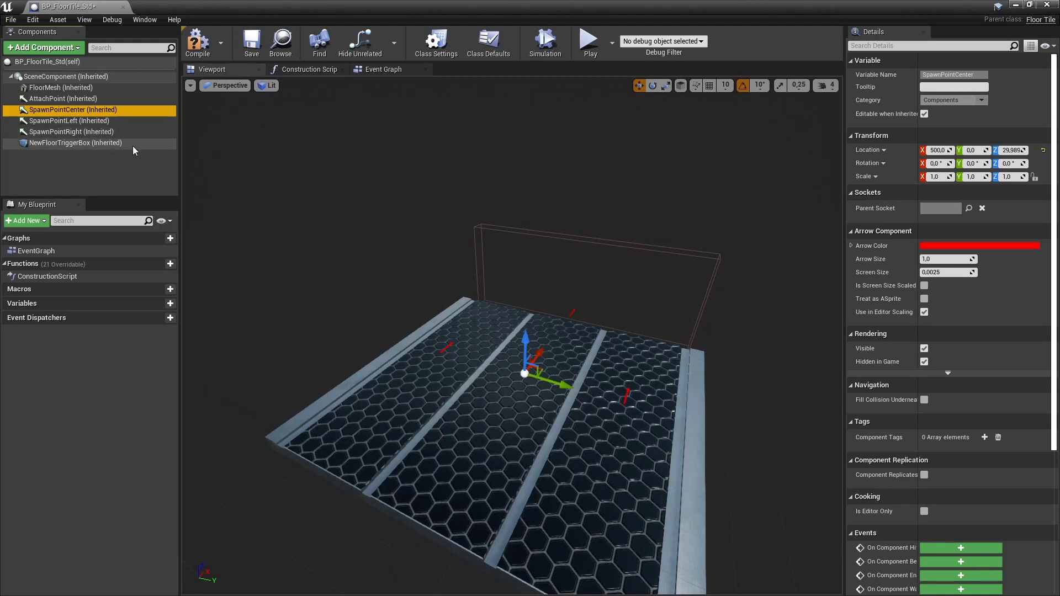
pyautogui.moveTo(503, 271)
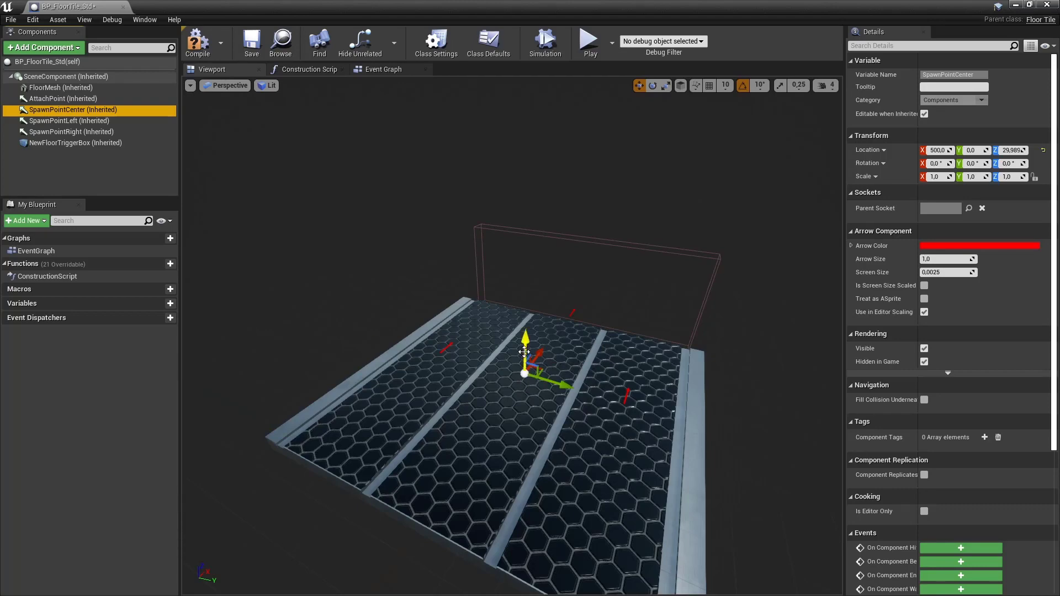
pyautogui.click(61, 99)
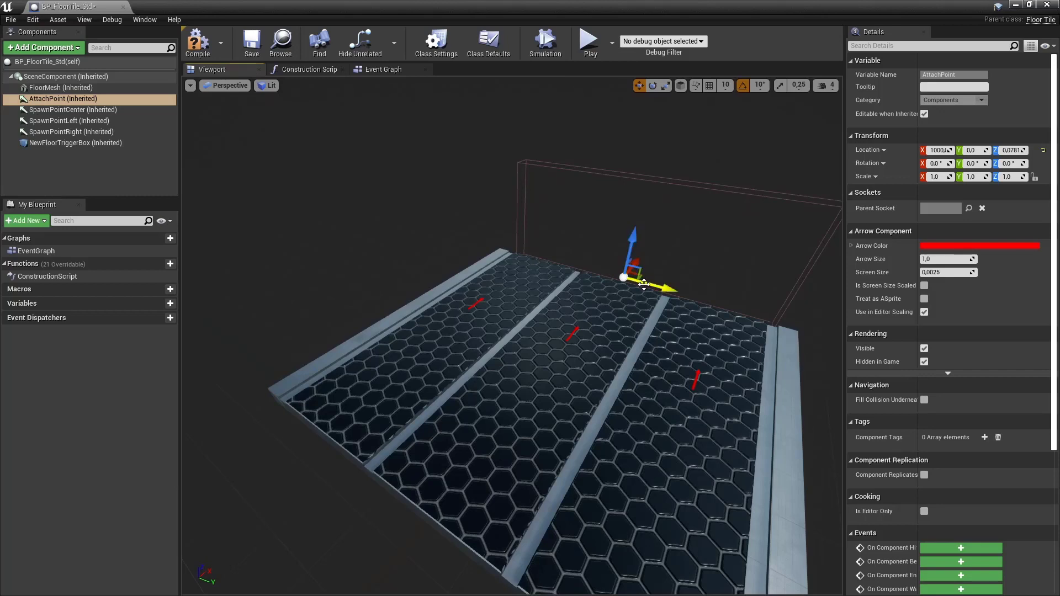
# - Select NewFloorTriggerBox to show its location and extents
pyautogui.click(75, 143)
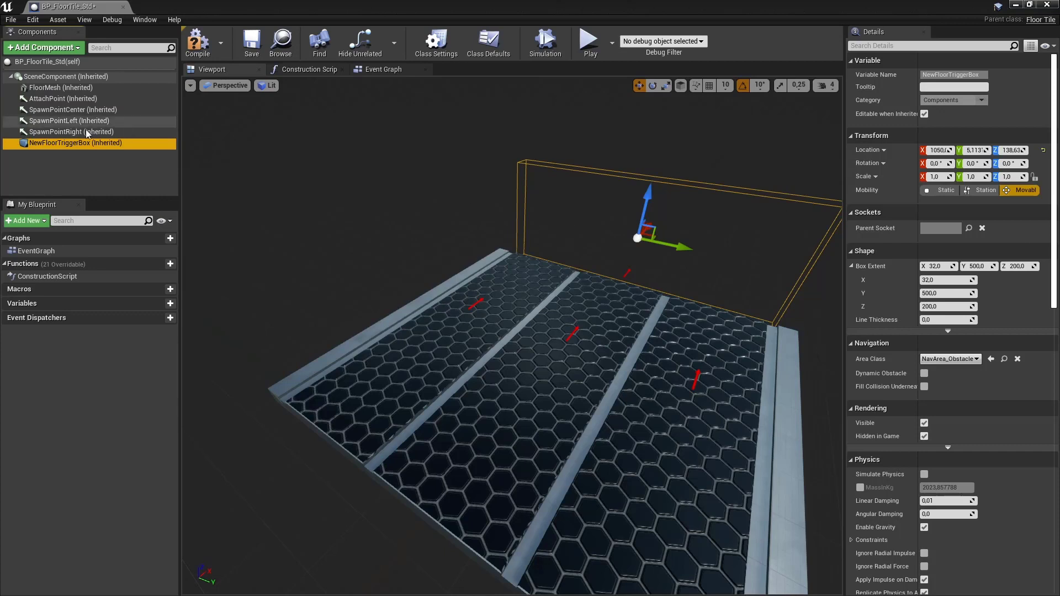
pyautogui.moveTo(630, 215)
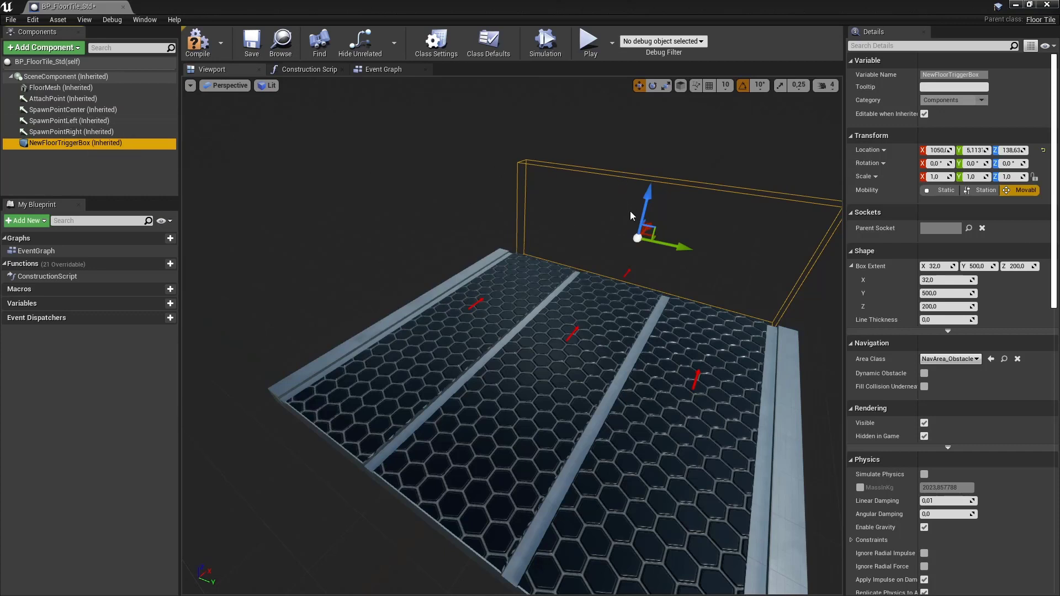
pyautogui.moveTo(483, 304)
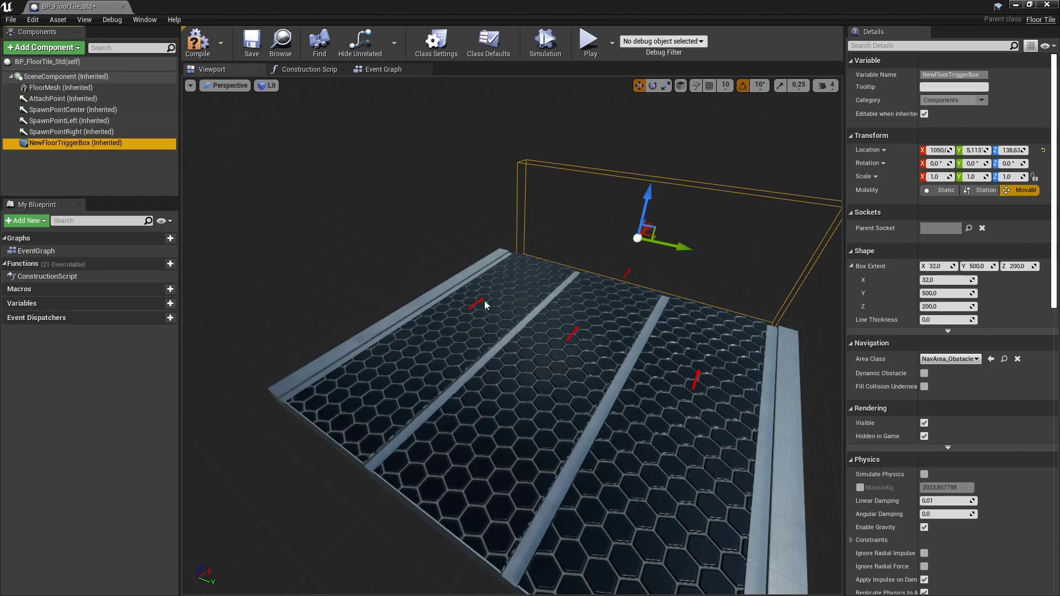
pyautogui.moveTo(739, 201)
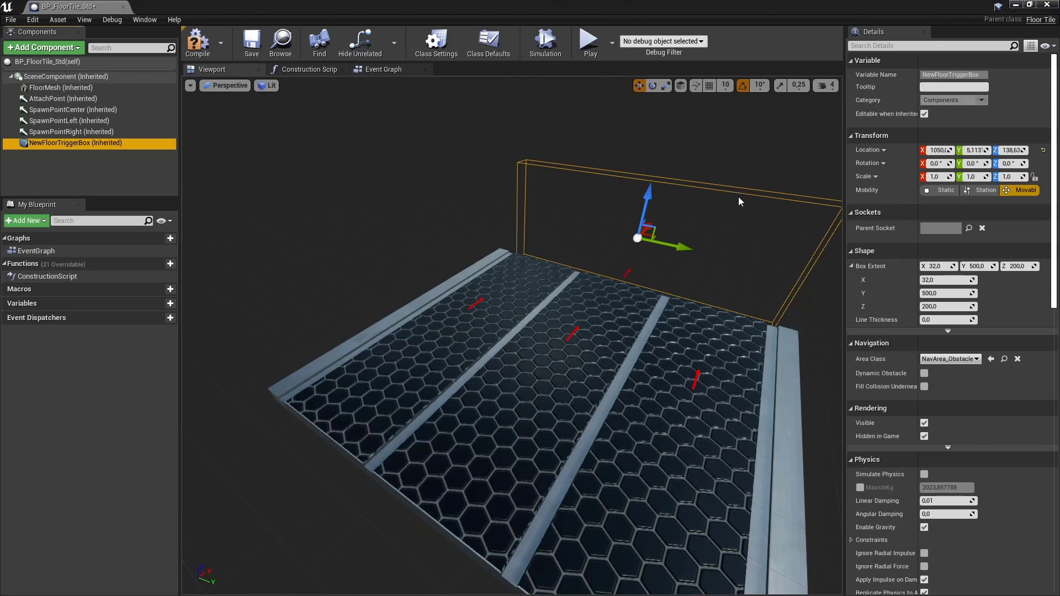
pyautogui.moveTo(707, 243)
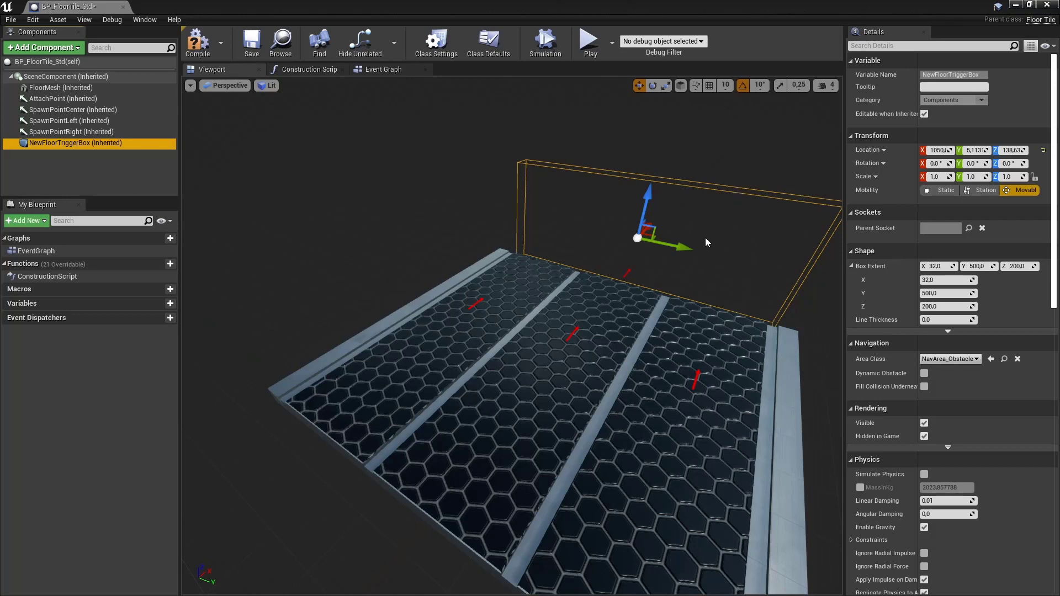
pyautogui.moveTo(668, 278)
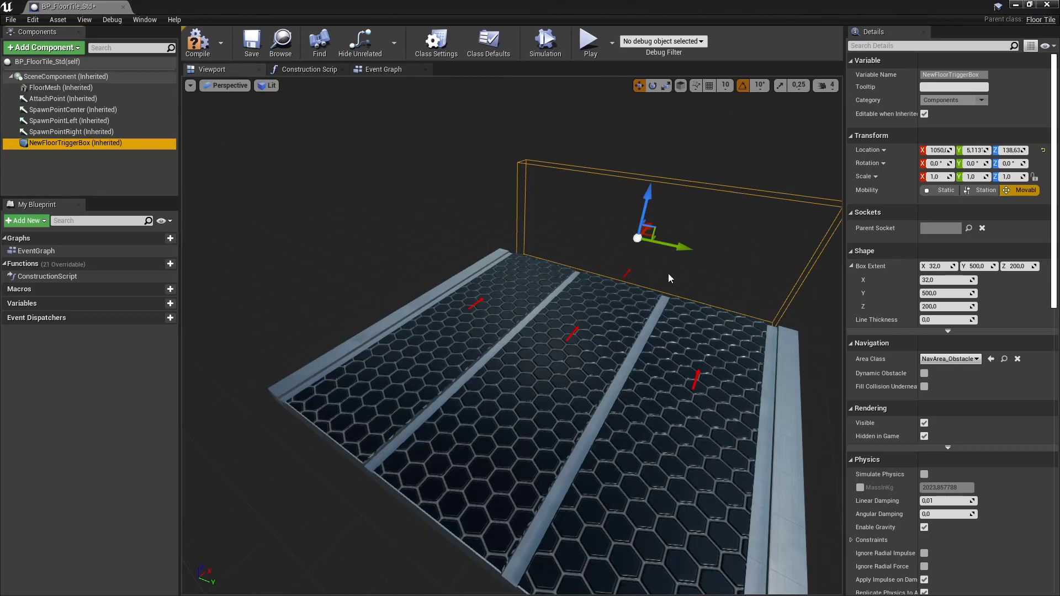
pyautogui.moveTo(582, 262)
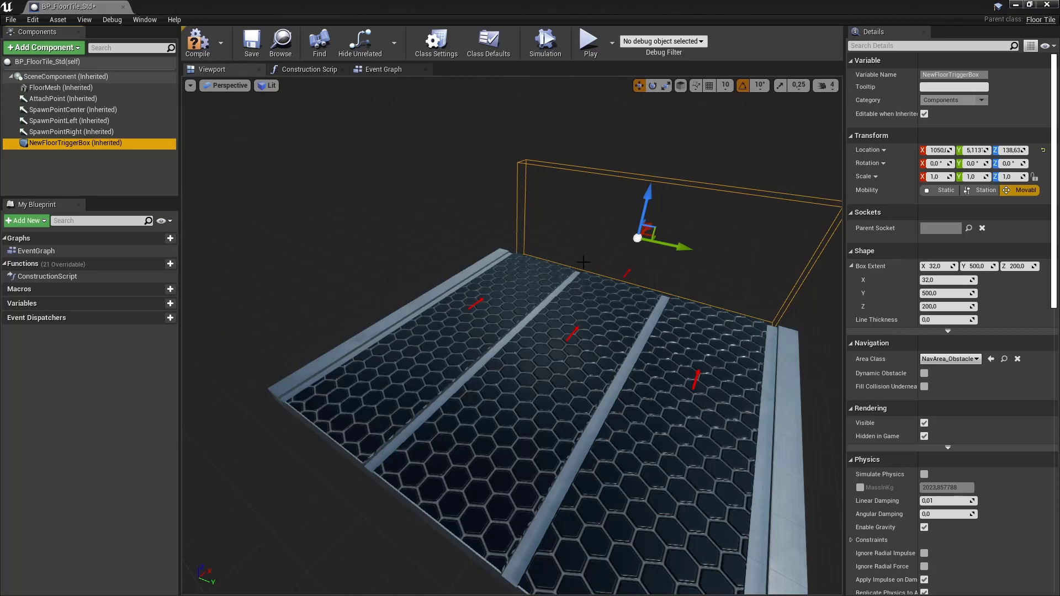
pyautogui.moveTo(585, 266)
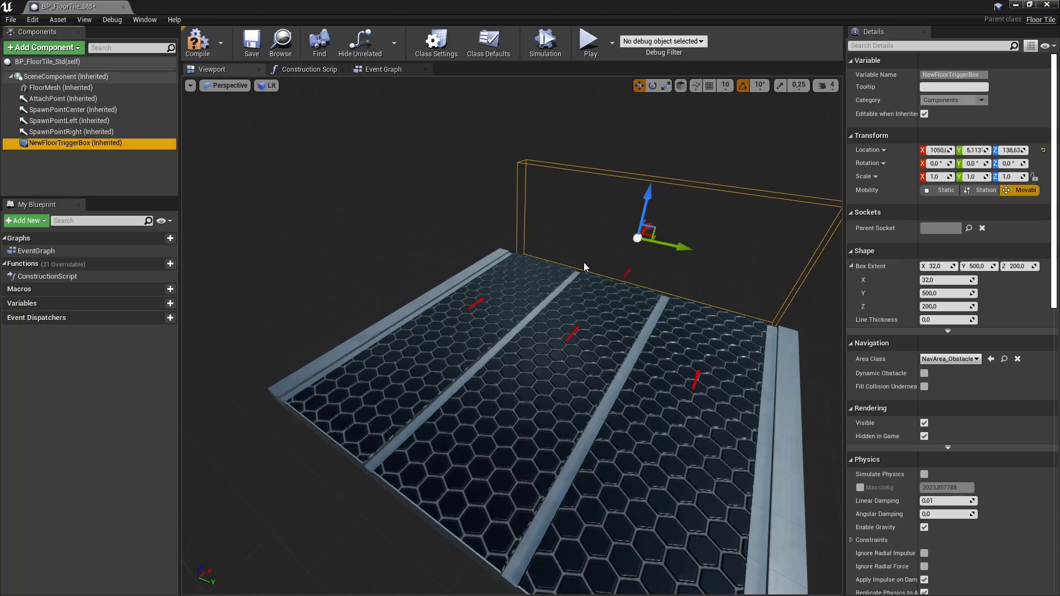
pyautogui.moveTo(622, 272)
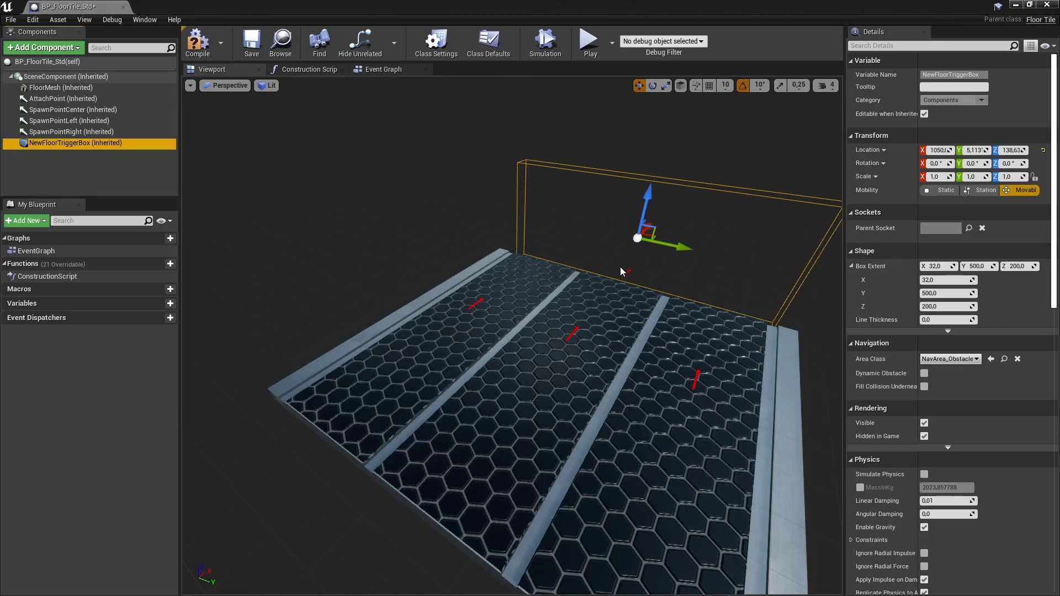
pyautogui.moveTo(455, 266)
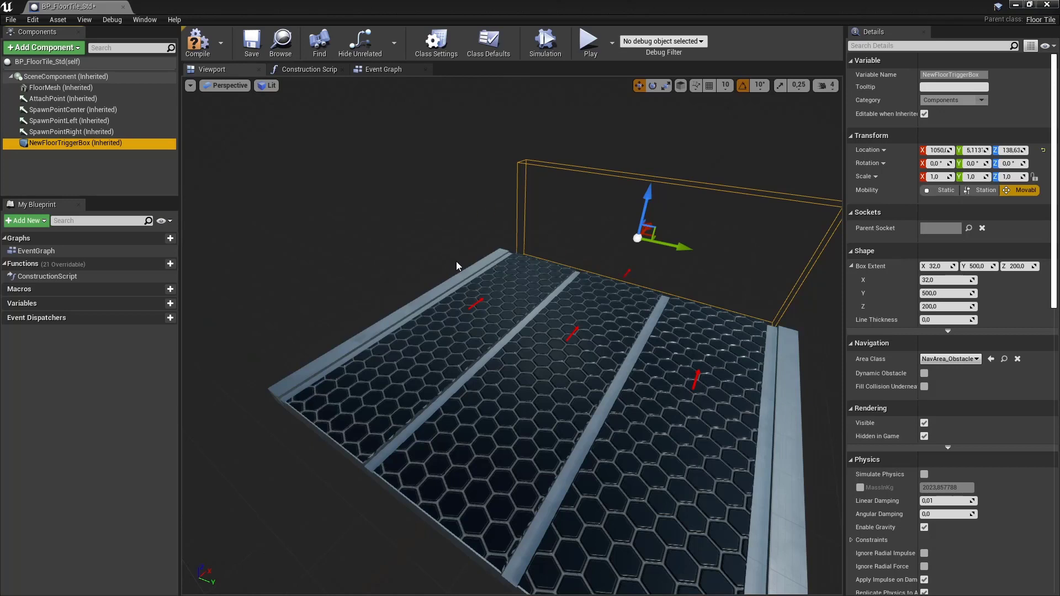
pyautogui.moveTo(597, 321)
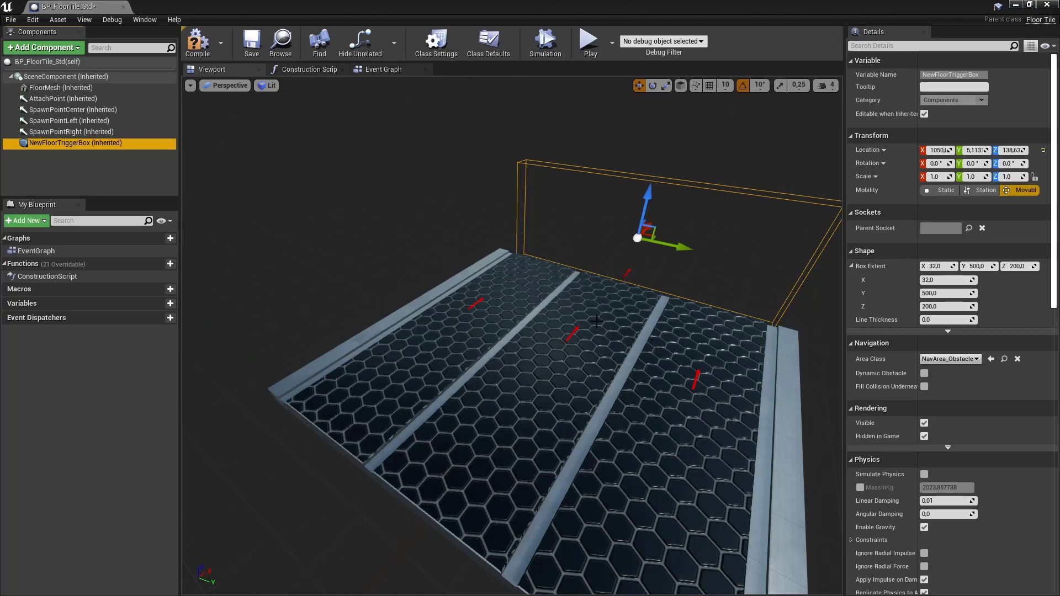
pyautogui.moveTo(560, 302)
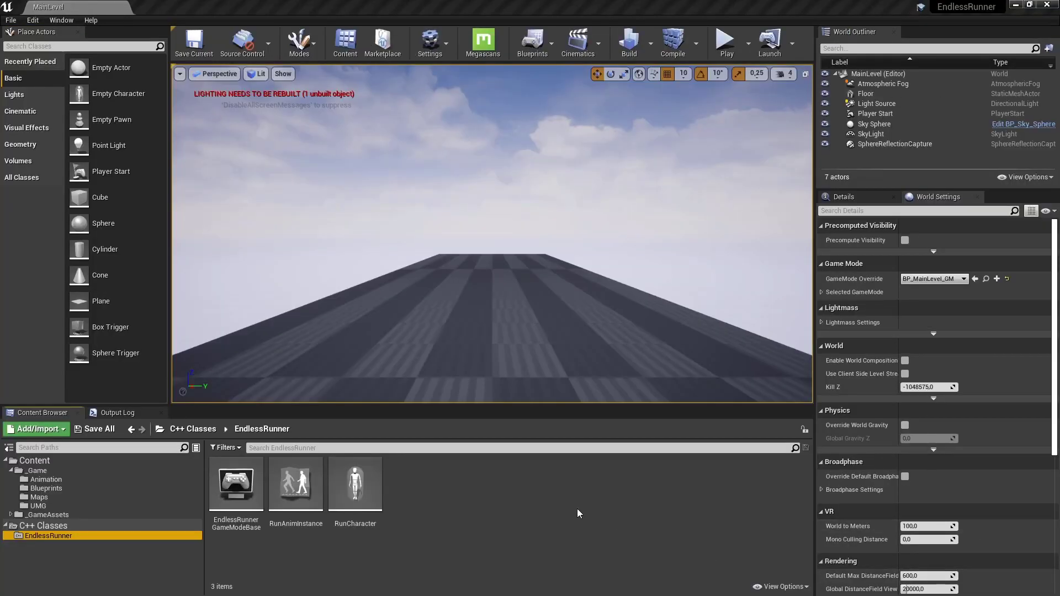
pyautogui.moveTo(457, 505)
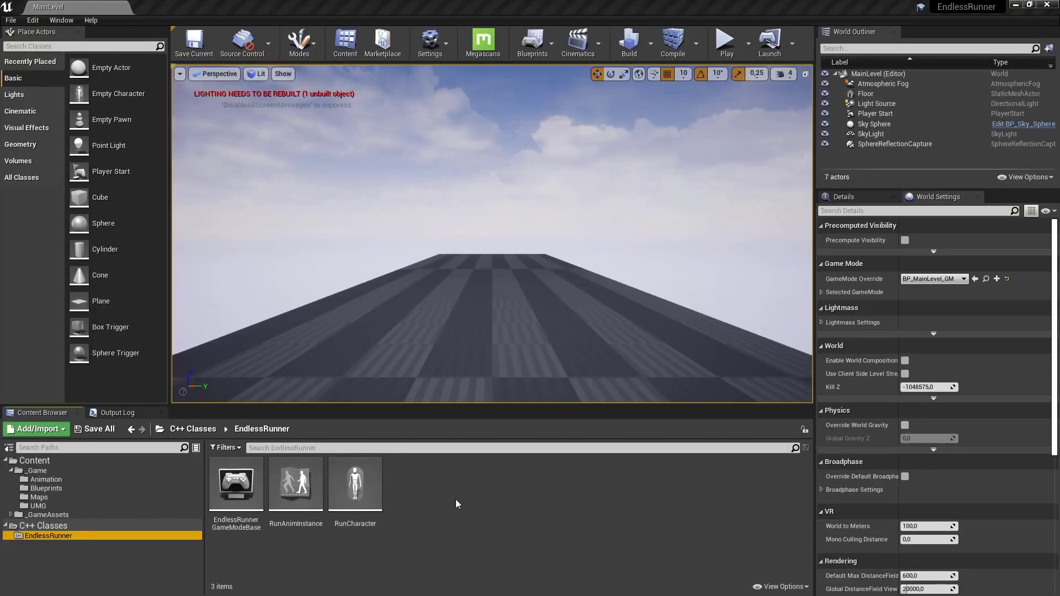
# - Create a new Actor-based C++ class named FloorTile from the Content Browser
pyautogui.rightClick(260, 550)
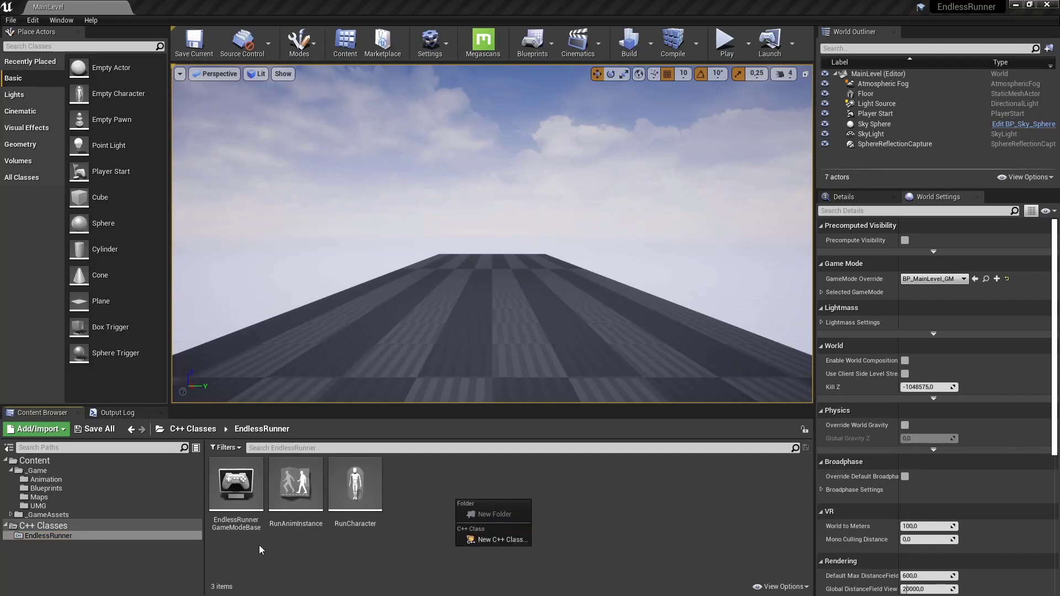
pyautogui.moveTo(494, 539)
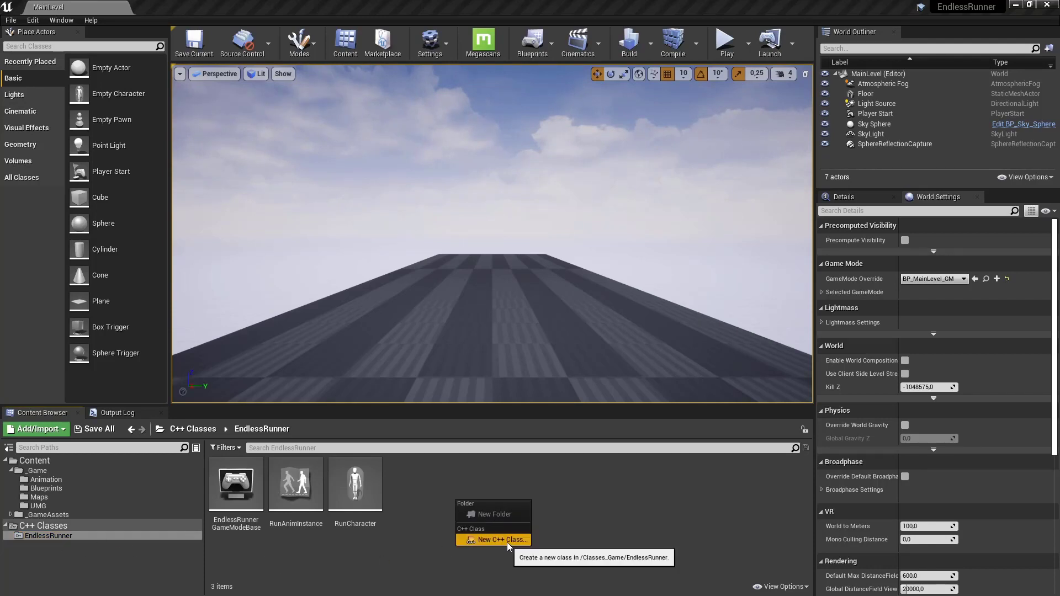
pyautogui.click(499, 540)
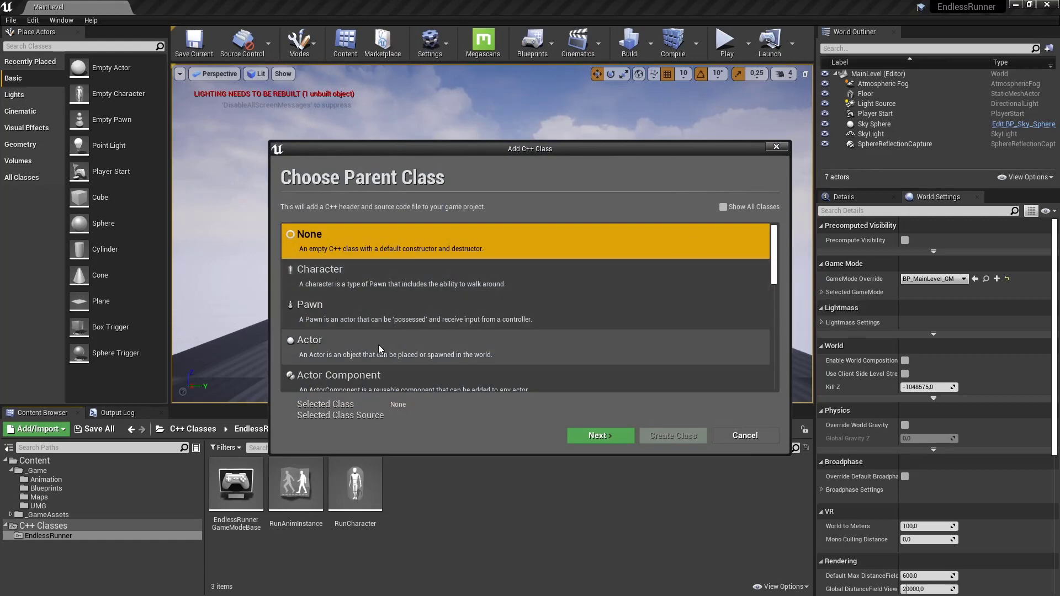
pyautogui.click(598, 435)
pyautogui.write('F')
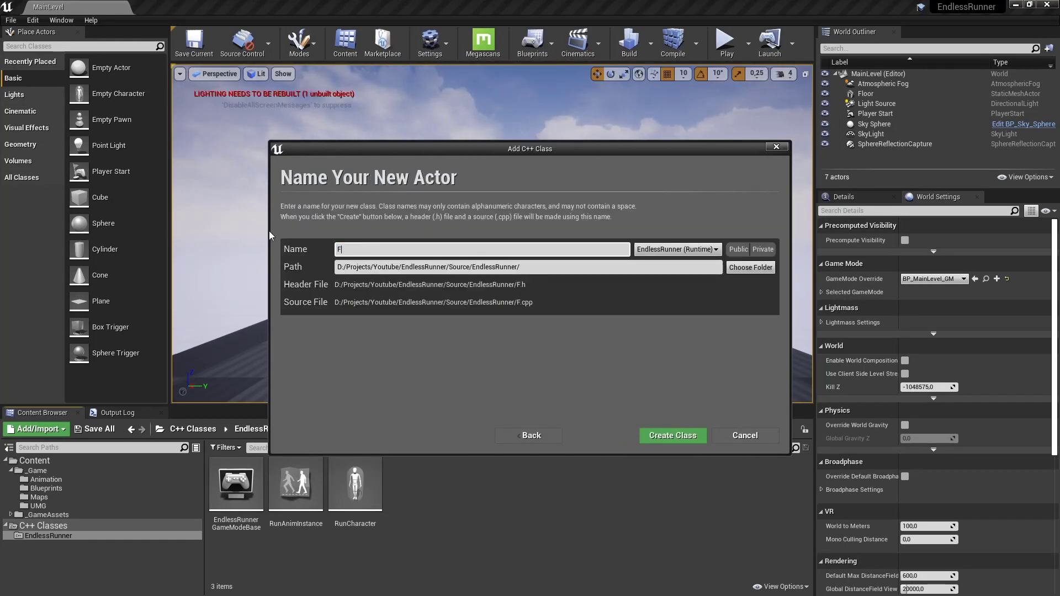
pyautogui.write('loorTile')
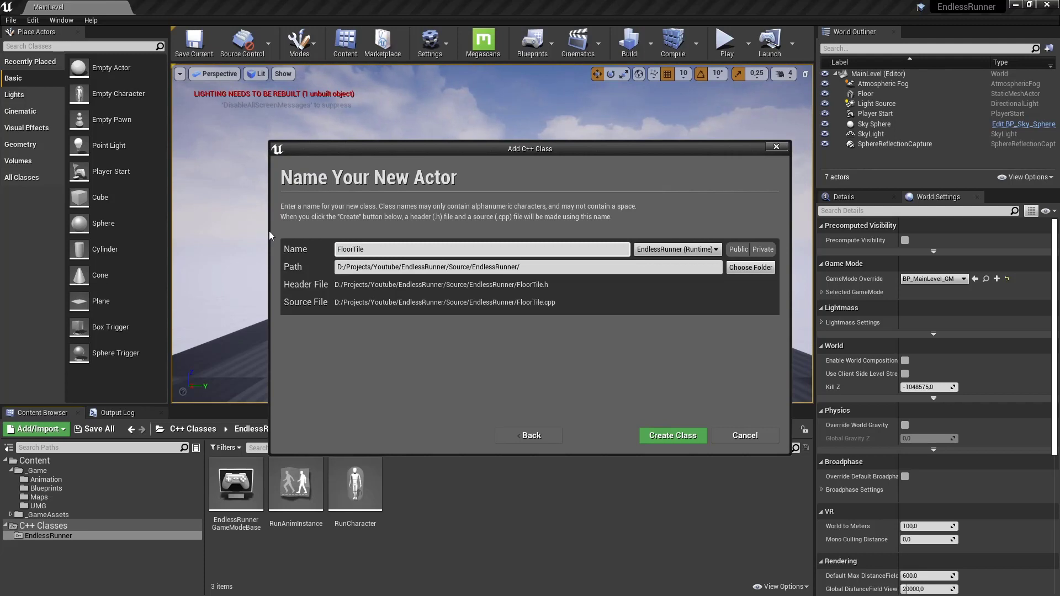
pyautogui.moveTo(672, 434)
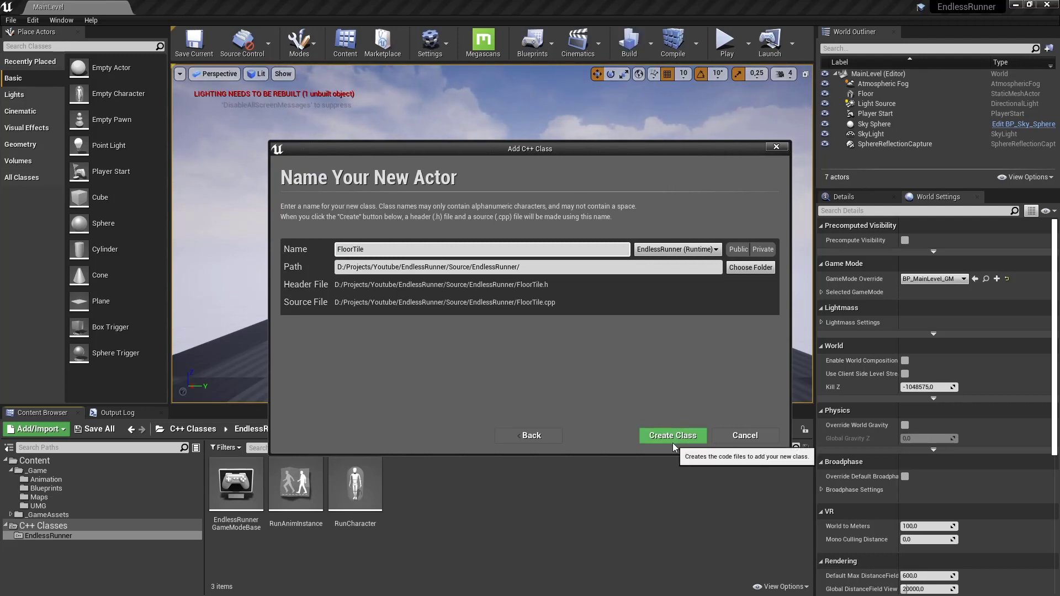
pyautogui.click(671, 434)
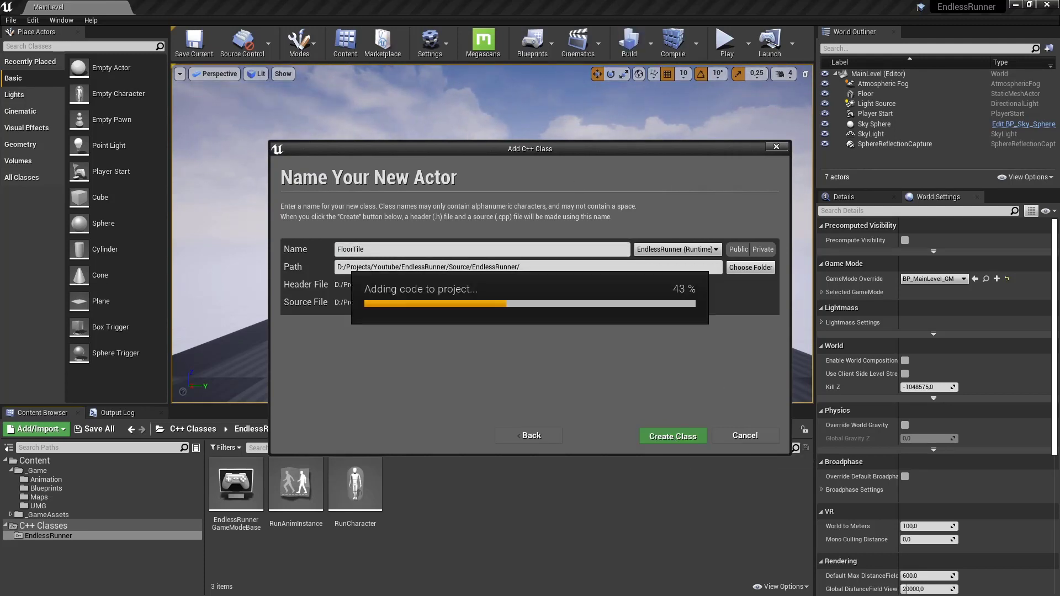
pyautogui.click(671, 435)
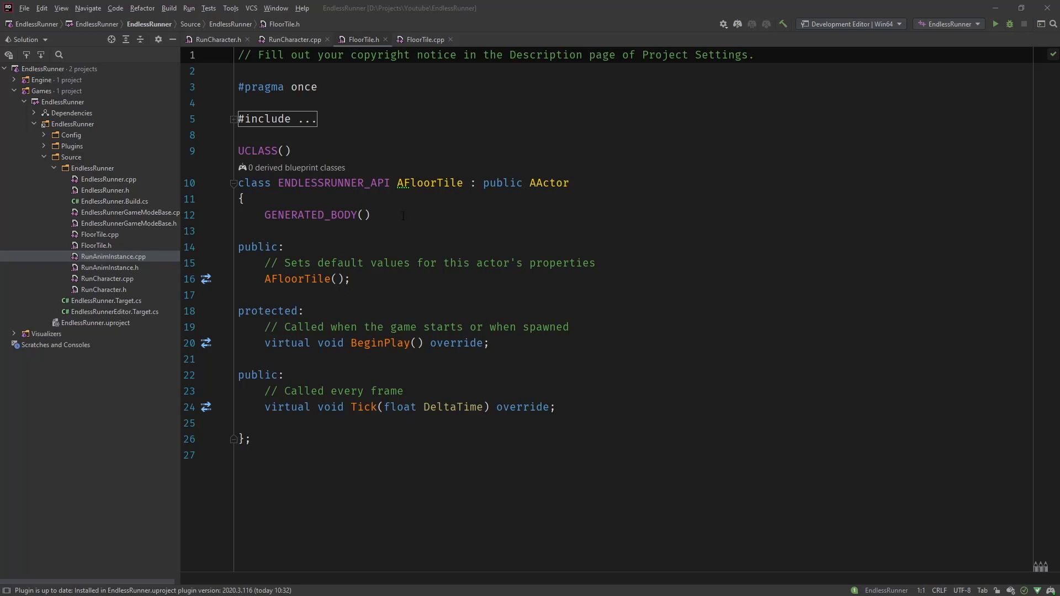
# - Add UPROPERTY(VisibleAnywhere,BlueprintReadOnly,Category="Components") to the AFloorTile header
pyautogui.click(367, 215)
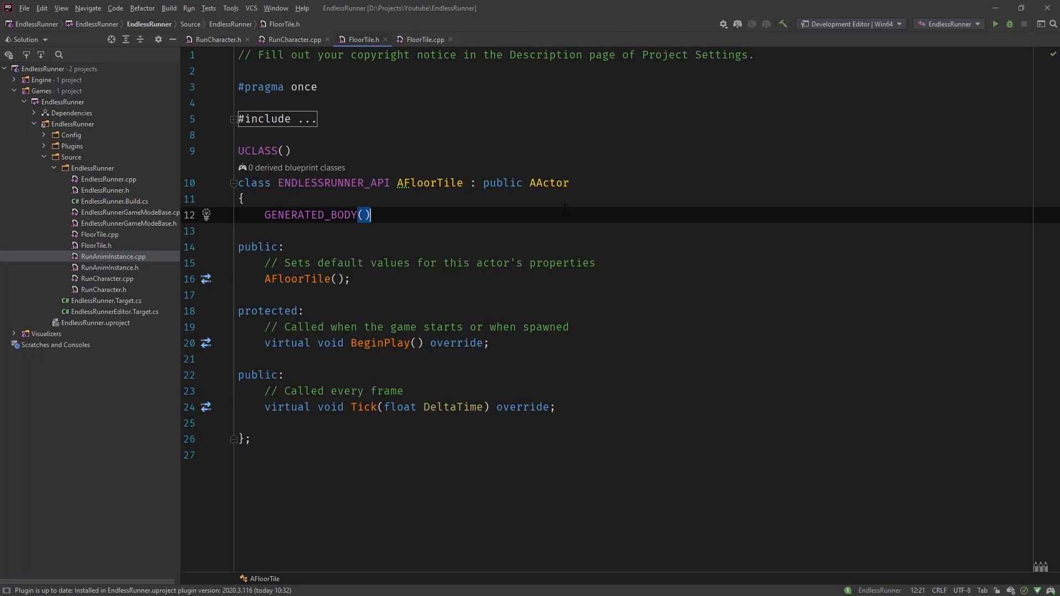
pyautogui.press('enter')
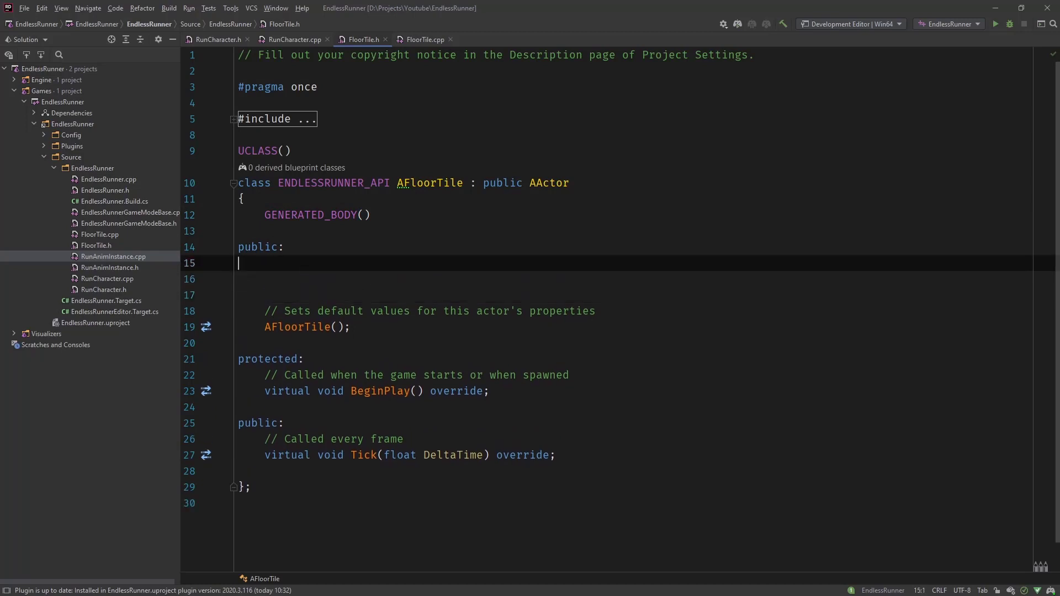
pyautogui.write('UPROPERTY(')
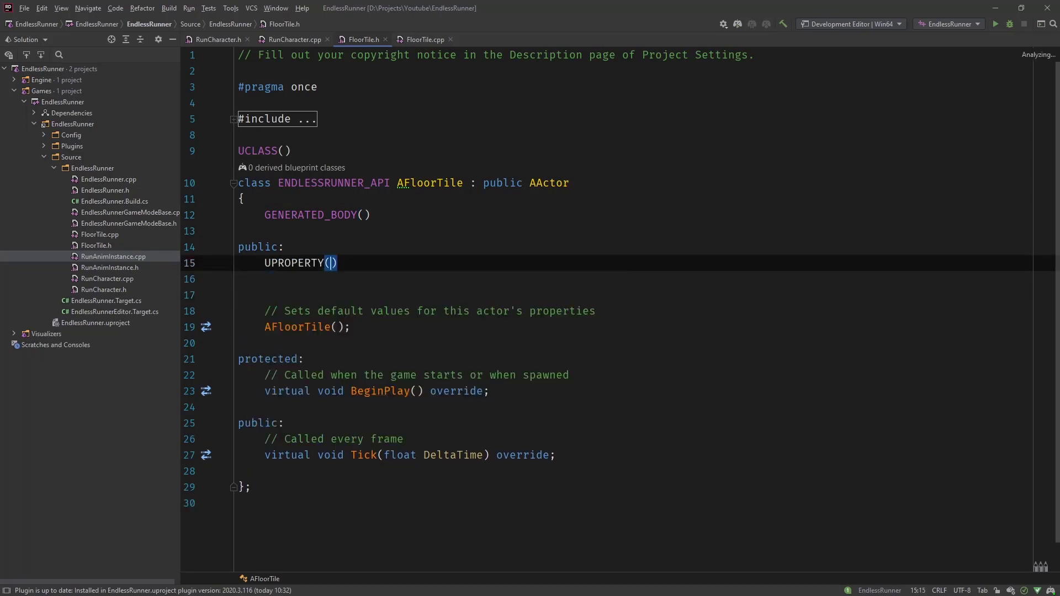
pyautogui.write('Vis')
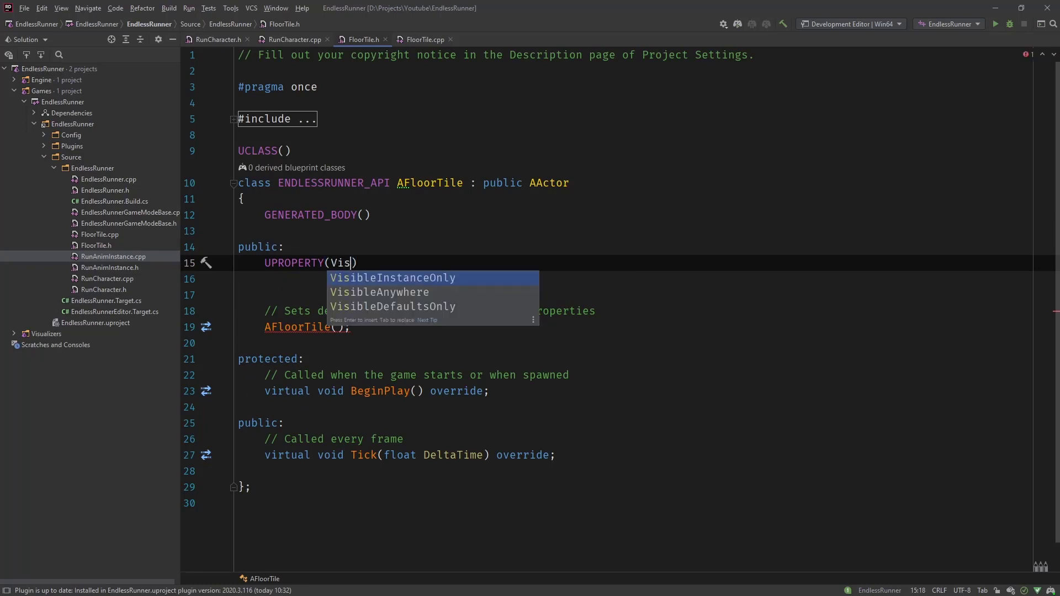
pyautogui.click(378, 292)
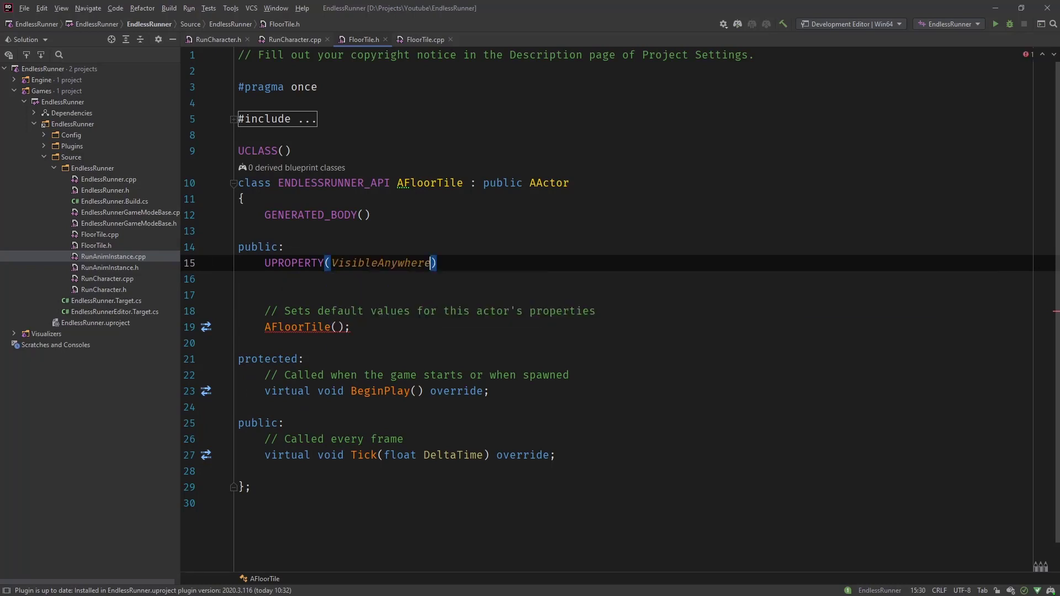
pyautogui.write(',')
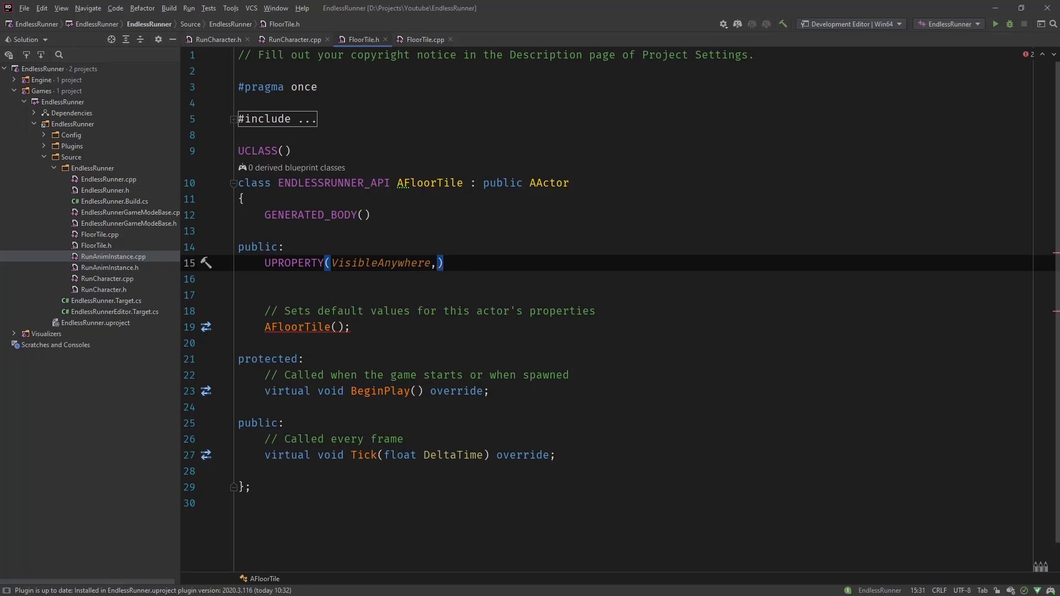
pyautogui.write('BlueprintReadOnly')
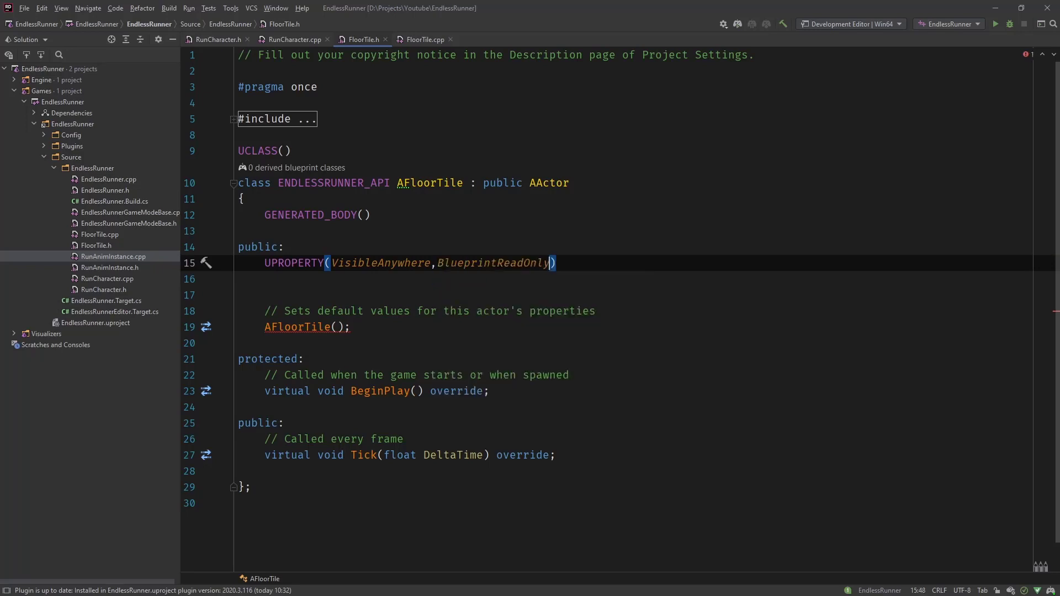
pyautogui.write(',Category')
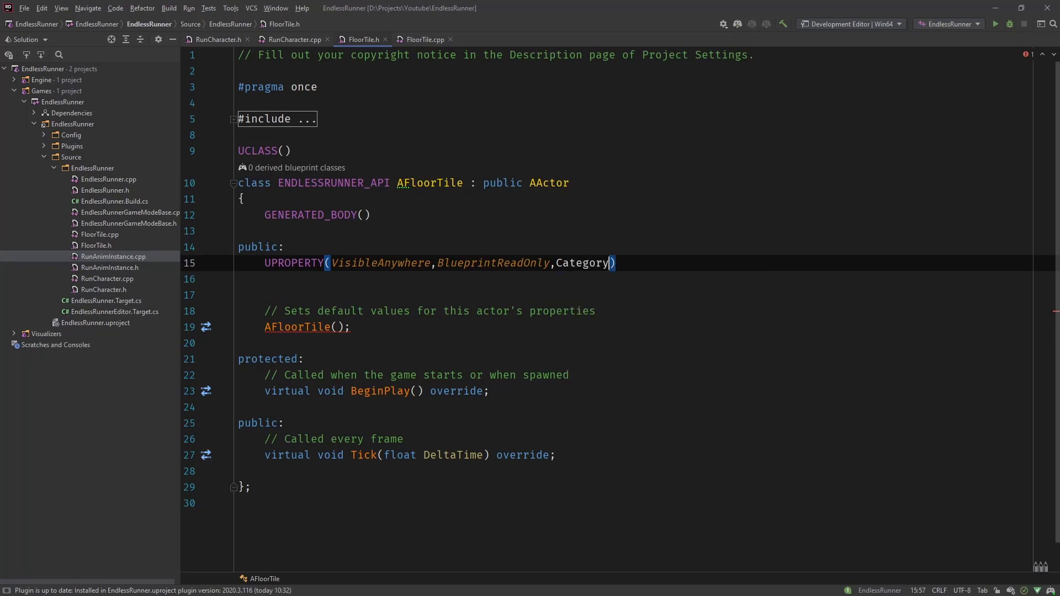
pyautogui.write('=""')
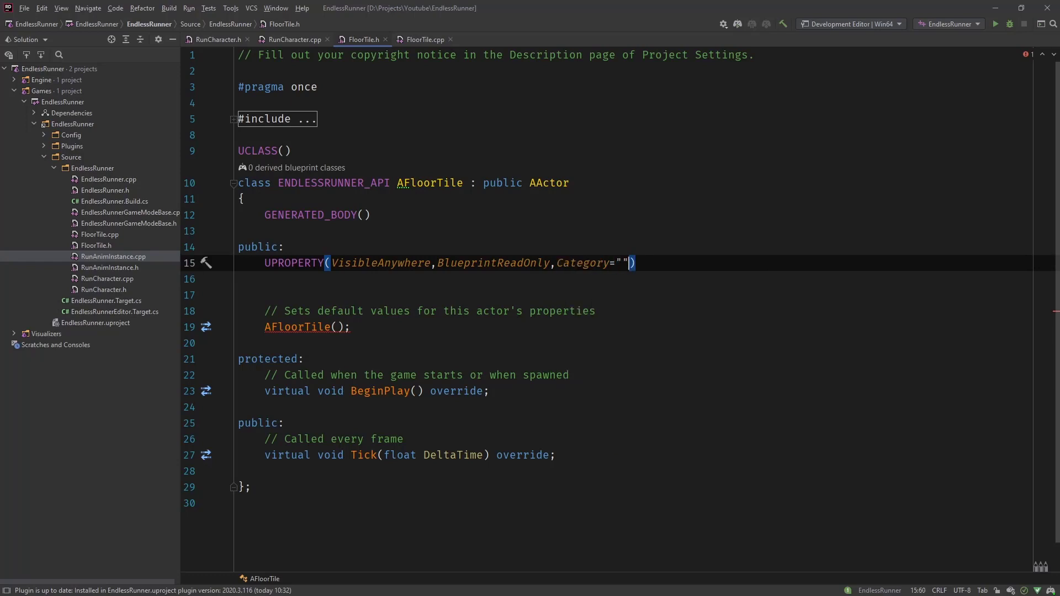
pyautogui.write('Components')
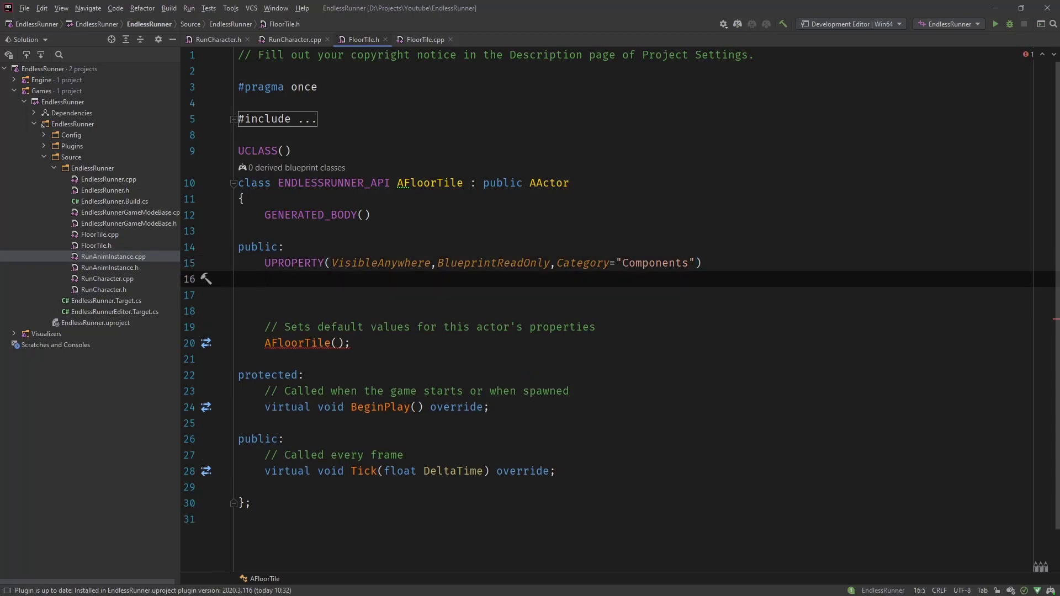
# - Declare USceneComponent* SceneComponent; under that property specifier
pyautogui.write('USceneComponent')
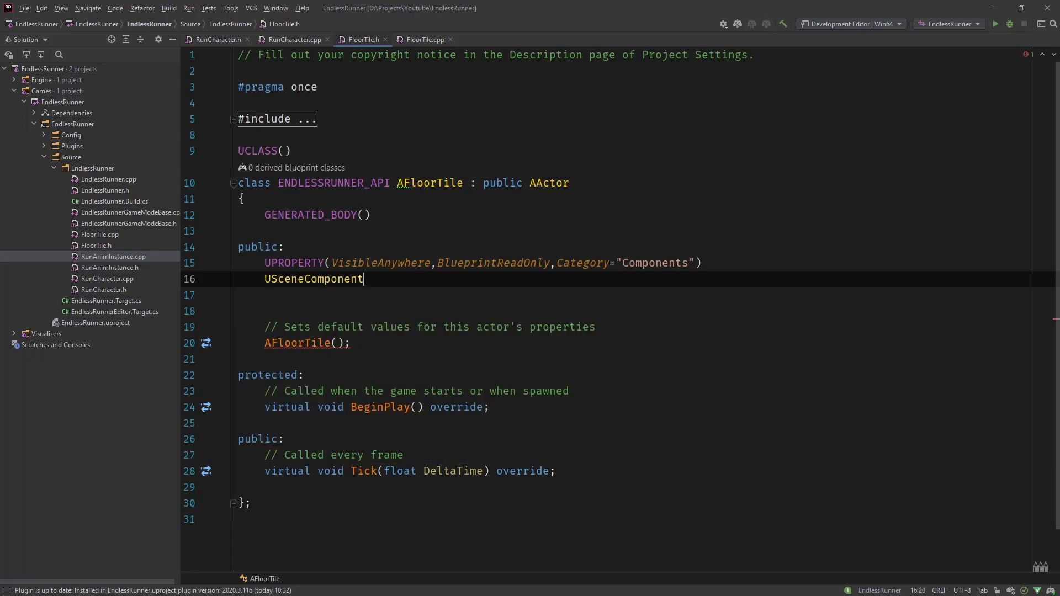
pyautogui.write('*')
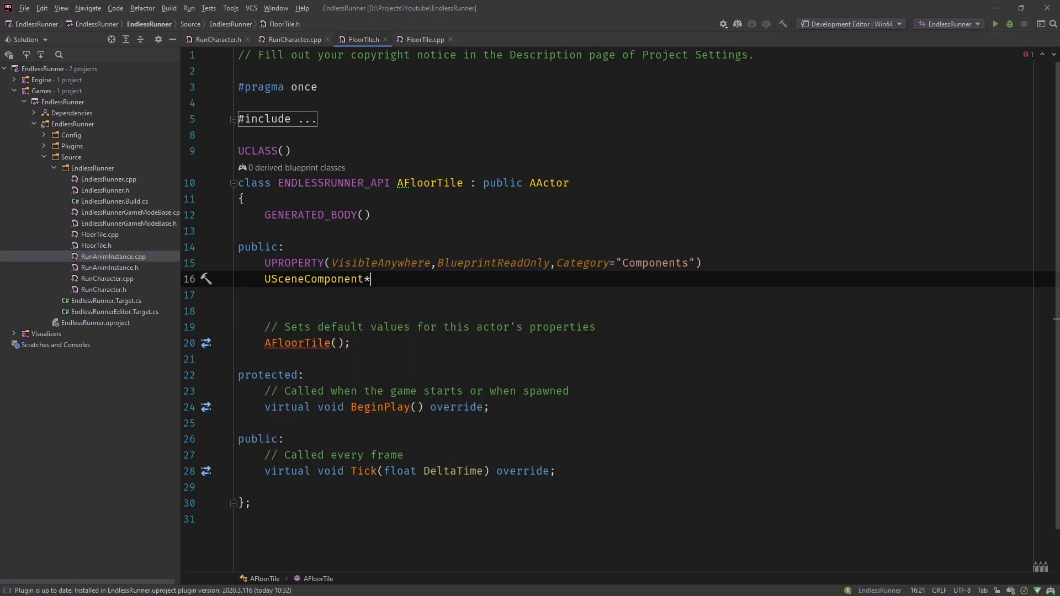
pyautogui.write('SceneComponent')
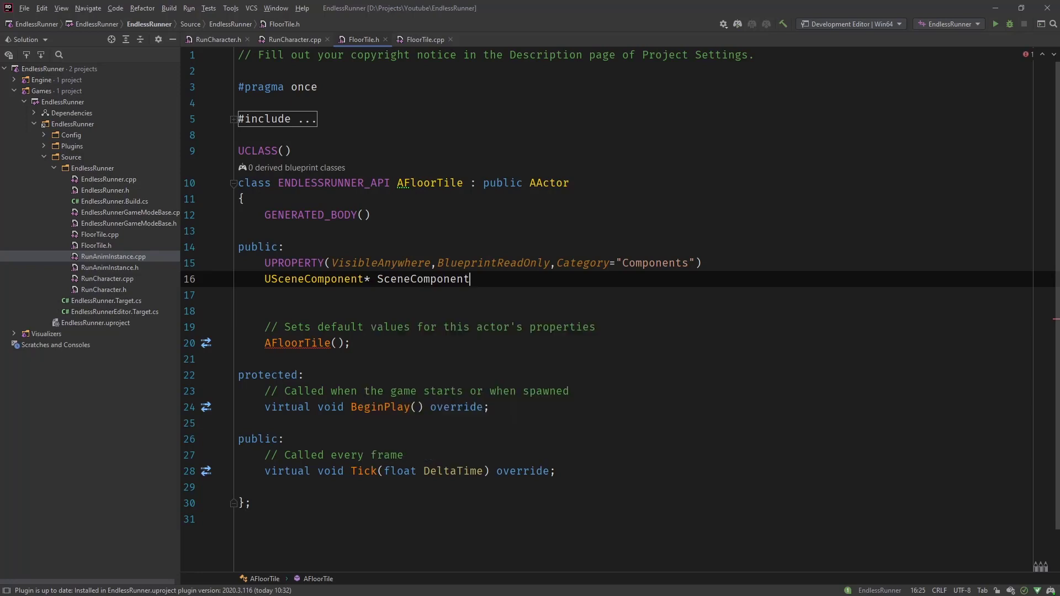
pyautogui.press('Enter')
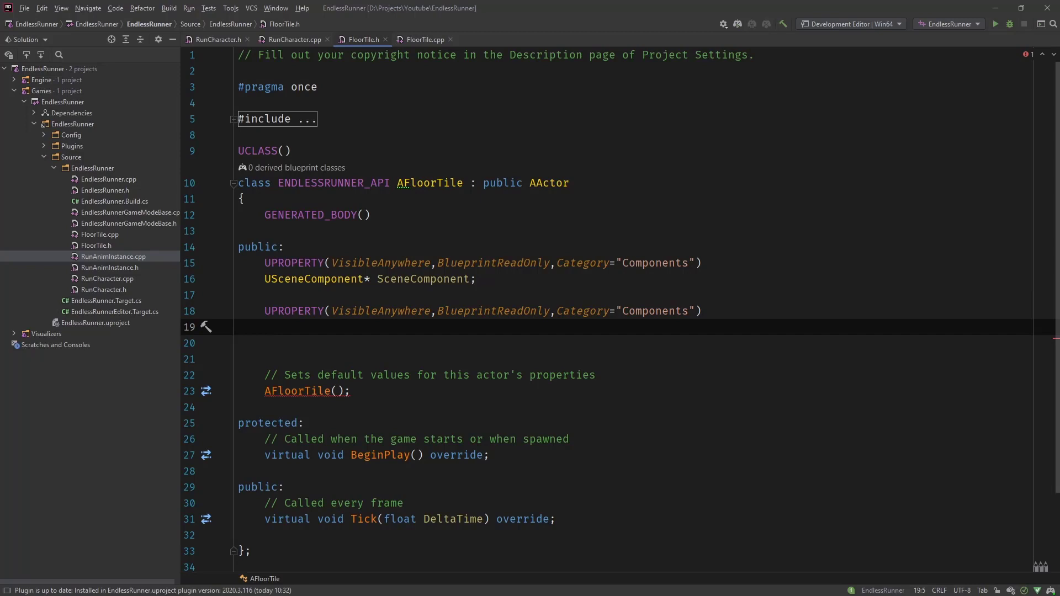
# - Declare UStaticMeshComponent* FloorMesh; as the second Components property
pyautogui.write('USt')
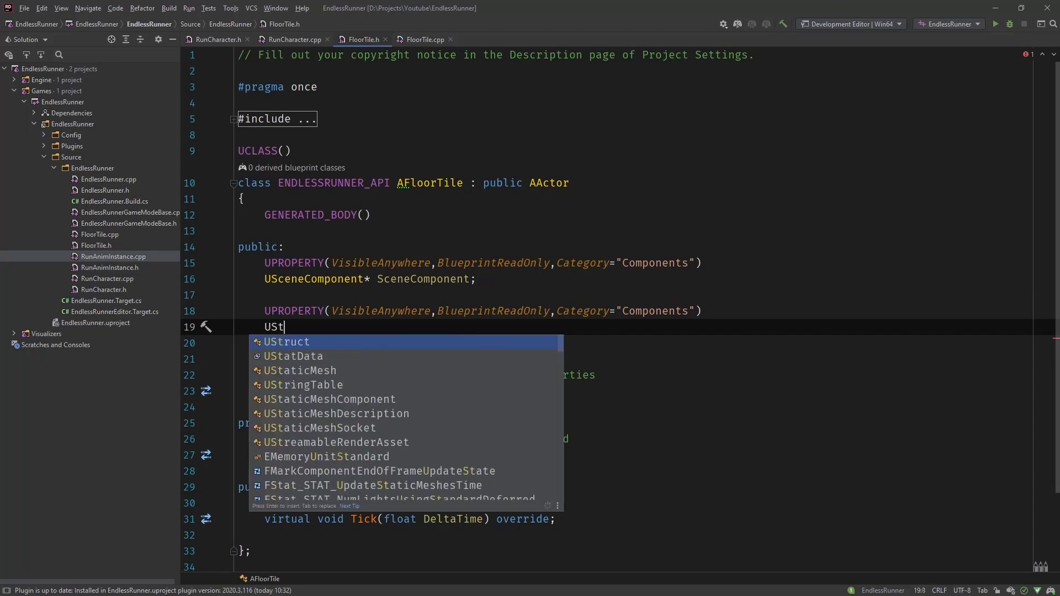
pyautogui.write('aticMeshComponent')
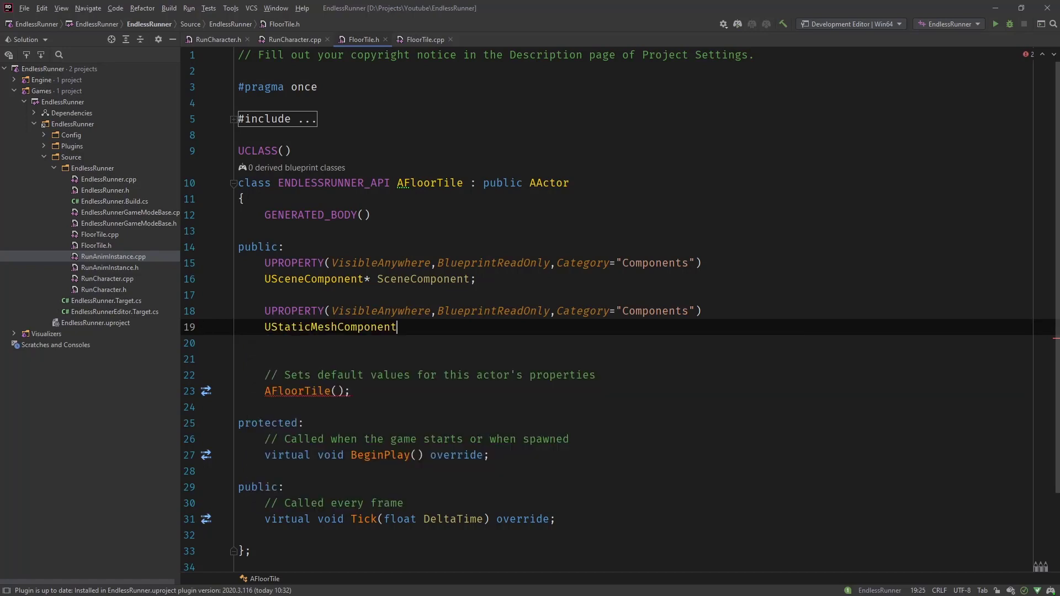
pyautogui.write('*')
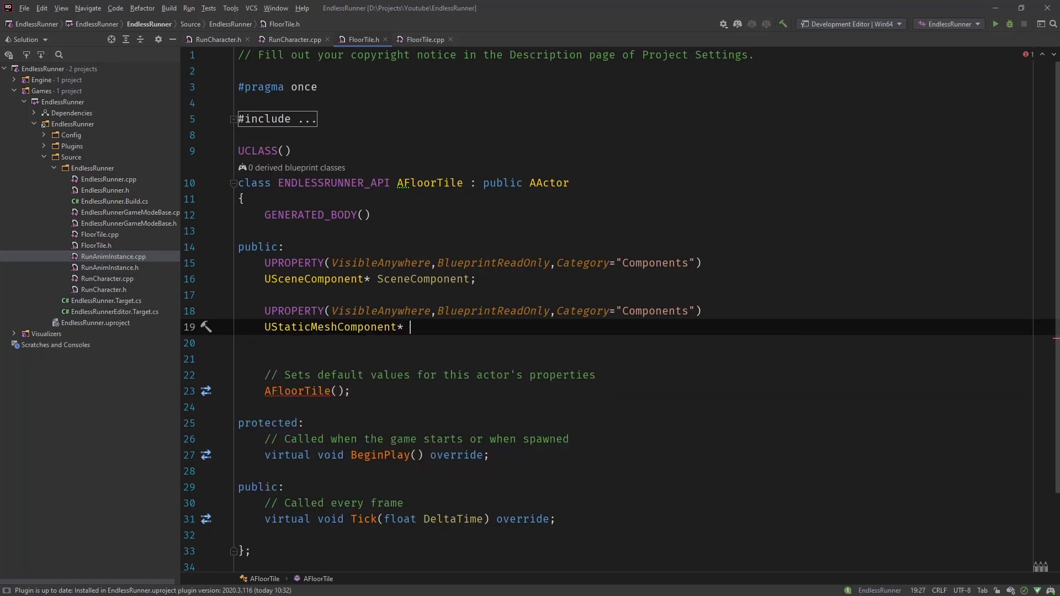
pyautogui.write('FloorMe')
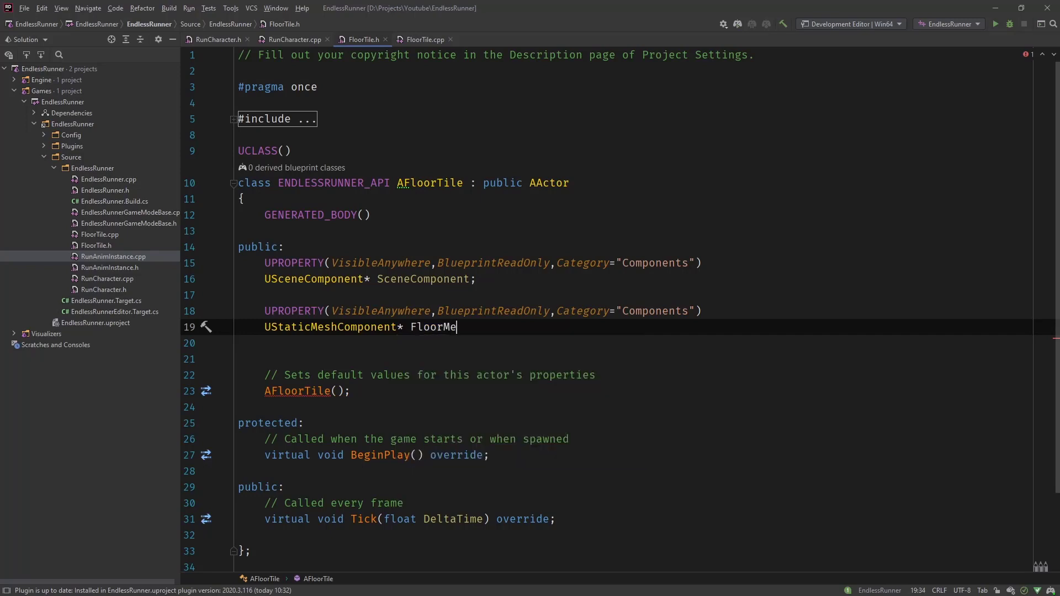
pyautogui.write('sh;')
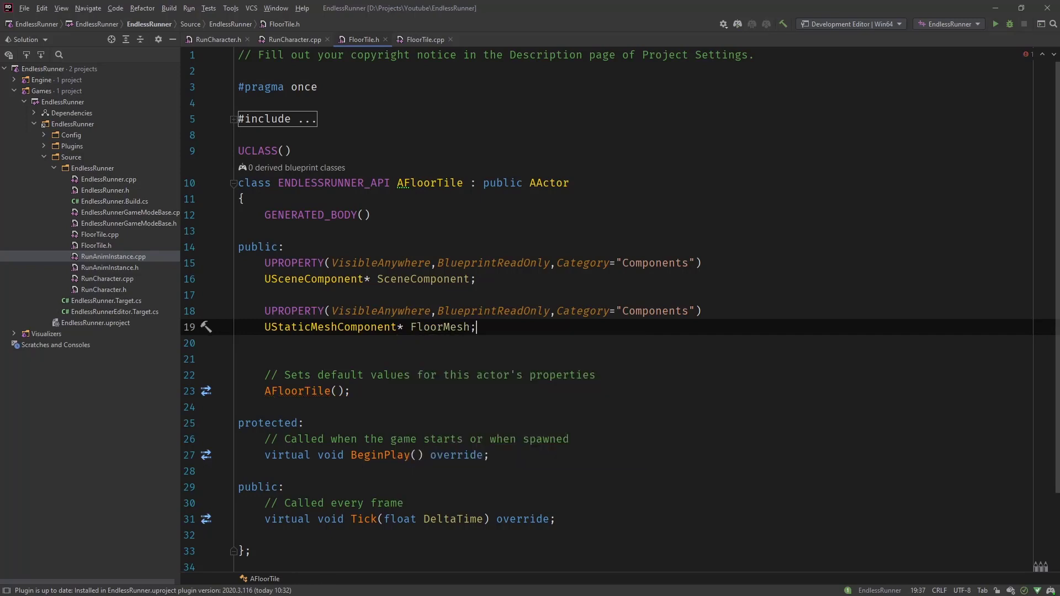
pyautogui.press('enter')
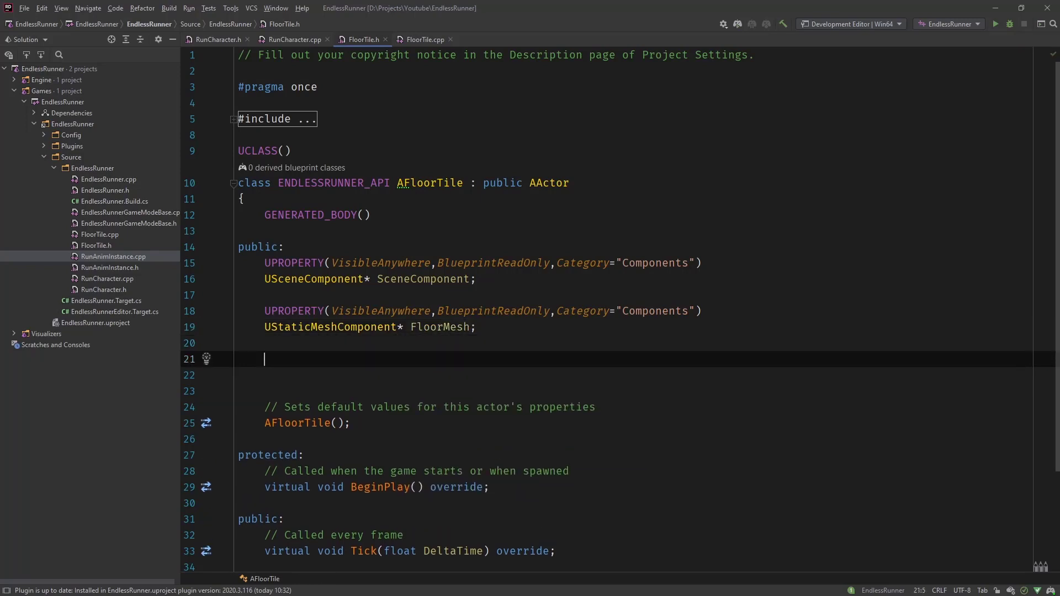
# - Declare UArrowComponent* AttachPoint; under its Components UPROPERTY and start the next UPROPERTY line
pyautogui.write('UPROPERTY(VisibleAnywhere,BlueprintReadOnly,Category="Components")')
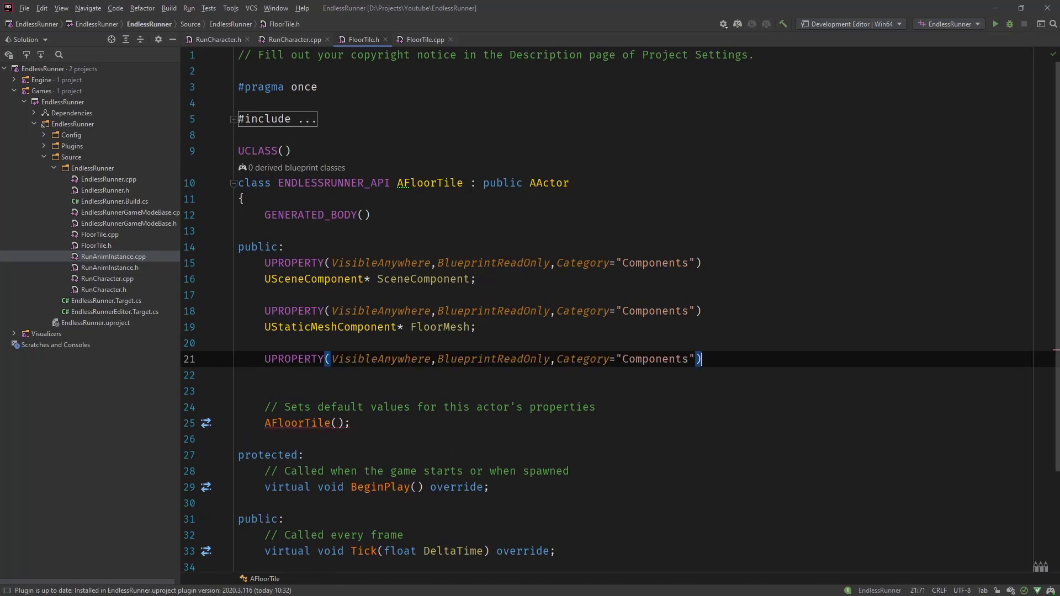
pyautogui.press('enter')
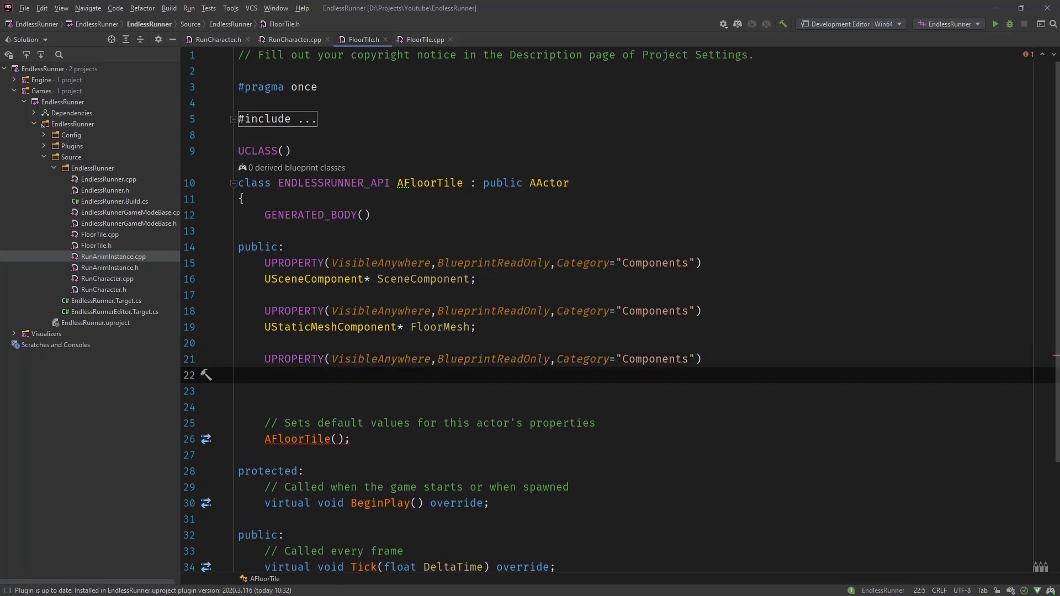
pyautogui.write('U')
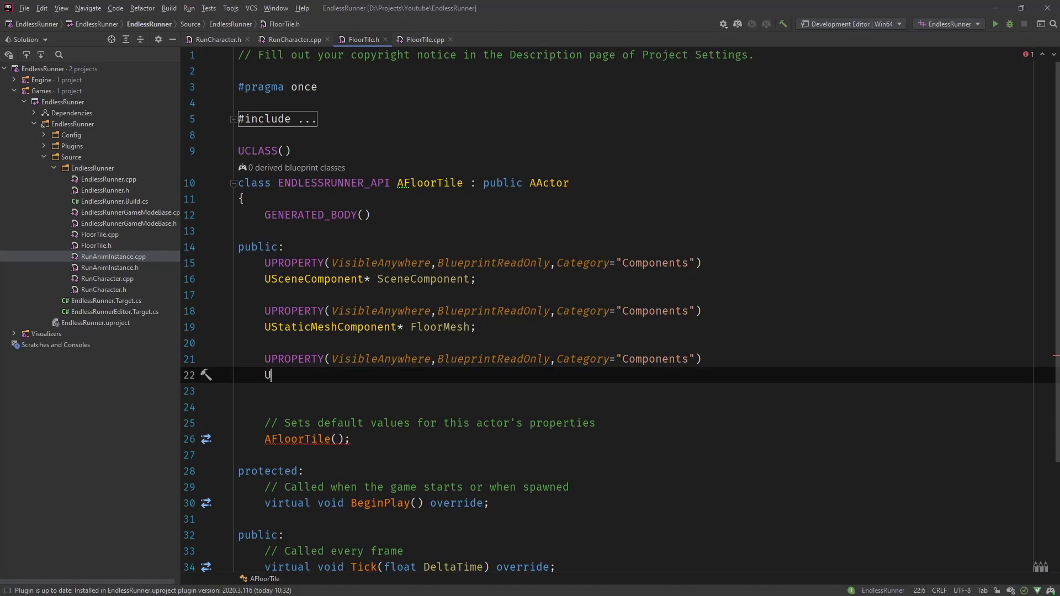
pyautogui.write('Arr')
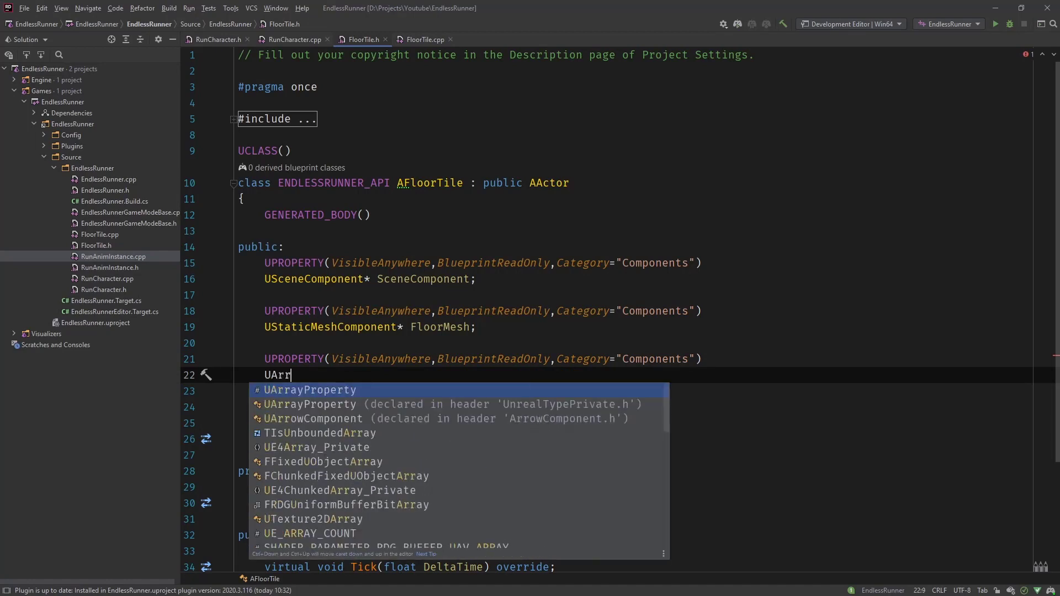
pyautogui.press('Escape')
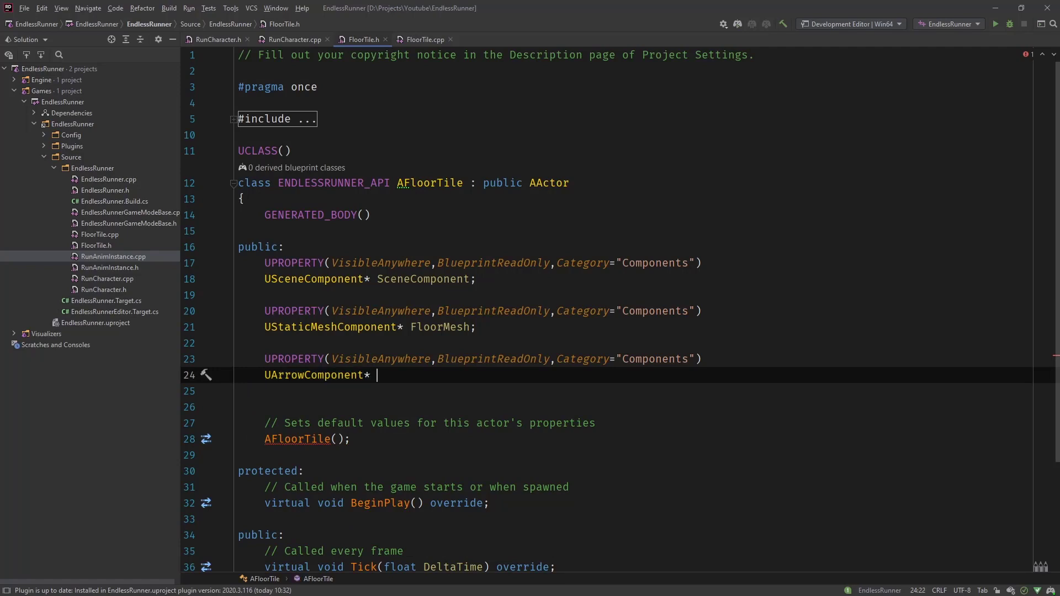
pyautogui.write('Cente')
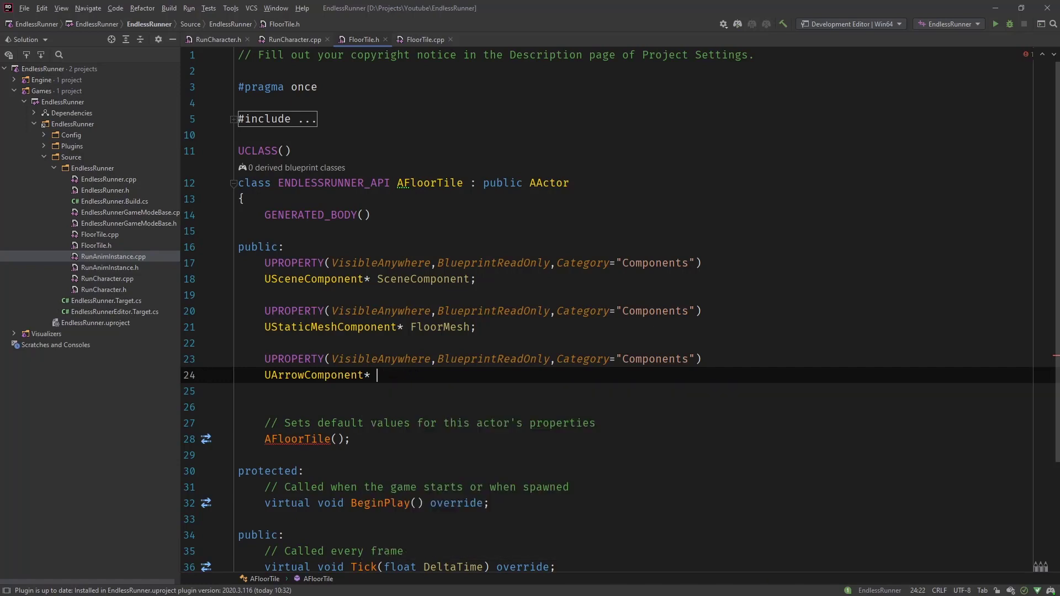
pyautogui.write('AttachPoing')
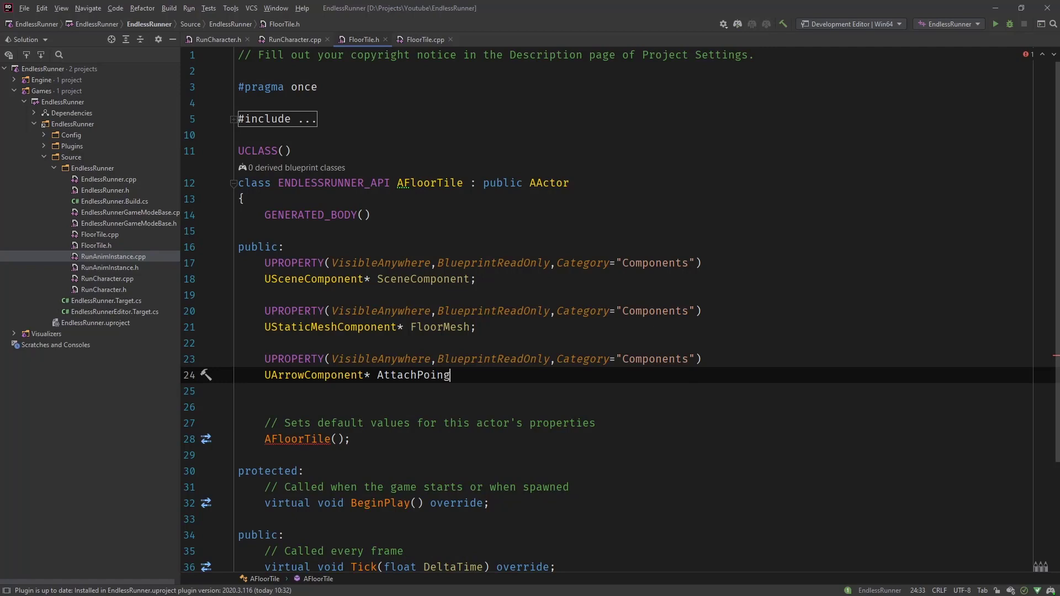
pyautogui.write('t;')
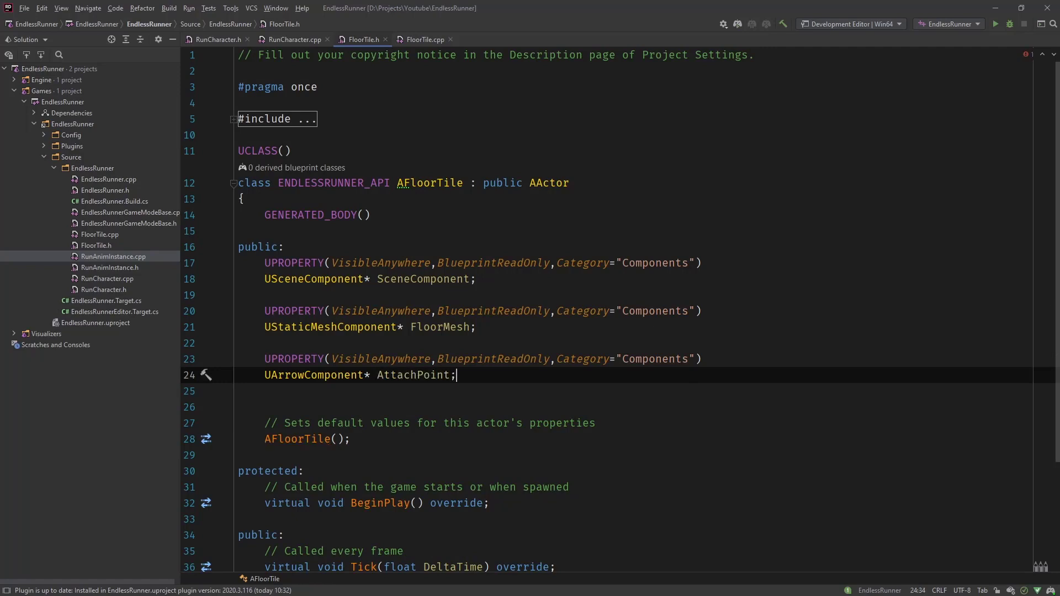
pyautogui.write('UPROPERTY(VisibleAnywhere,BlueprintReadOnly,Category="Components")')
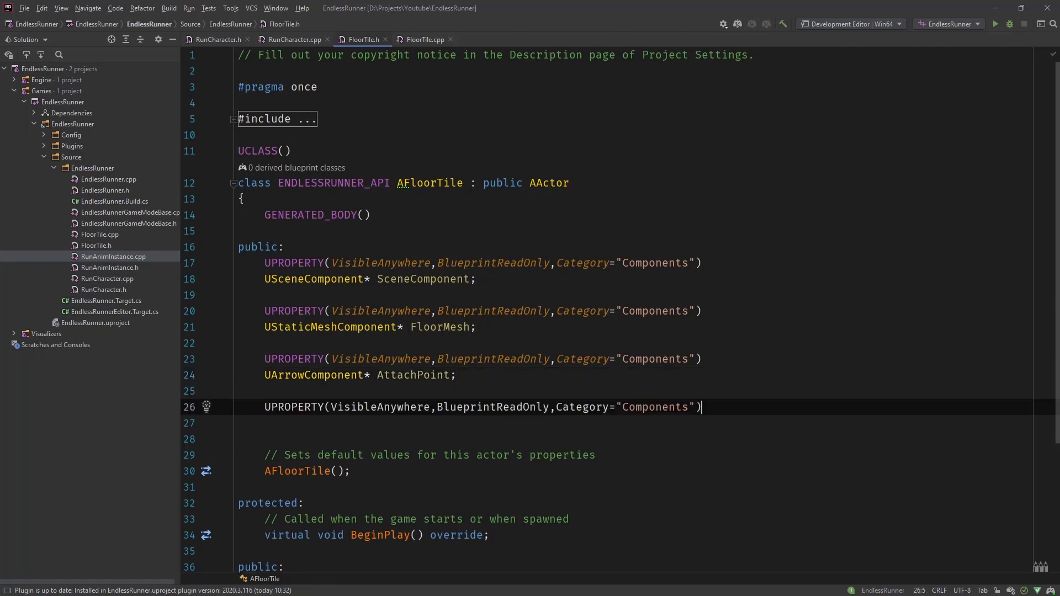
# - Declare UArrowComponent* CenterLane, RightLane and LeftLane lane properties
pyautogui.write('U')
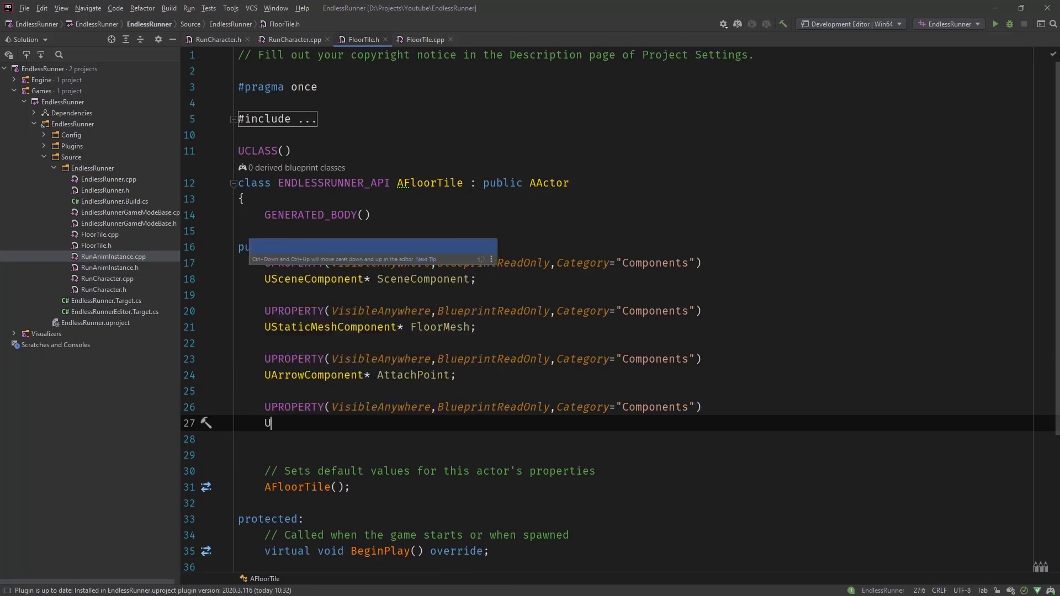
pyautogui.write('ArrowComponent* CenterLane;')
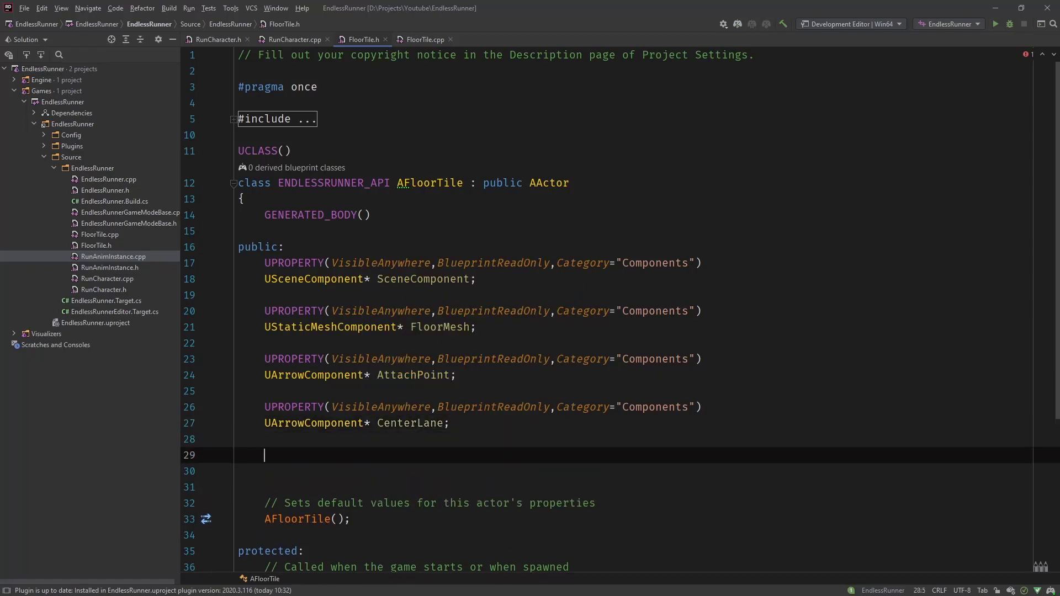
pyautogui.write('UArrowComponent')
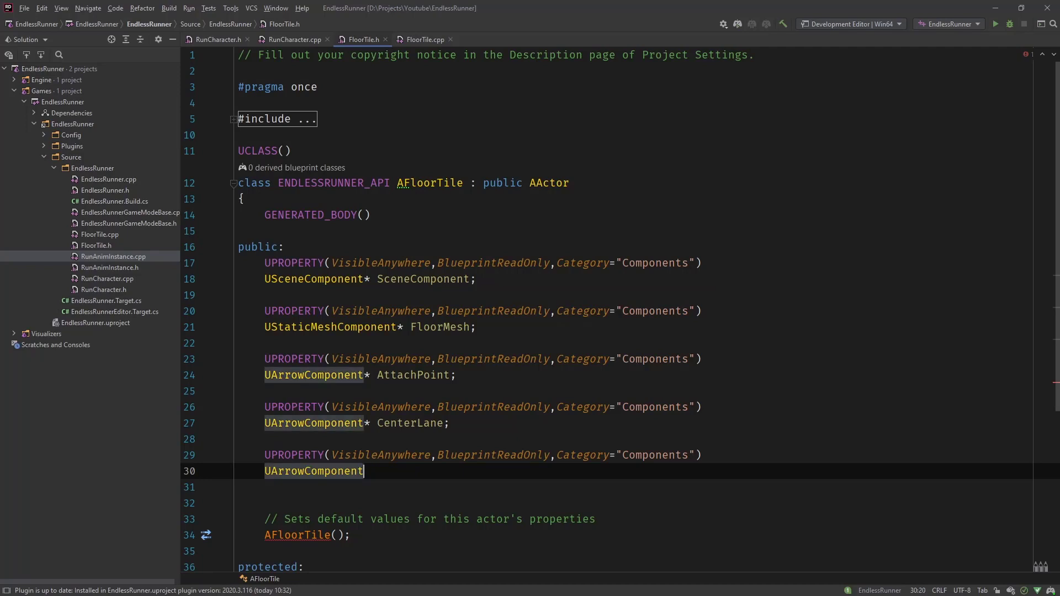
pyautogui.write('*')
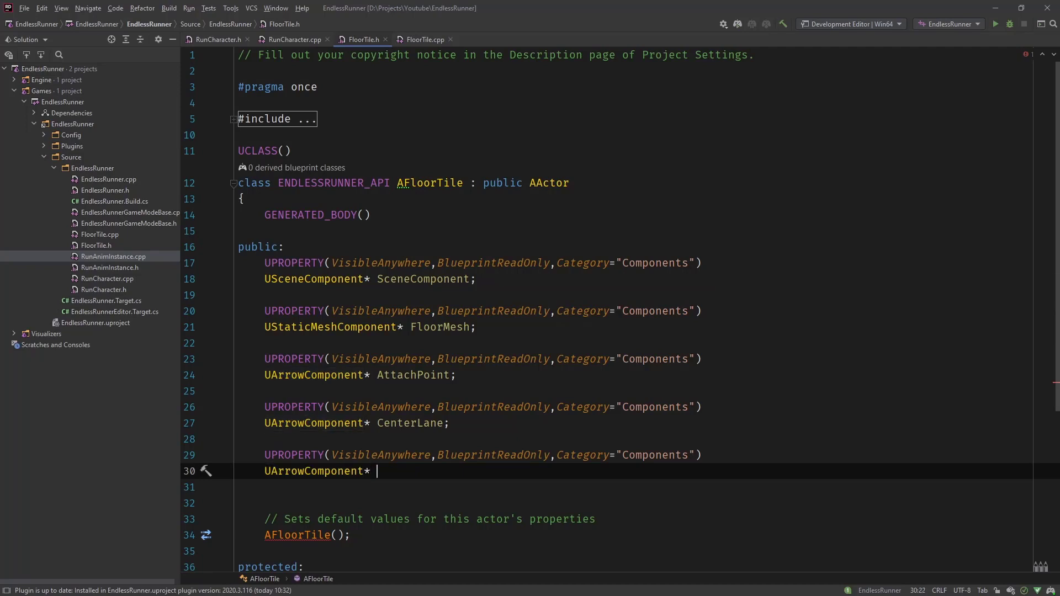
pyautogui.write('RightLane;')
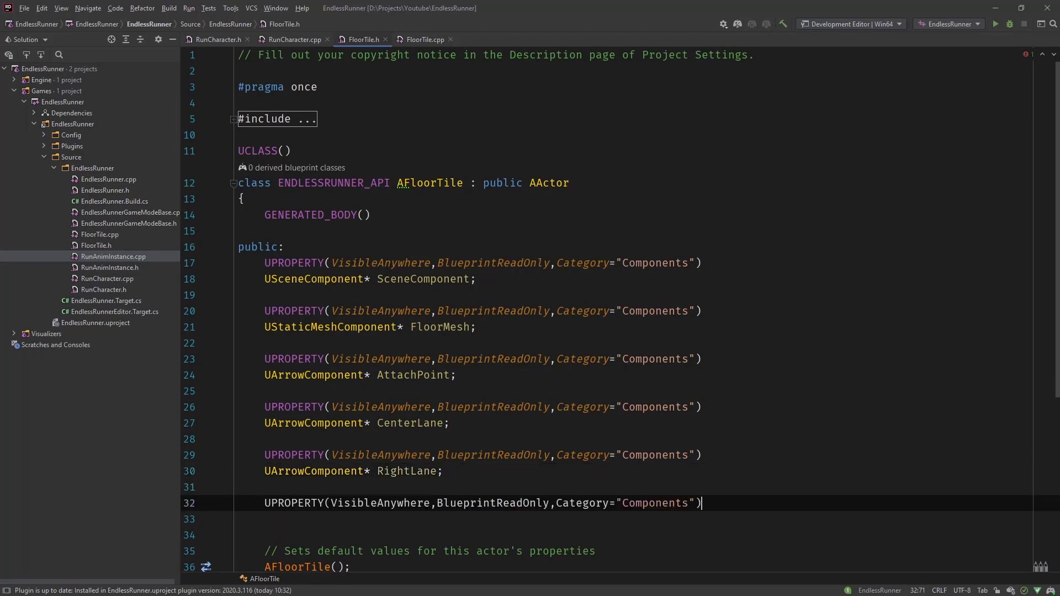
pyautogui.write('UArrowComponent')
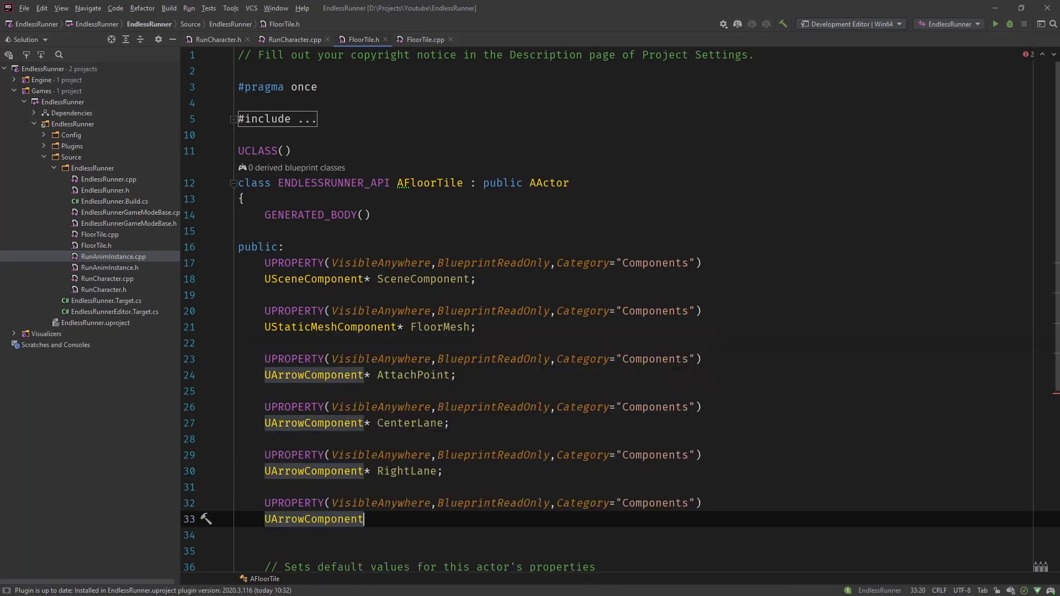
pyautogui.write('* LeftLane;')
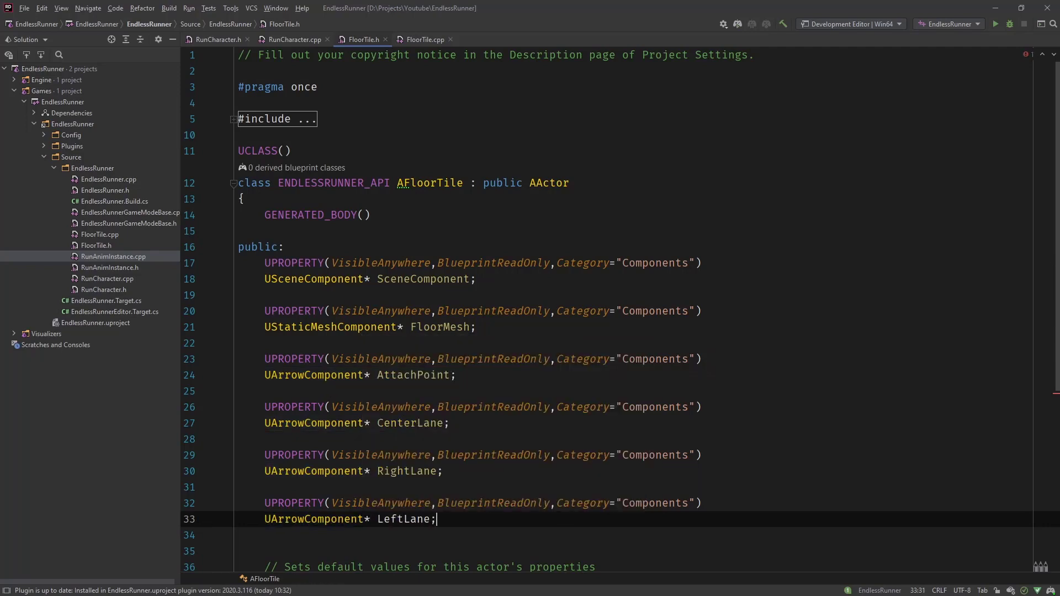
# - Declare UBoxComponent* FloorTriggerBox; under a Components UPROPERTY below LeftLane
pyautogui.scroll(-3)
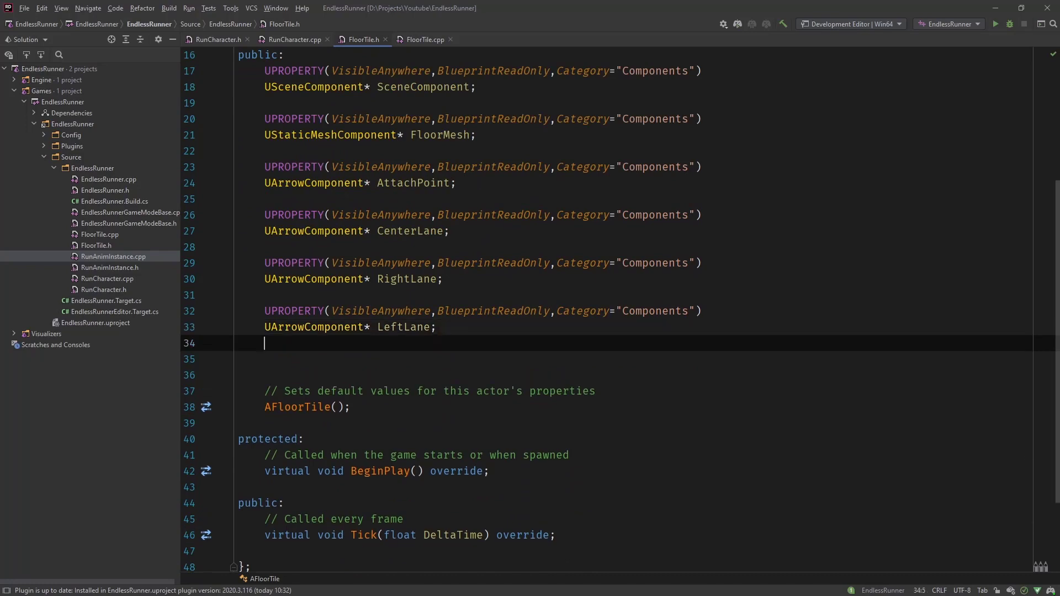
pyautogui.write('UPROPERTY(VisibleAnywhere,BlueprintReadOnly,Category="Components")')
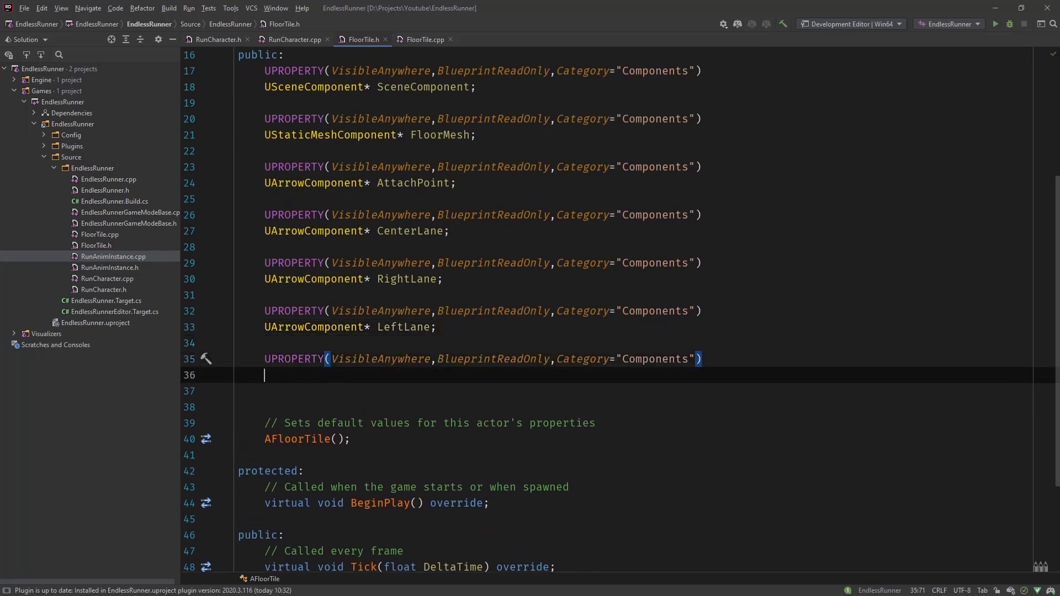
pyautogui.click(265, 375)
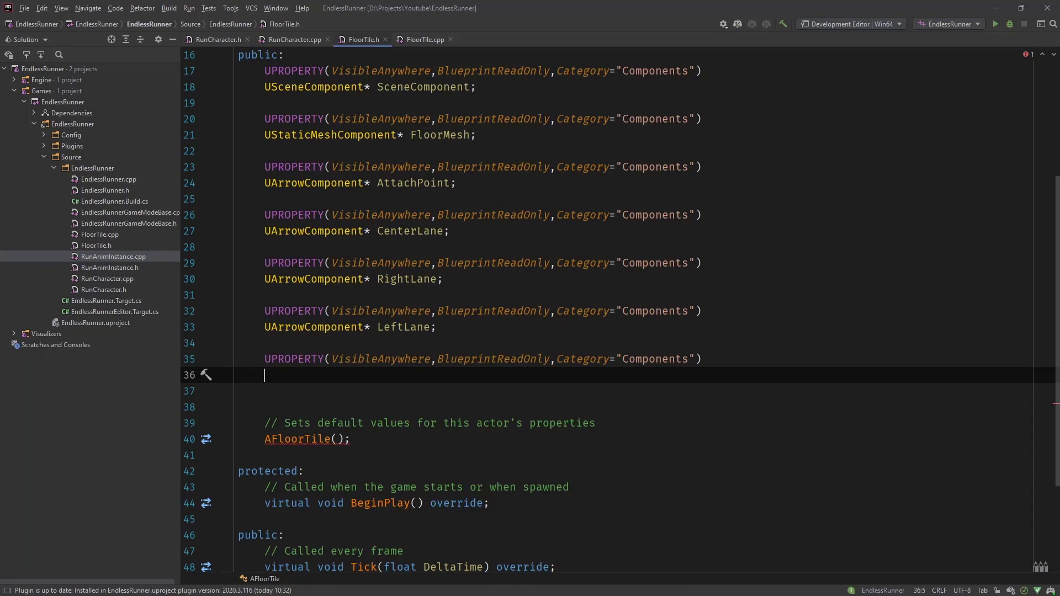
pyautogui.write('UBoxComponent* F')
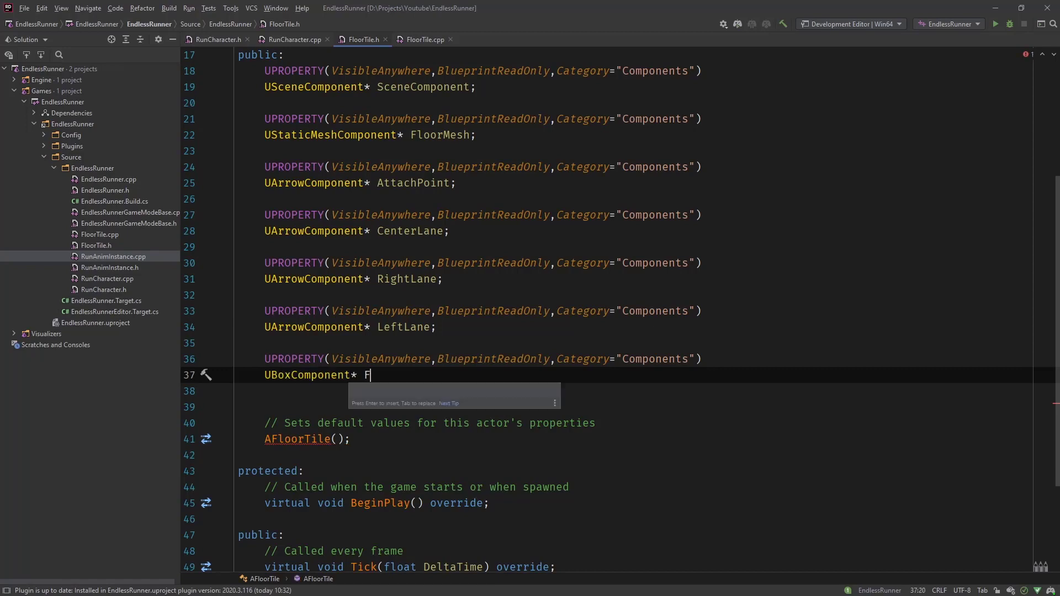
pyautogui.write('loorTrigger')
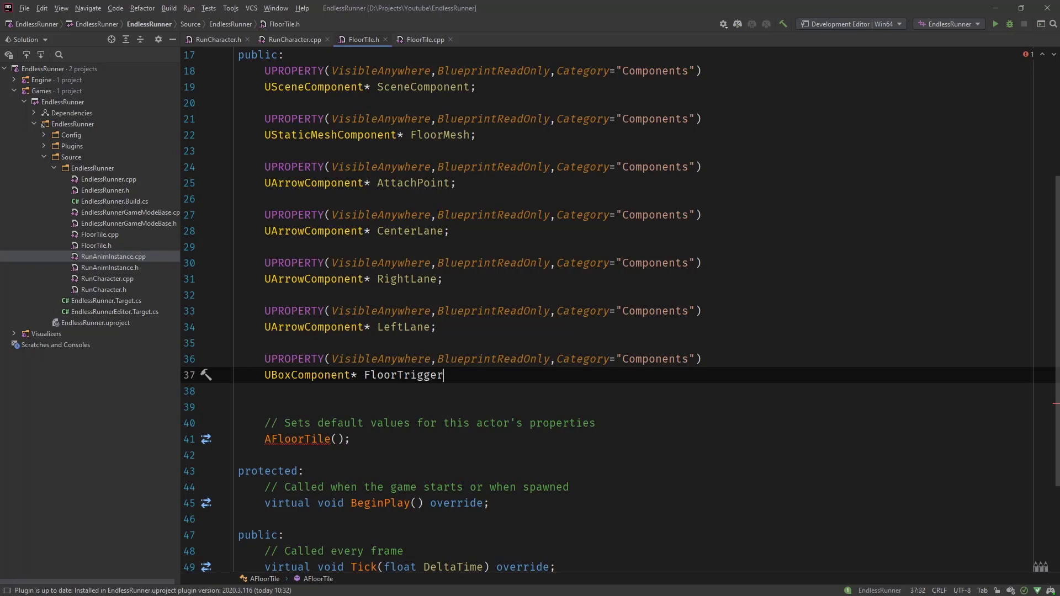
pyautogui.write('Box;')
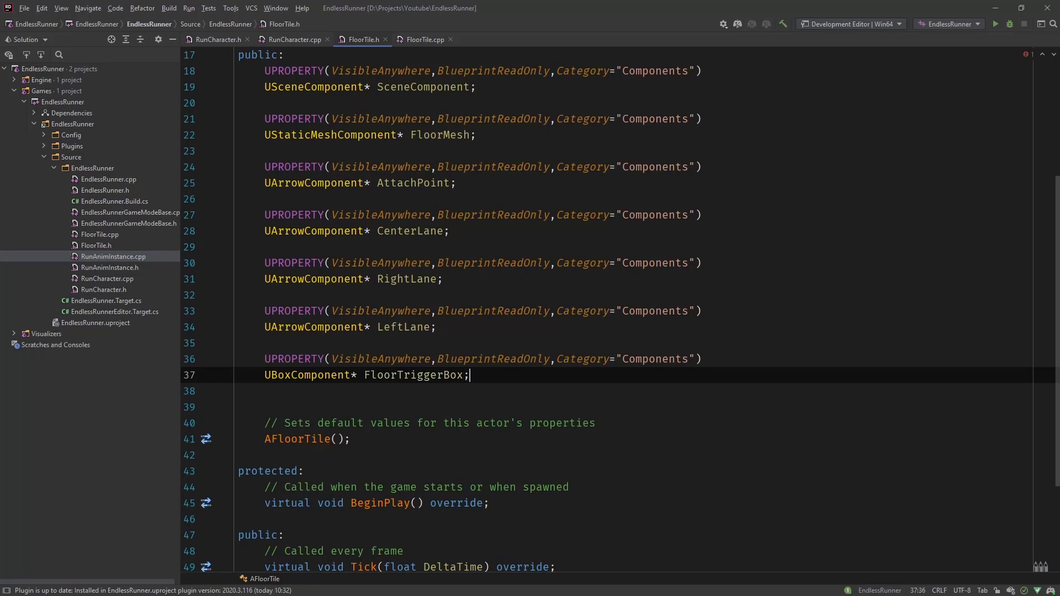
pyautogui.scroll(3)
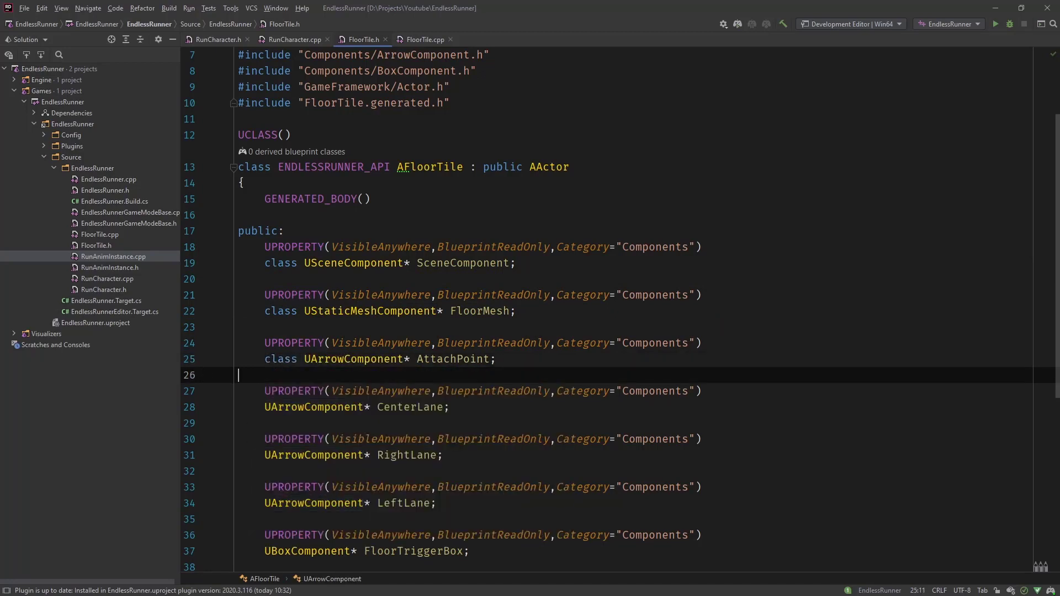
# - Forward-declare UArrowComponent, UStaticMeshComponent, USceneComponent and UBoxComponent below the includes
pyautogui.click(267, 359)
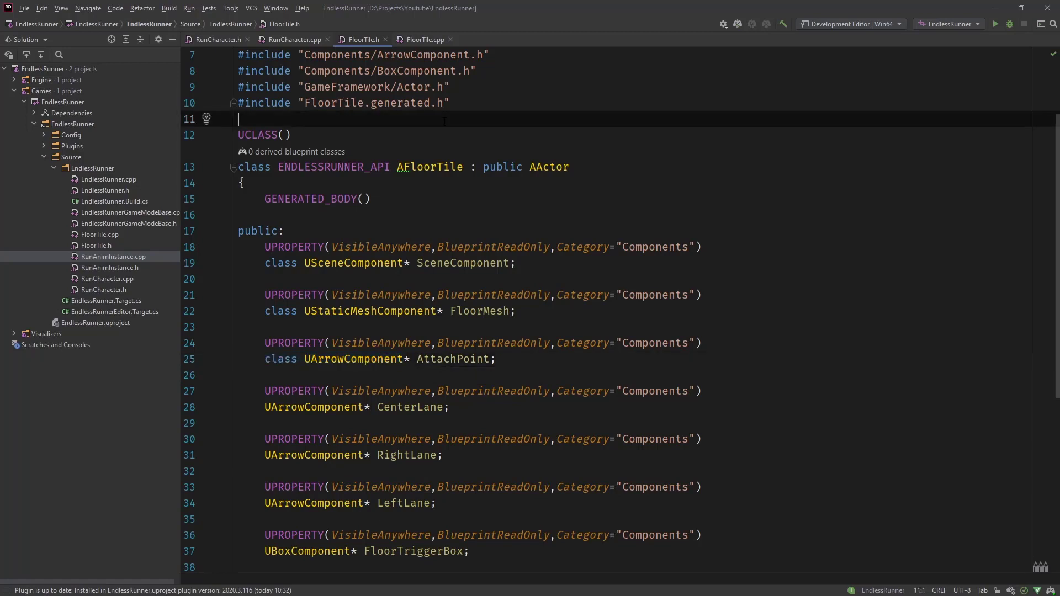
pyautogui.write('class UArrowComponent')
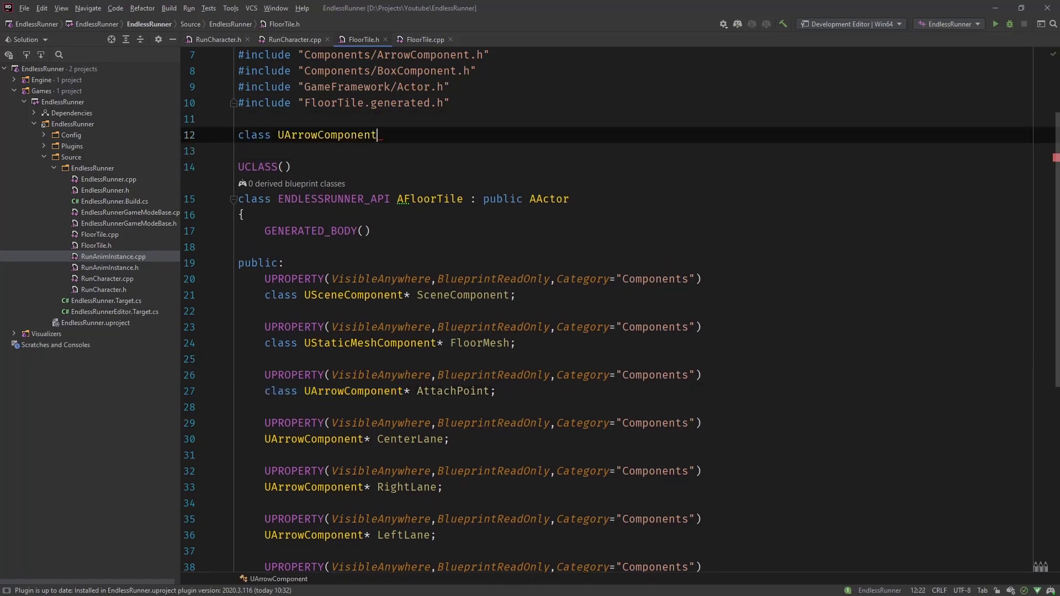
pyautogui.write(';')
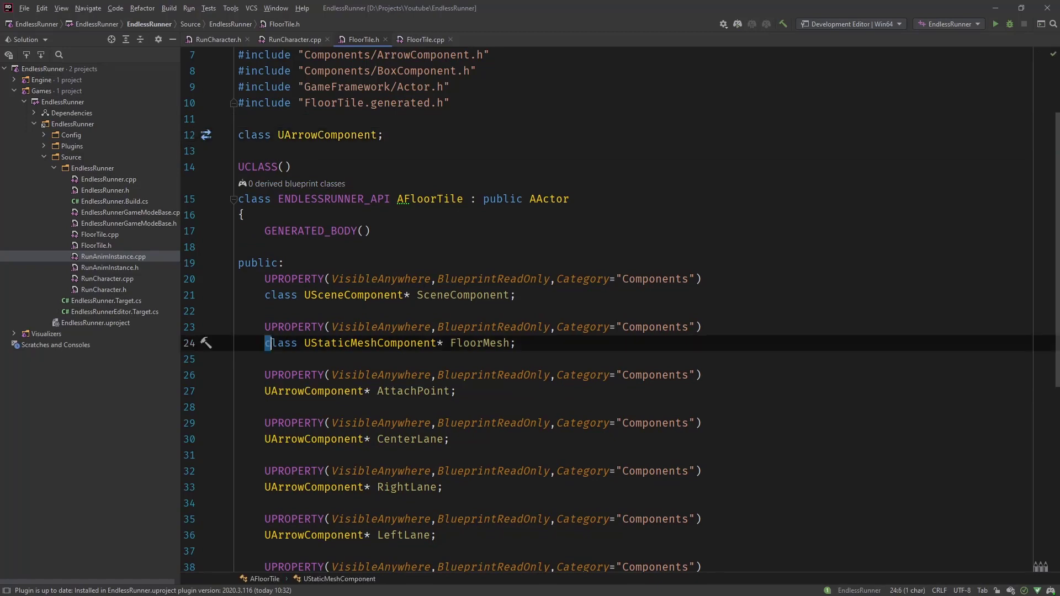
pyautogui.click(383, 135)
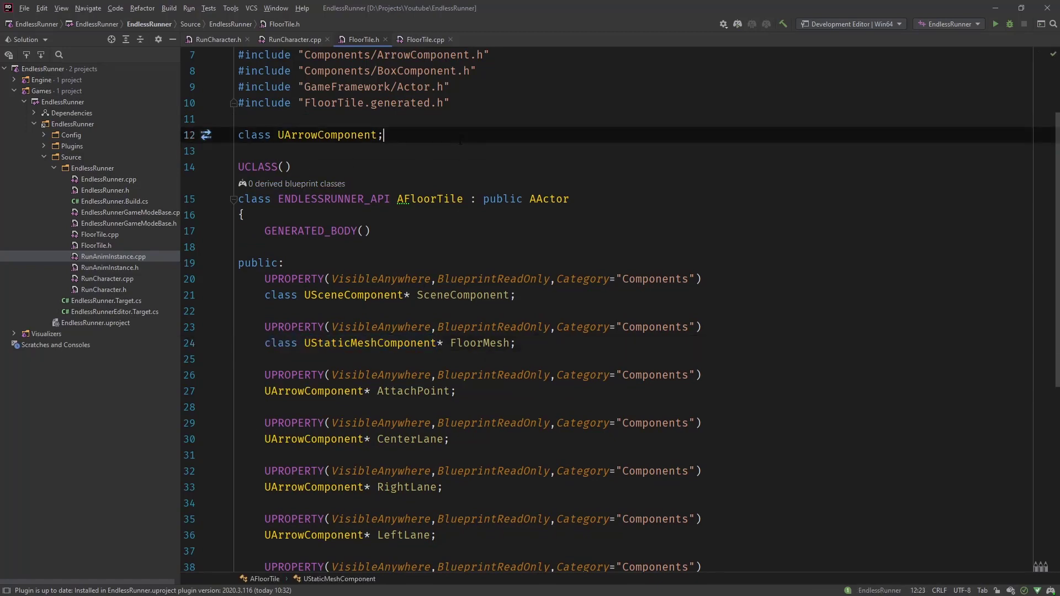
pyautogui.write('class UStaticMeshComponent')
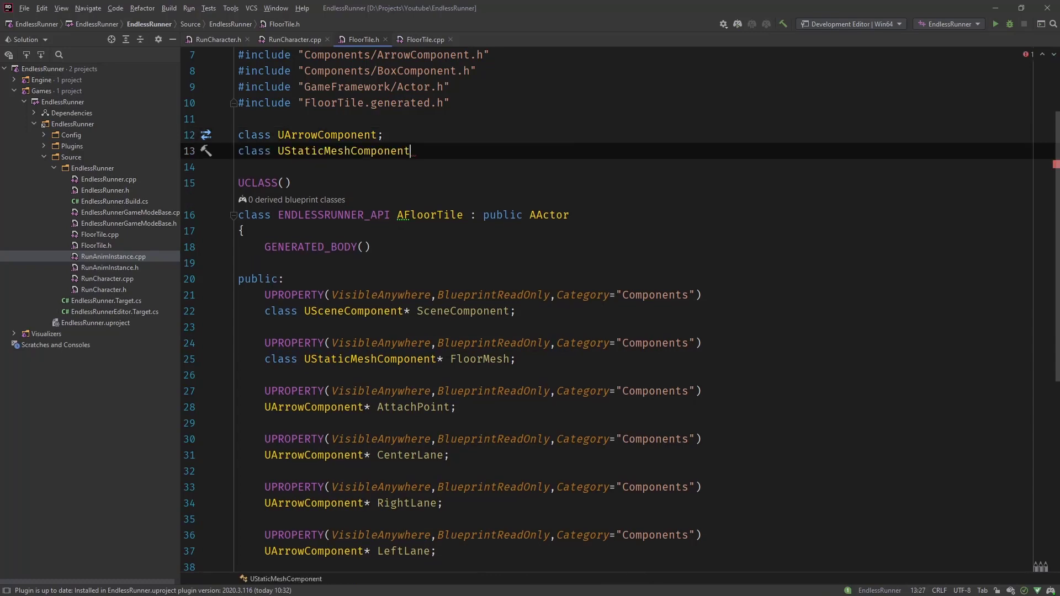
pyautogui.write(';')
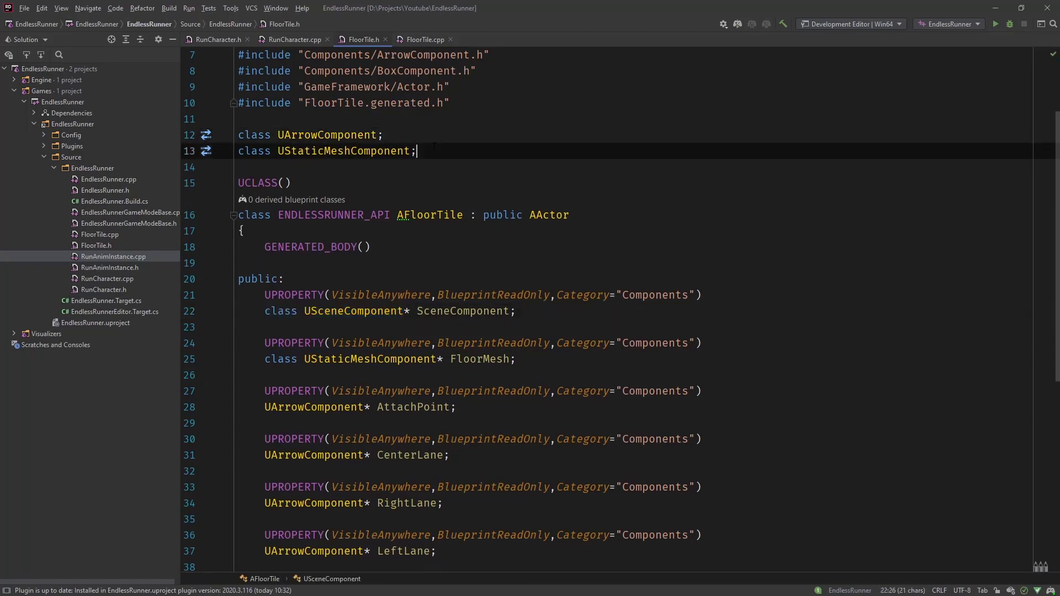
pyautogui.write('class USceneComponent')
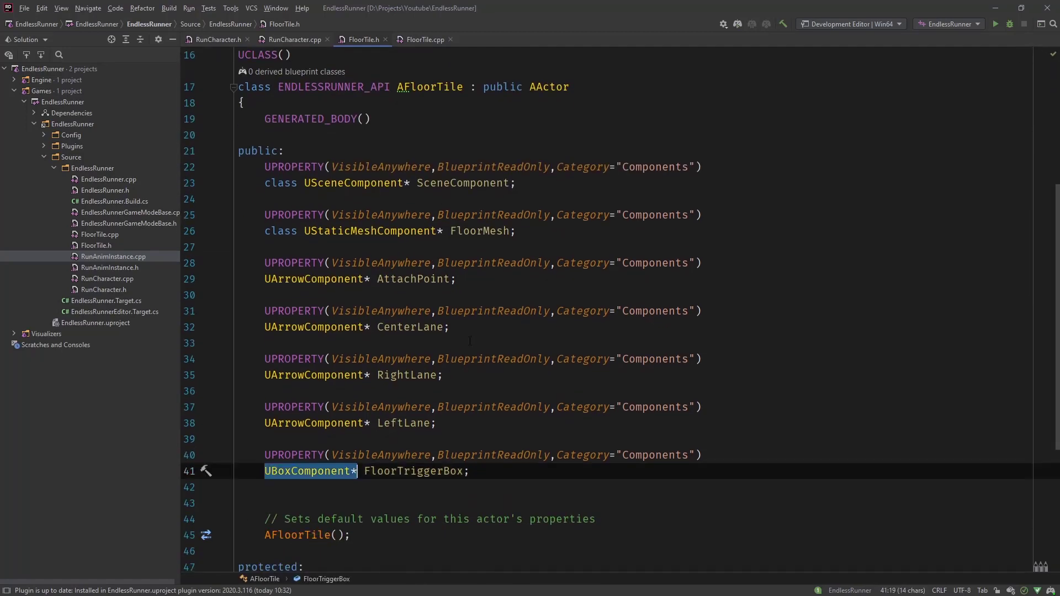
pyautogui.scroll(3)
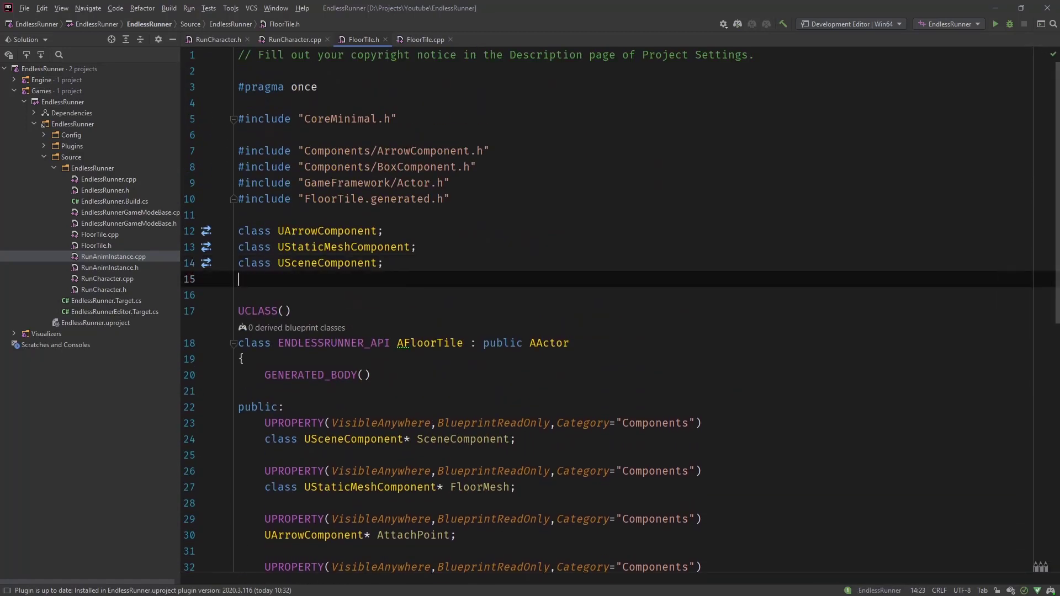
pyautogui.write('class UBoxComponent')
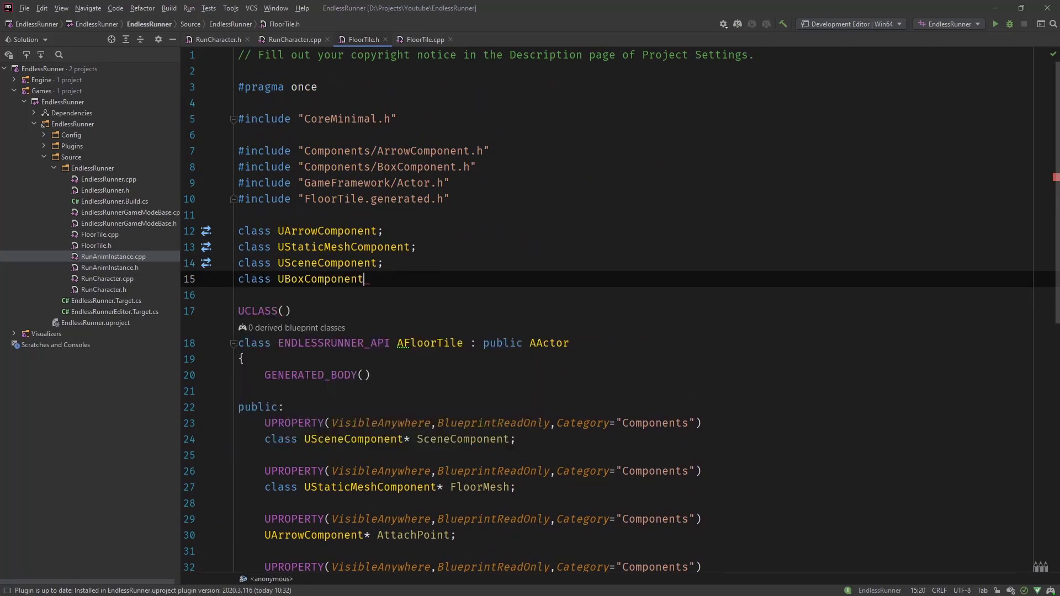
pyautogui.write(';')
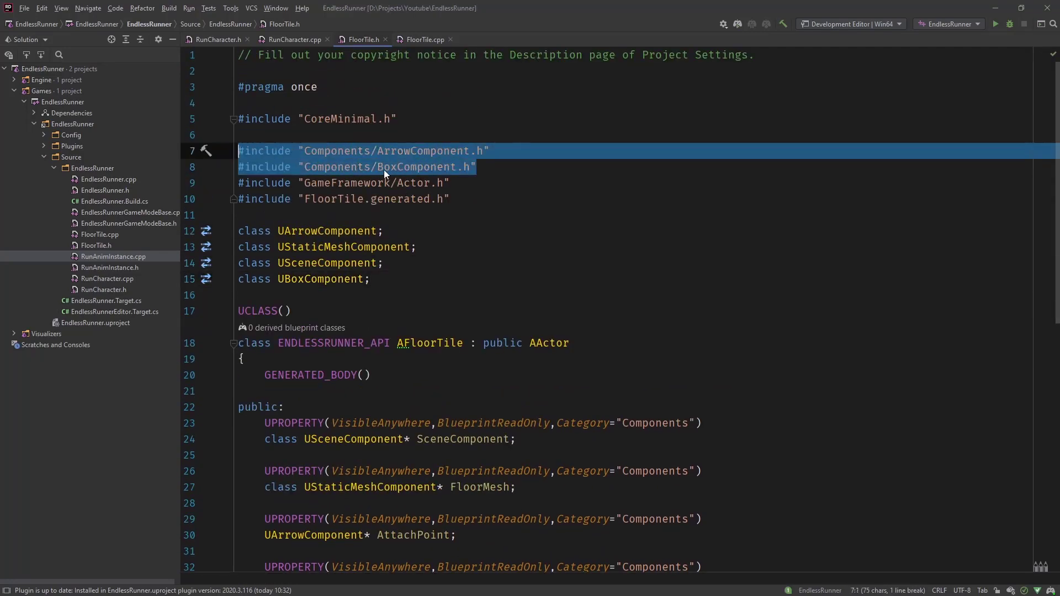
# - Delete the ArrowComponent and BoxComponent #include lines and review the header
pyautogui.press('Delete')
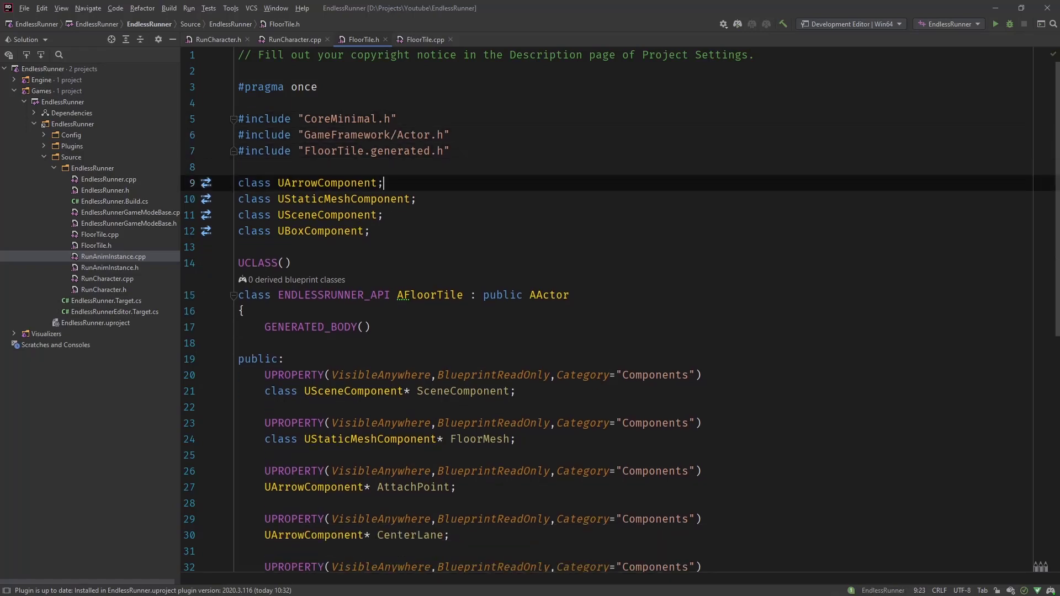
pyautogui.scroll(-3)
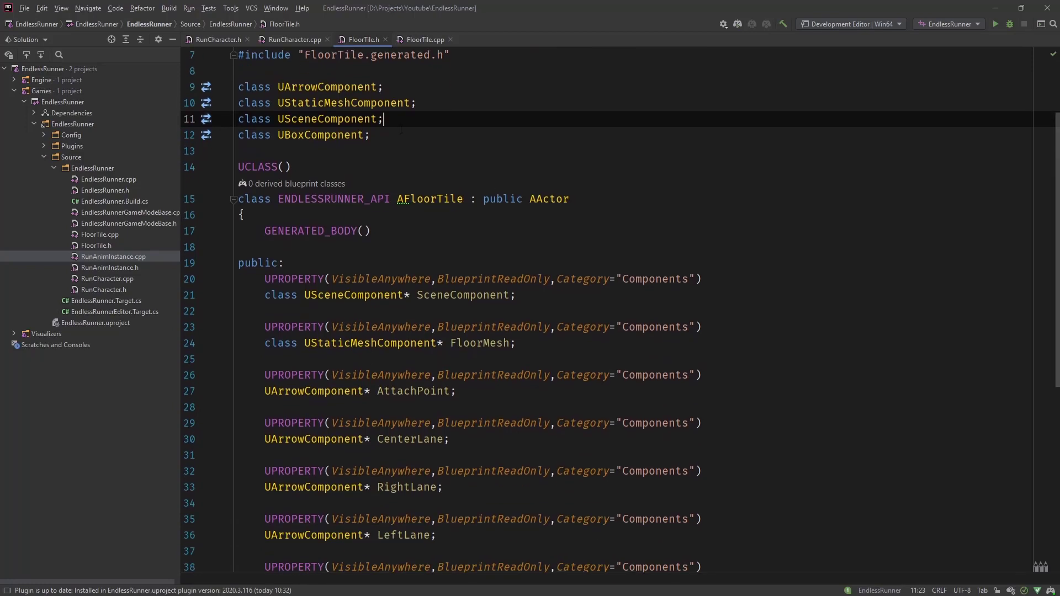
pyautogui.scroll(-3)
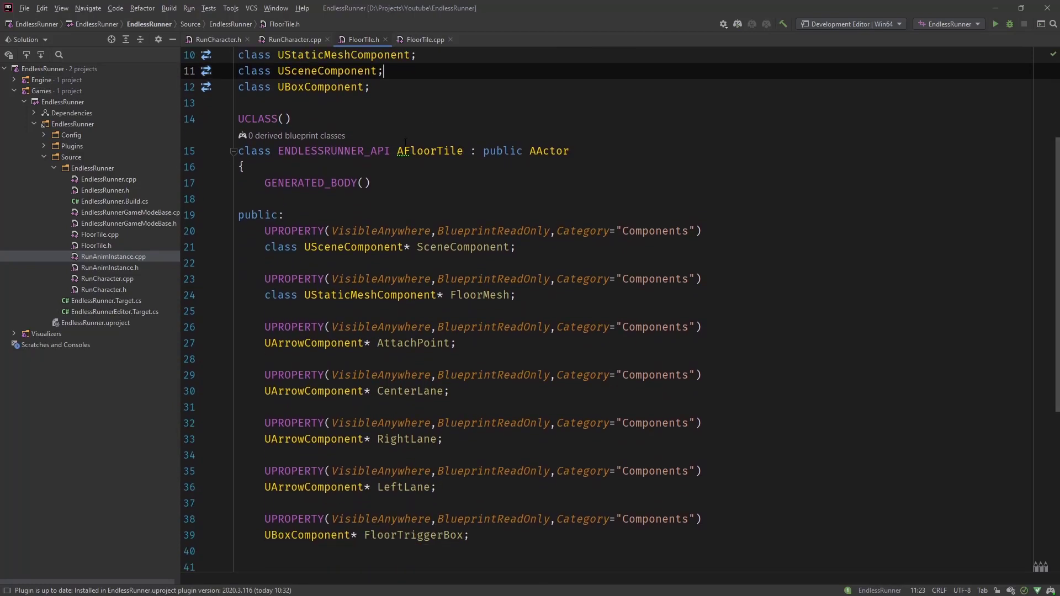
pyautogui.scroll(-3)
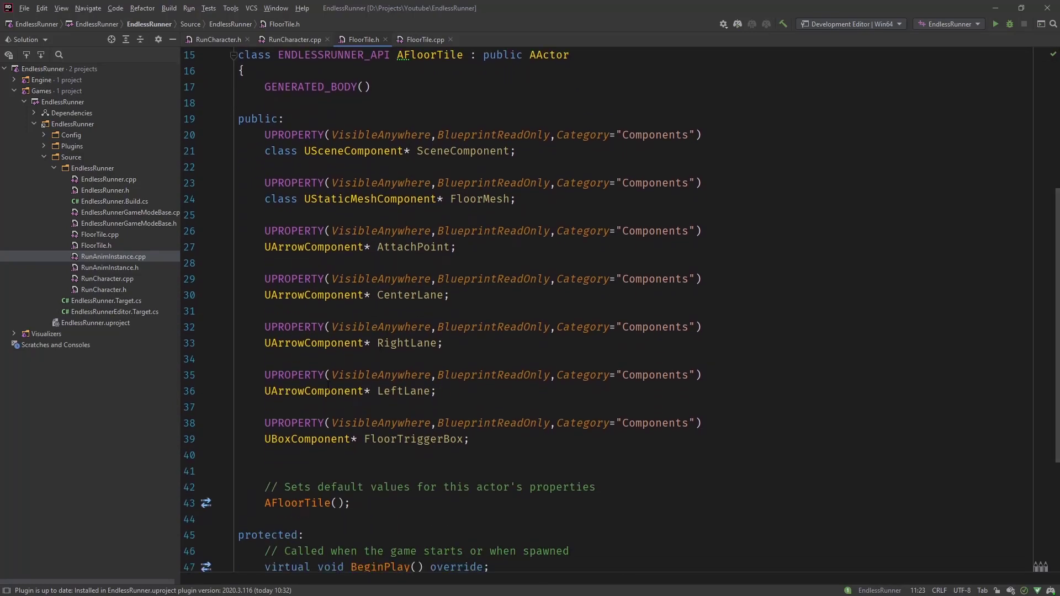
pyautogui.scroll(3)
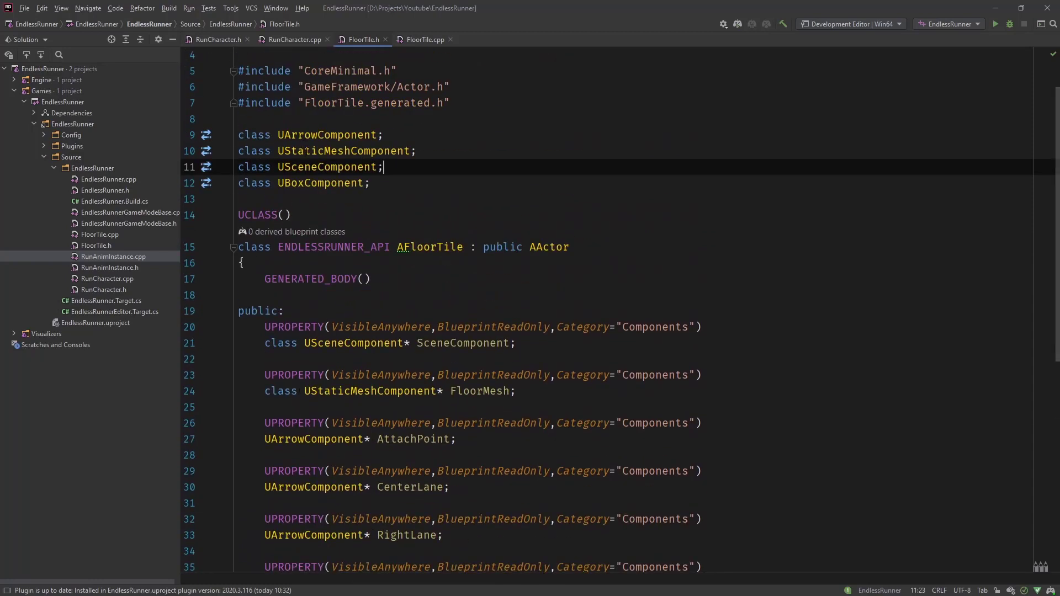
pyautogui.scroll(-3)
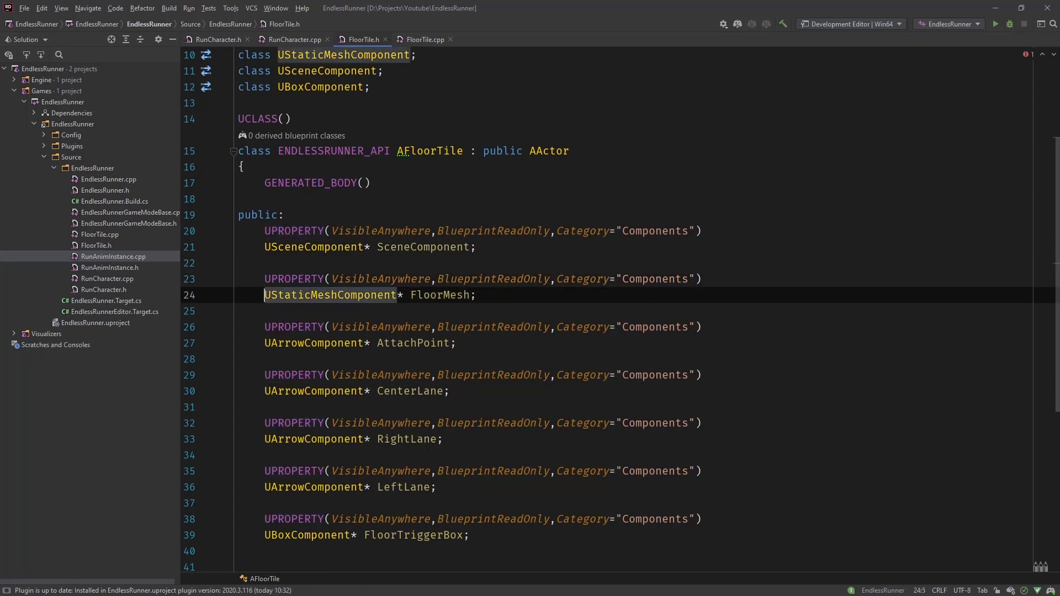
pyautogui.scroll(-3)
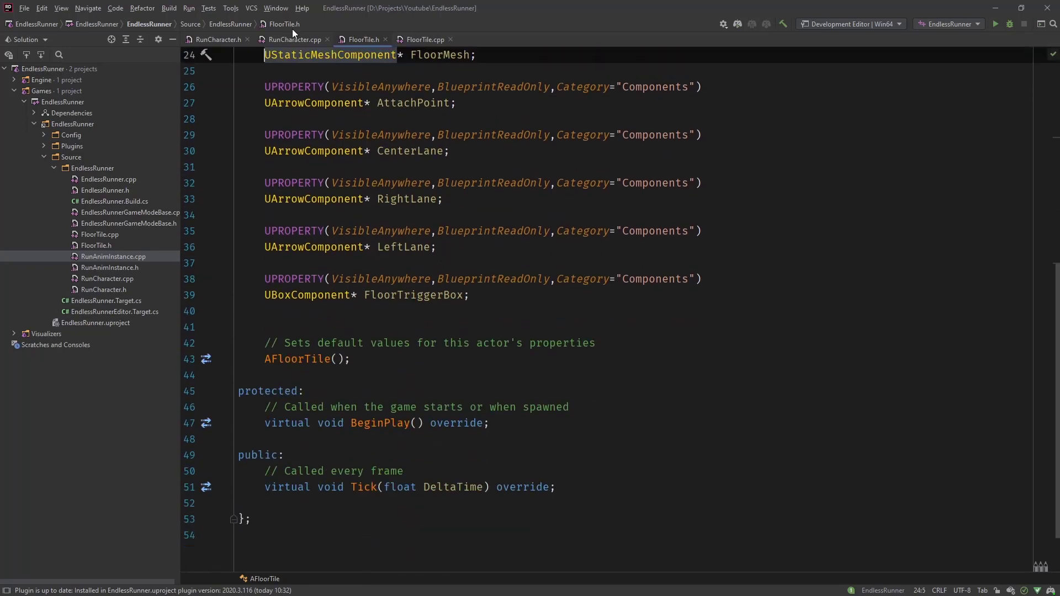
# - In FloorTile.cpp's constructor, create SceneComponent via CreateDefaultSubobject<USceneComponent>(TEXT("Scene"))
pyautogui.click(423, 40)
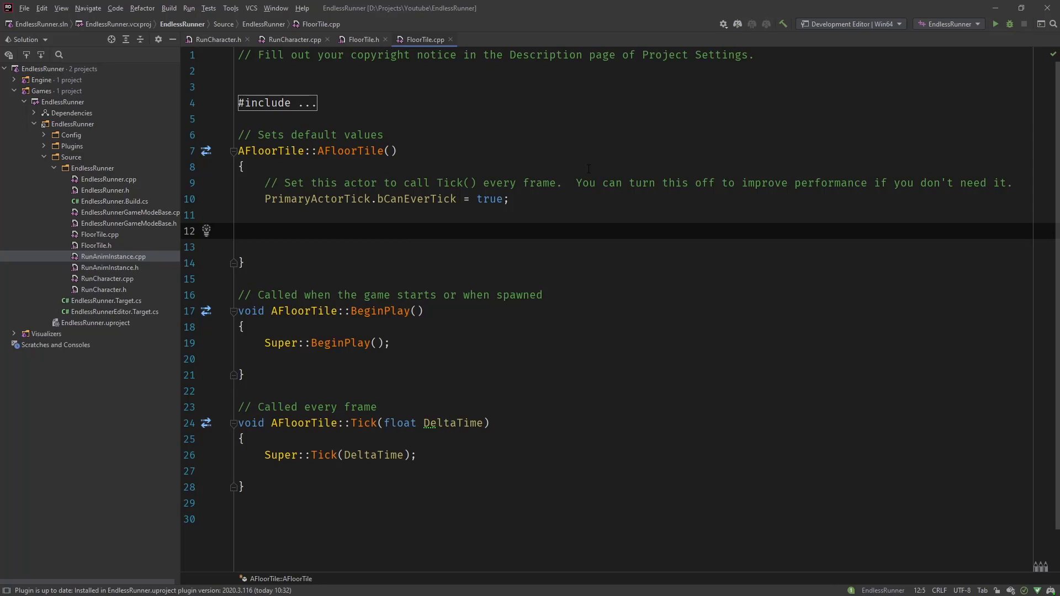
pyautogui.write('SceneComponent')
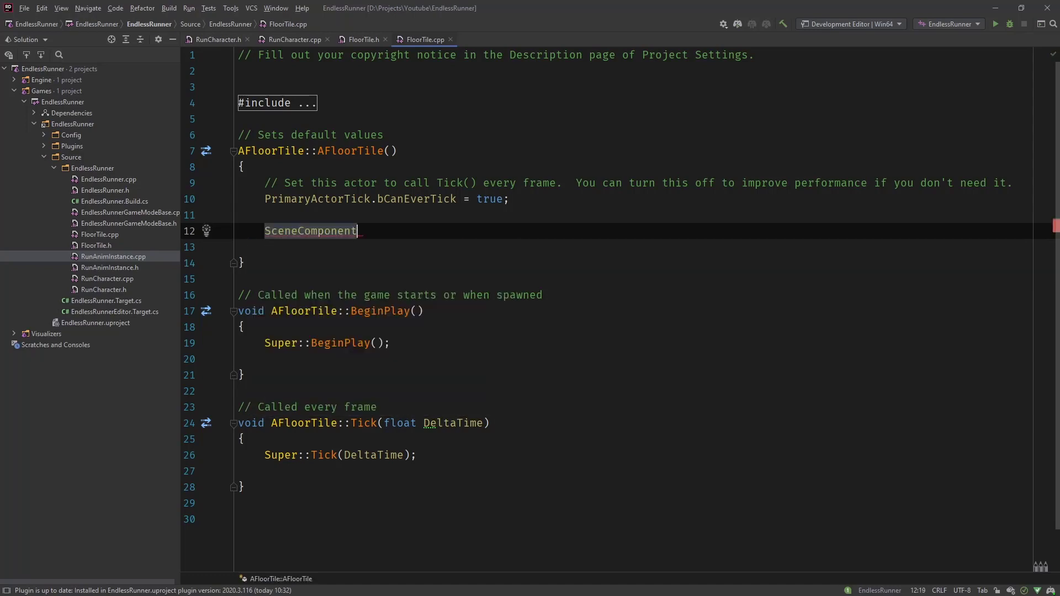
pyautogui.write('= CR')
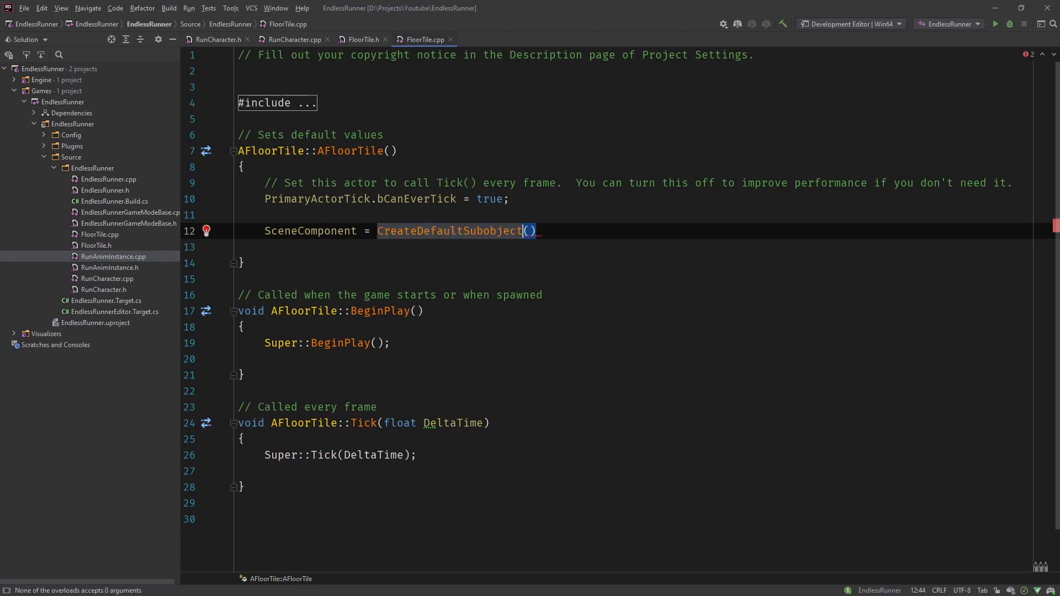
pyautogui.write('<U>')
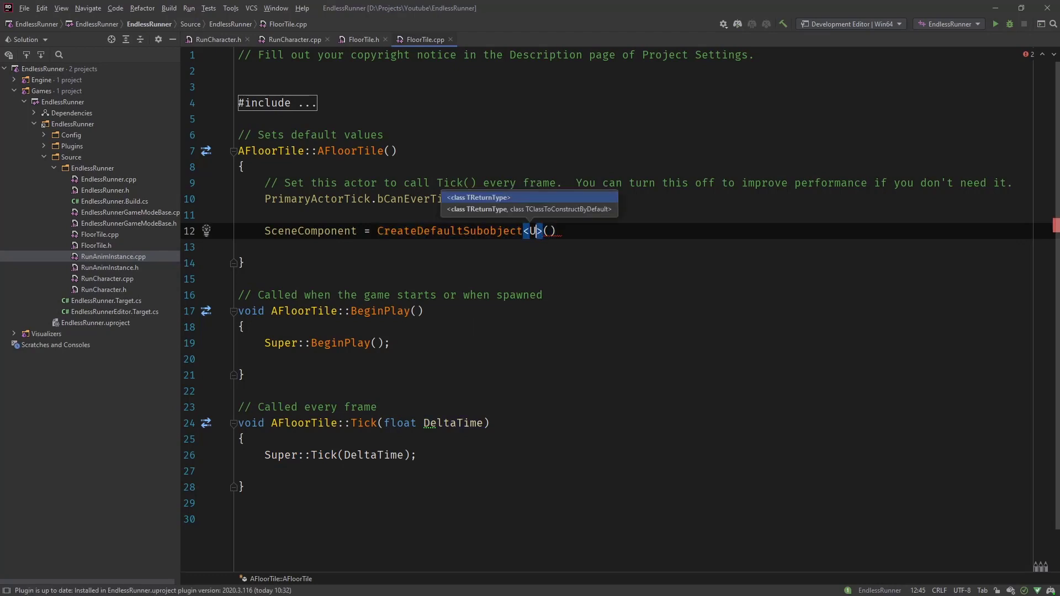
pyautogui.write('SceneComponent')
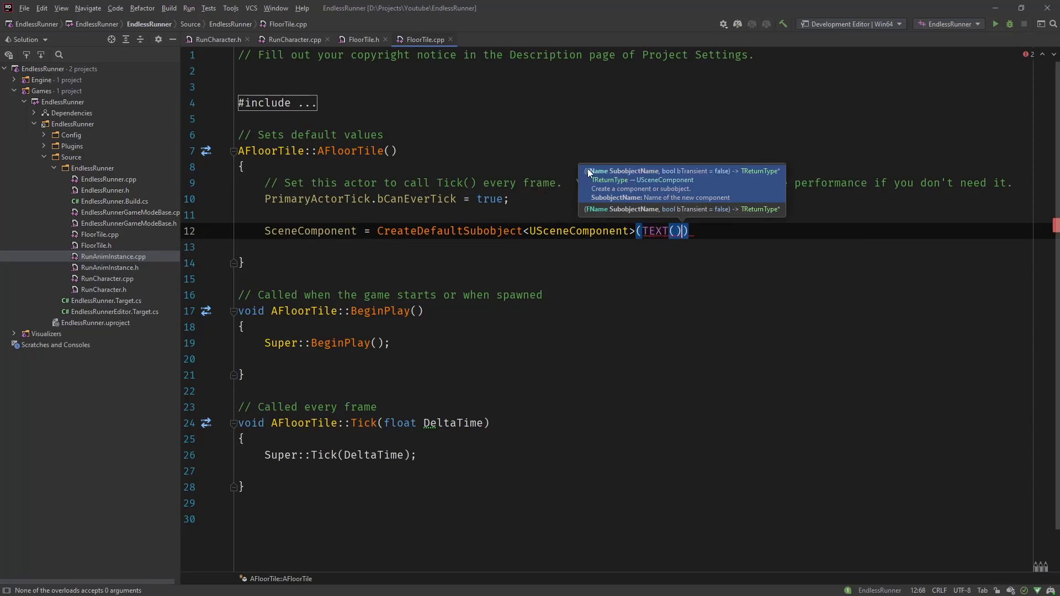
pyautogui.write('Sc"')
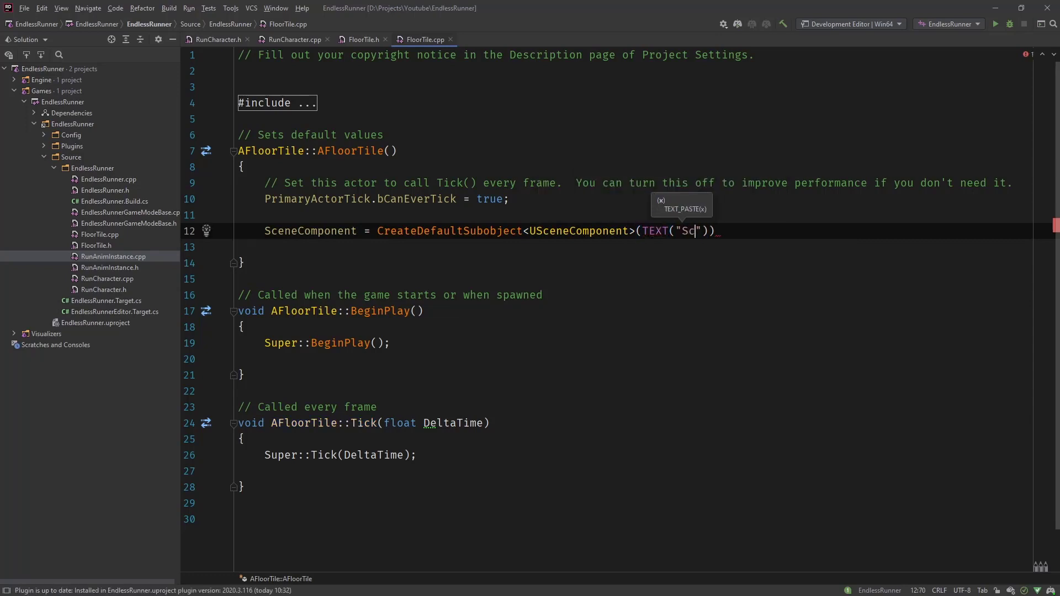
pyautogui.write('ene");')
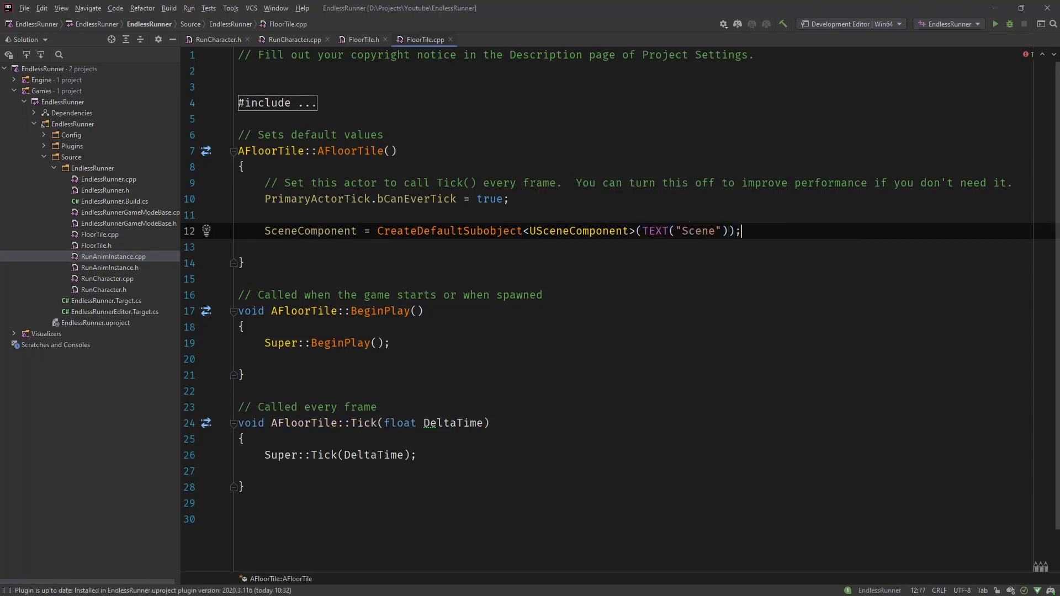
# - Set RootComponent = SceneComponent;
pyautogui.write('RootComponent =')
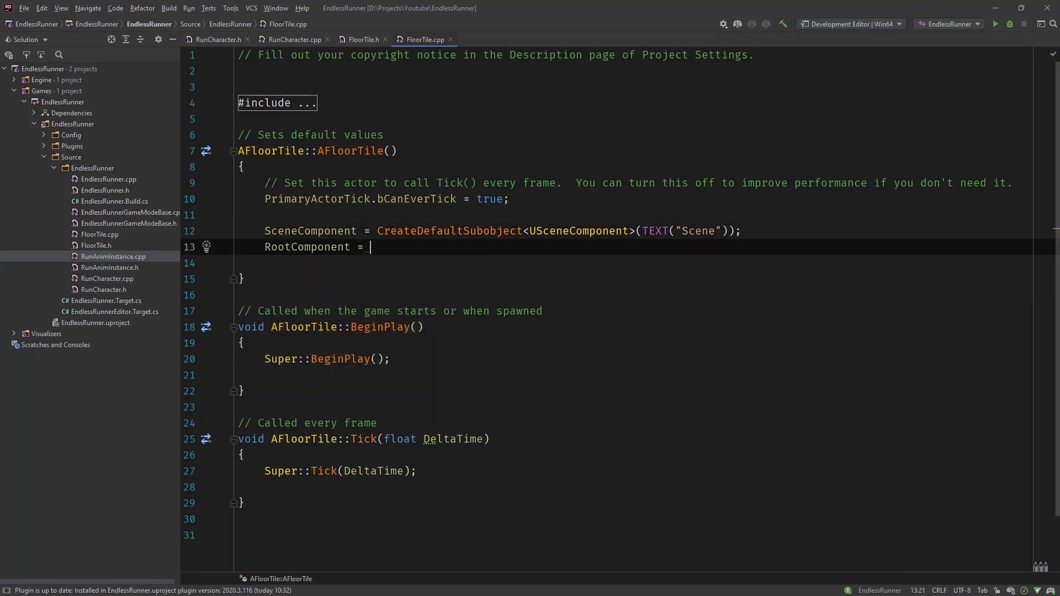
pyautogui.write('SceneComponent;')
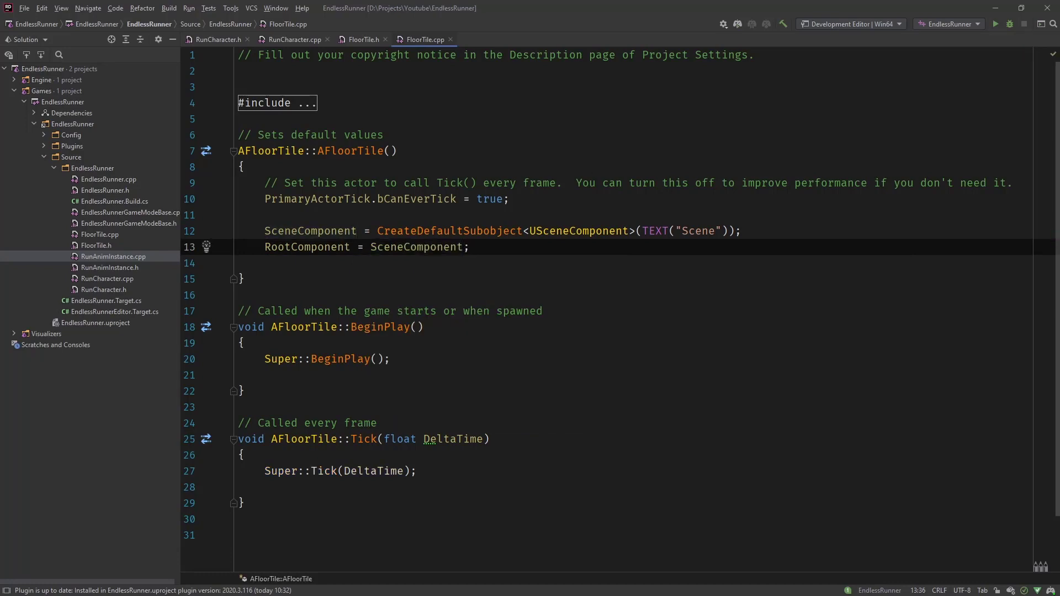
pyautogui.press('enter')
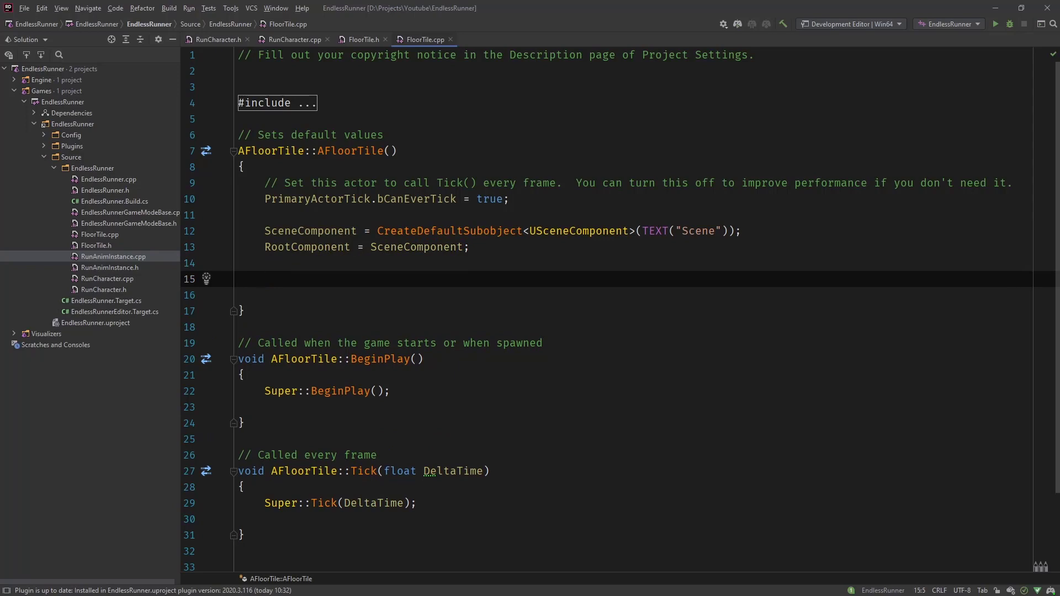
# - Create FloorMesh as a UStaticMeshComponent default subobject named "FloorMesh"
pyautogui.write('FloorMesh')
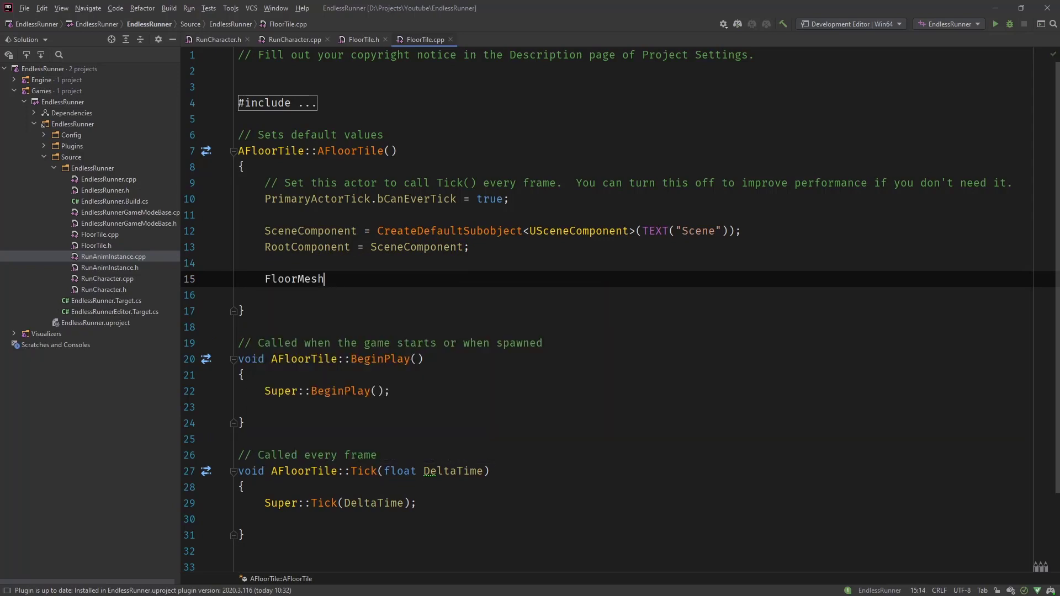
pyautogui.write('= C')
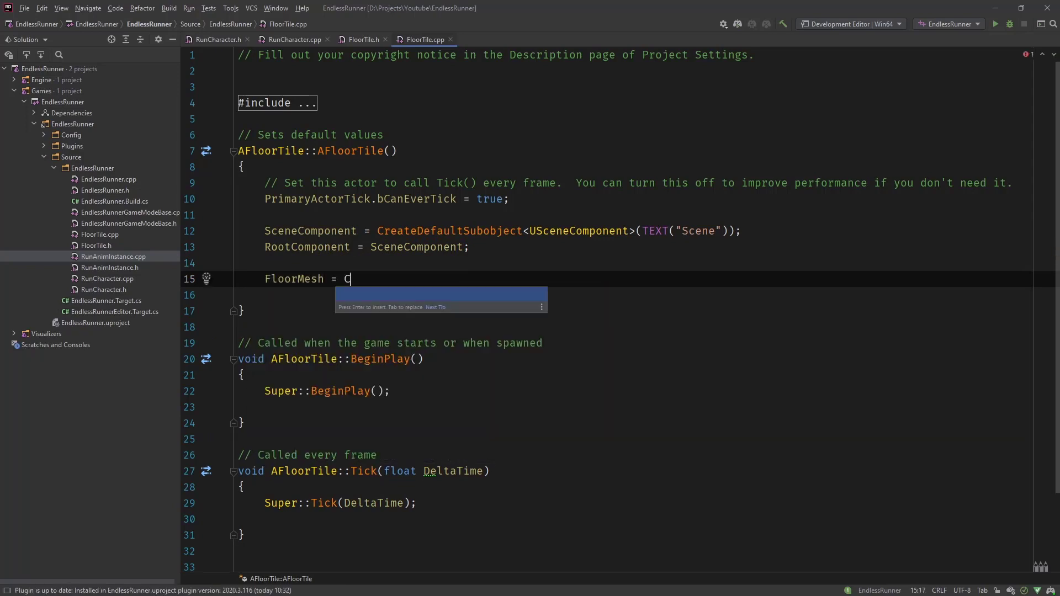
pyautogui.write('eateDefaultSubobject(')
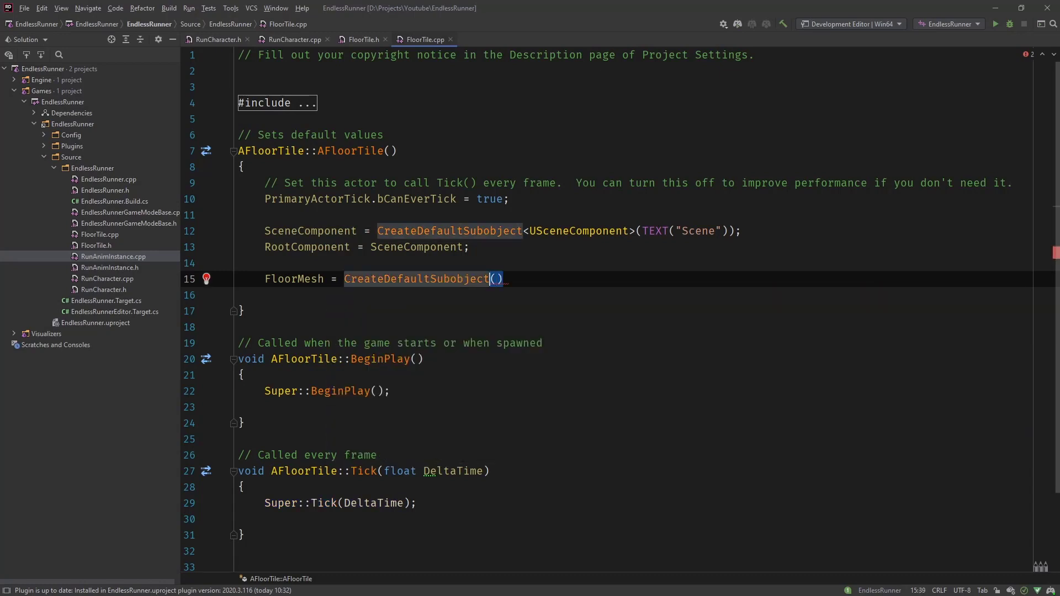
pyautogui.write('<>')
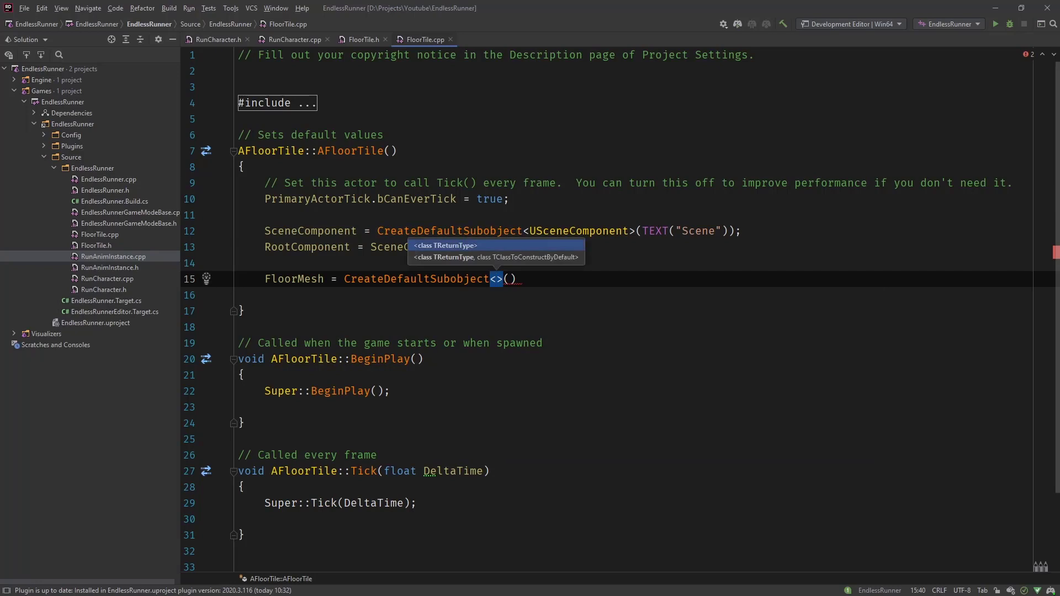
pyautogui.write('UStaticMeshComponent')
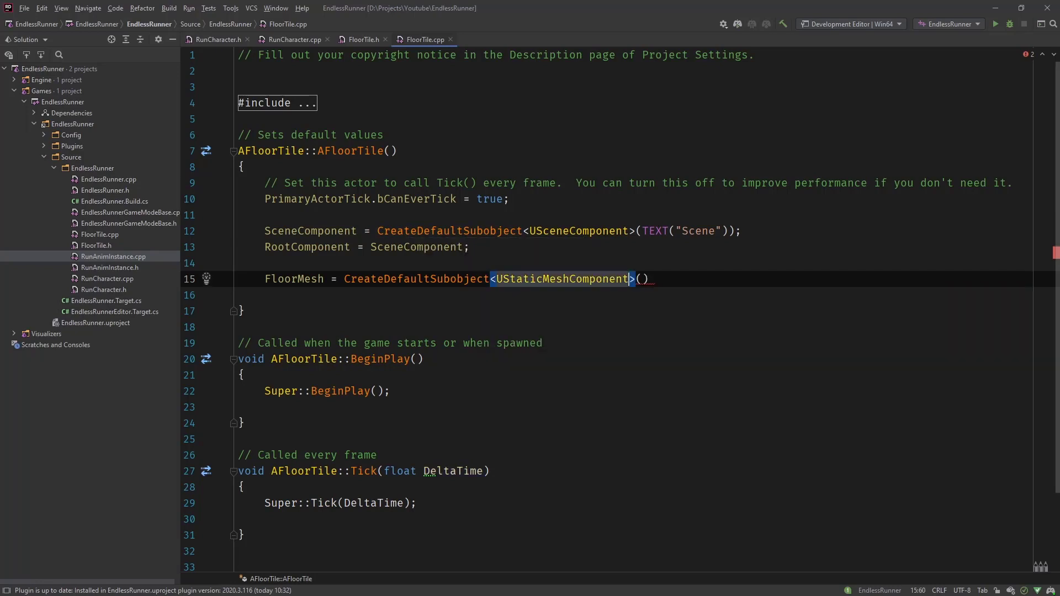
pyautogui.write('TEXT("')
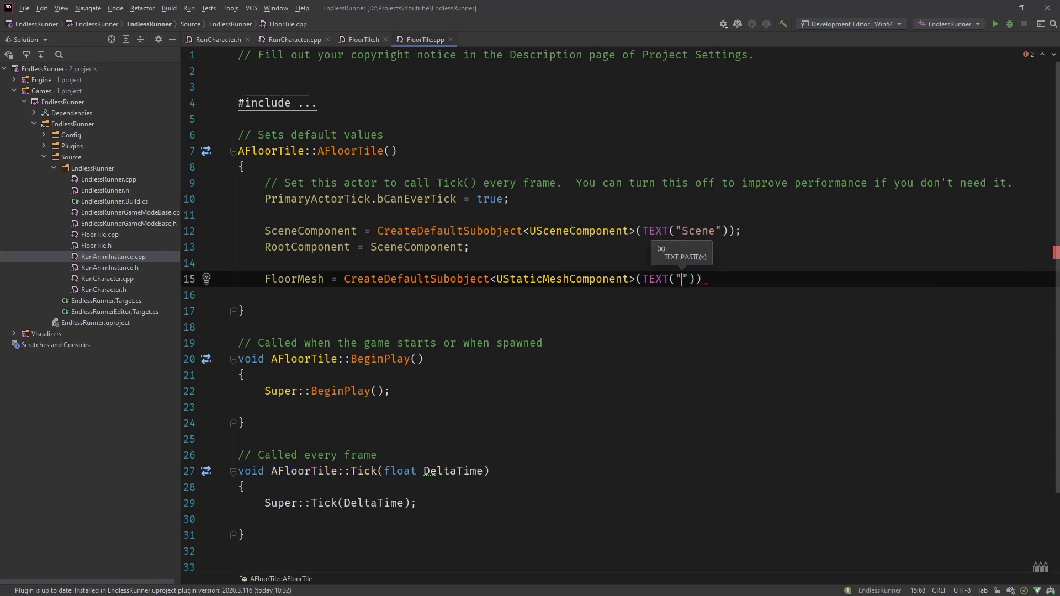
pyautogui.write('FloorMesh')
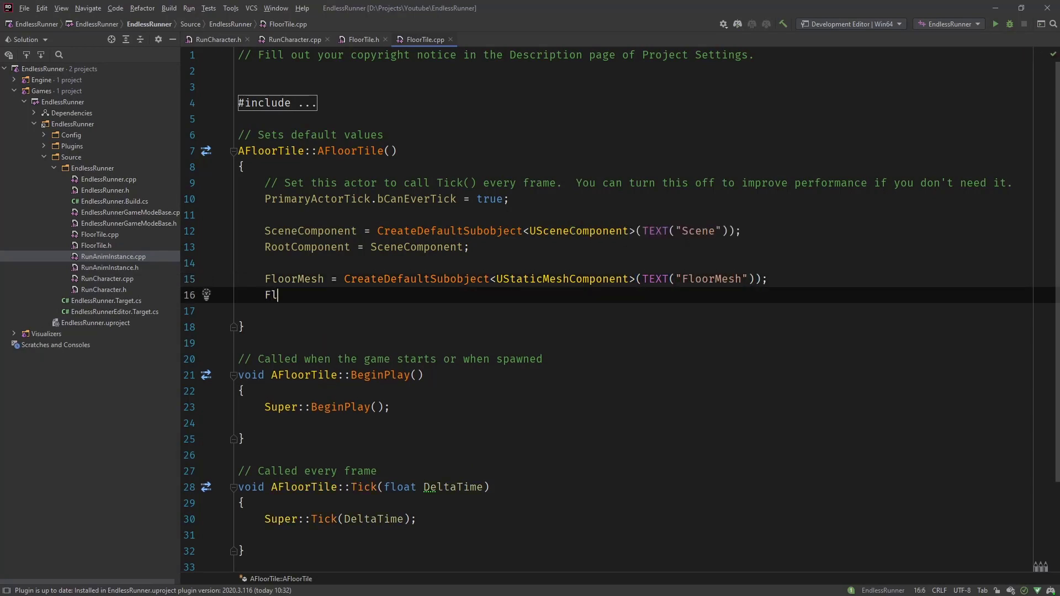
pyautogui.write('oorMesh')
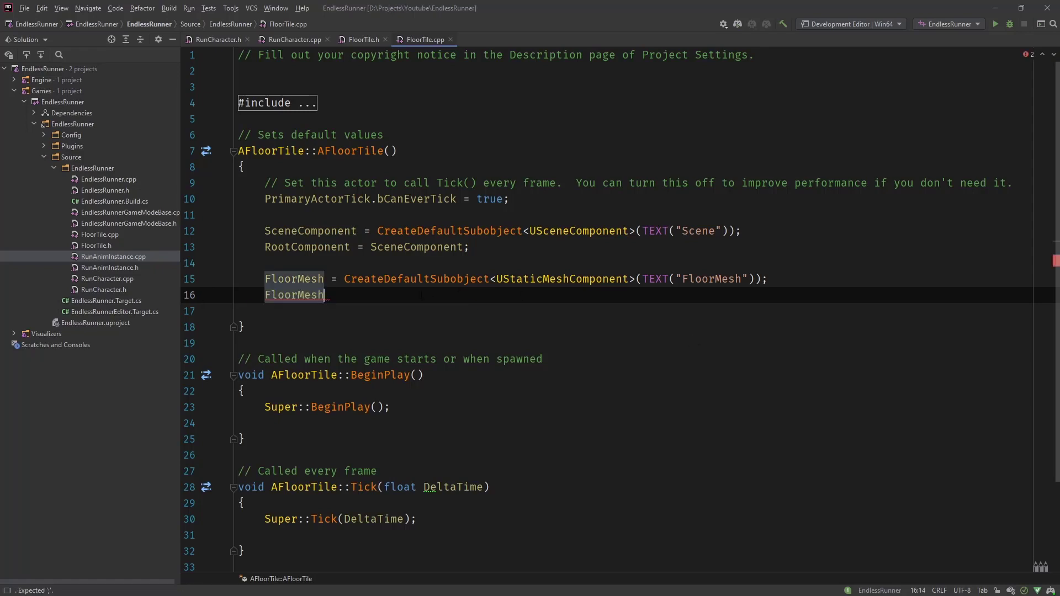
# - Attach FloorMesh to SceneComponent with SetupAttachment
pyautogui.write('->')
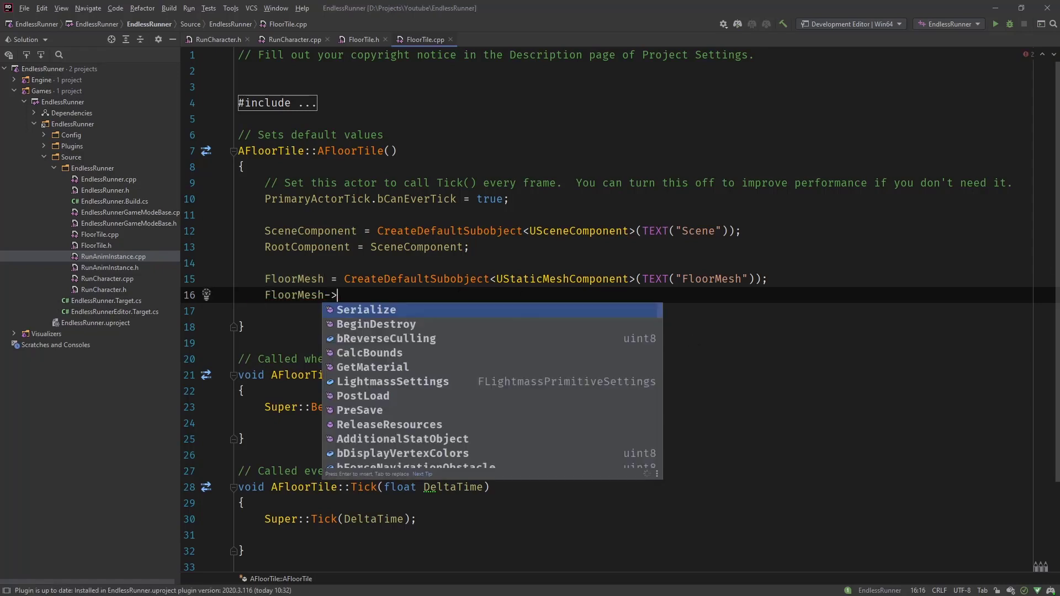
pyautogui.write('SetupAttachment(')
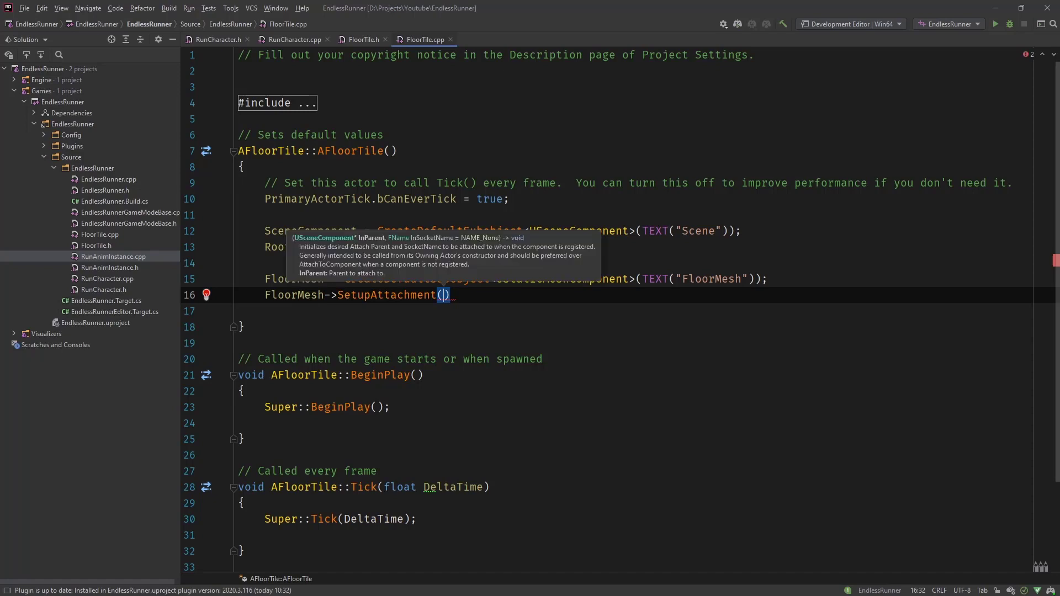
pyautogui.write('SceneComponent')
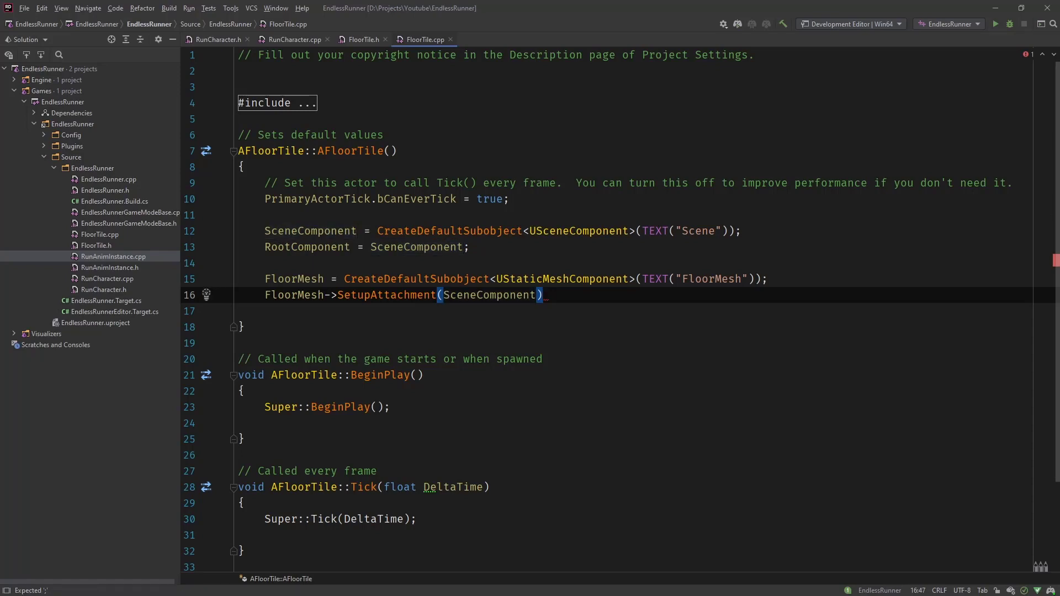
pyautogui.write(';')
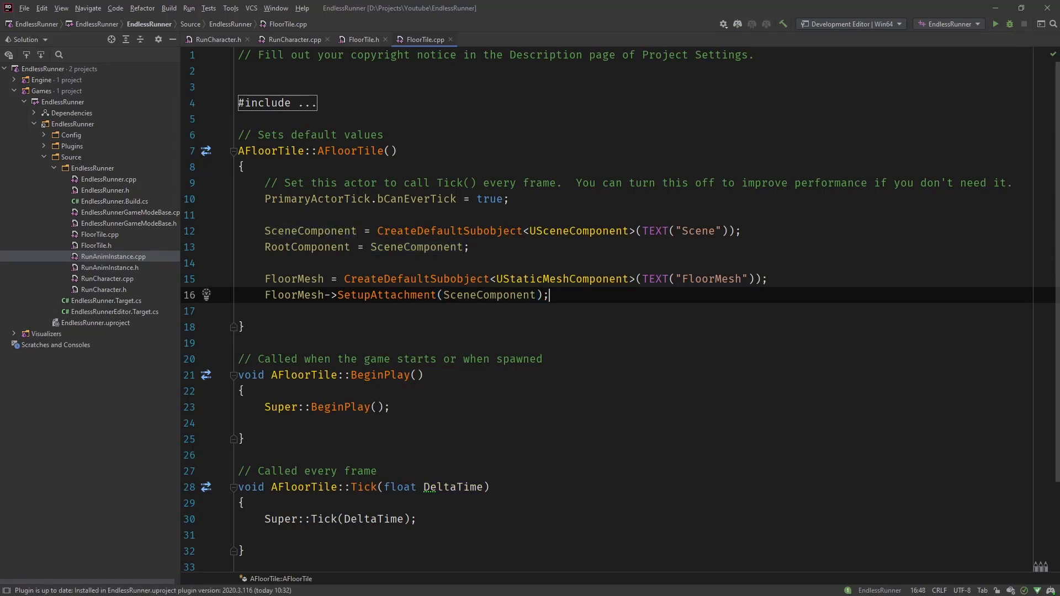
pyautogui.write('A')
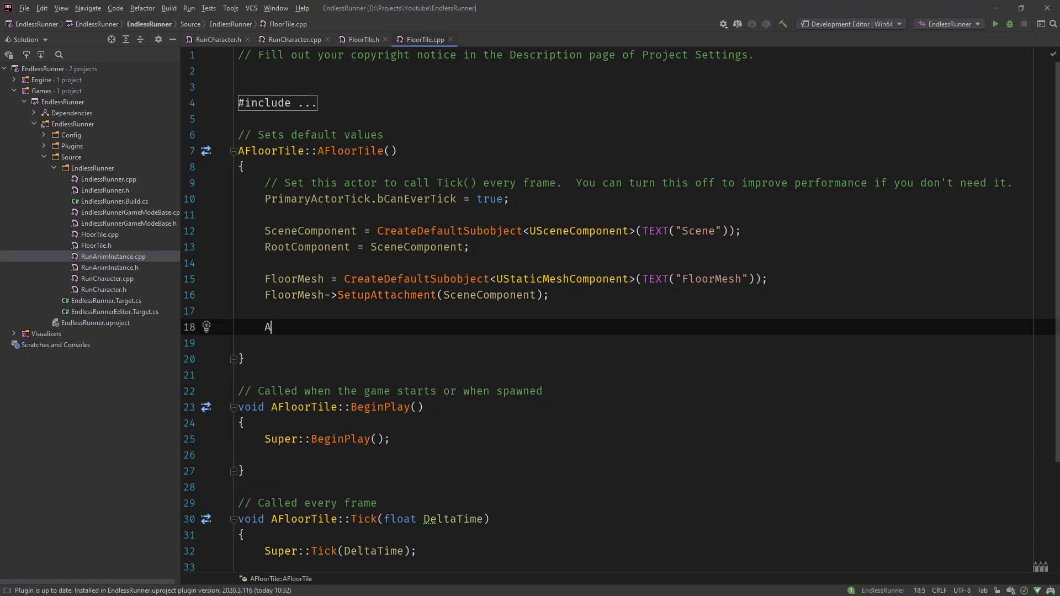
# - Create AttachPoint as a UArrowComponent named "Attach Point" attached to SceneComponent, importing ArrowComponent.h
pyautogui.write('ttachPoint = CreateDefaultSubobject(')
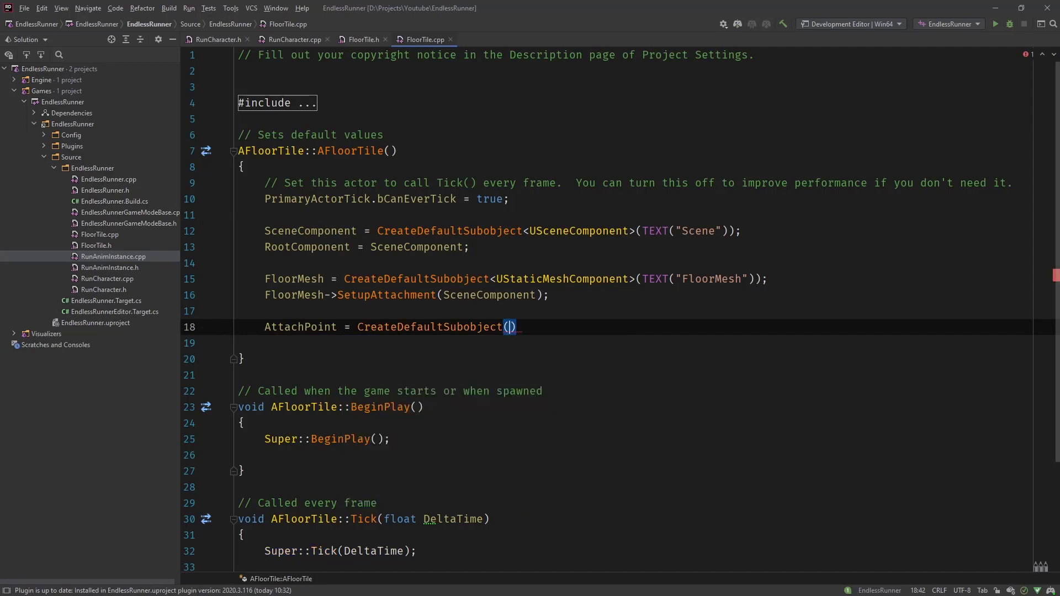
pyautogui.write('<>')
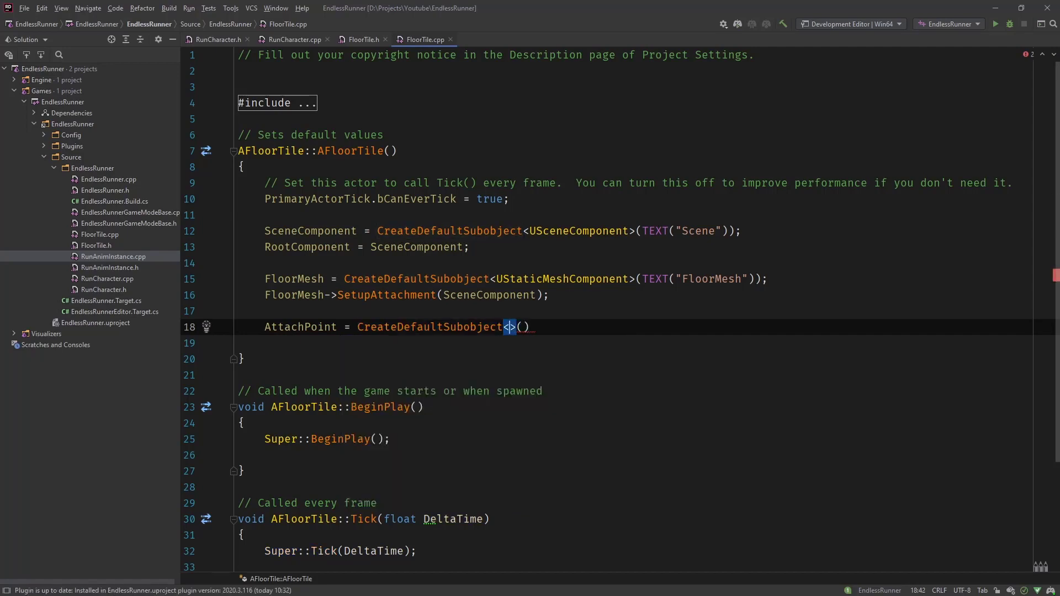
pyautogui.write('UArrowComponent')
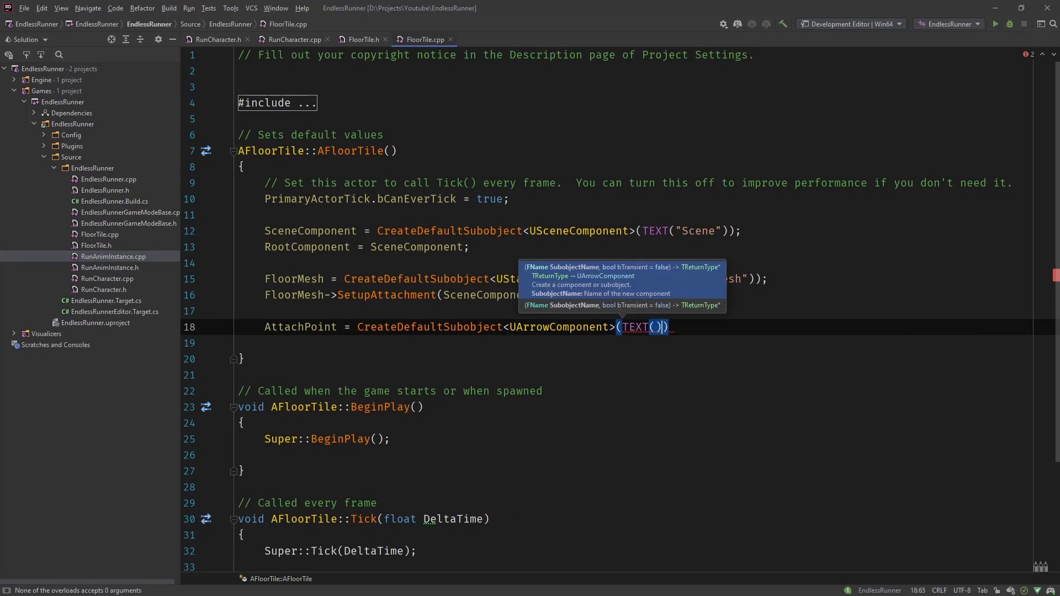
pyautogui.write('Attach Point"')
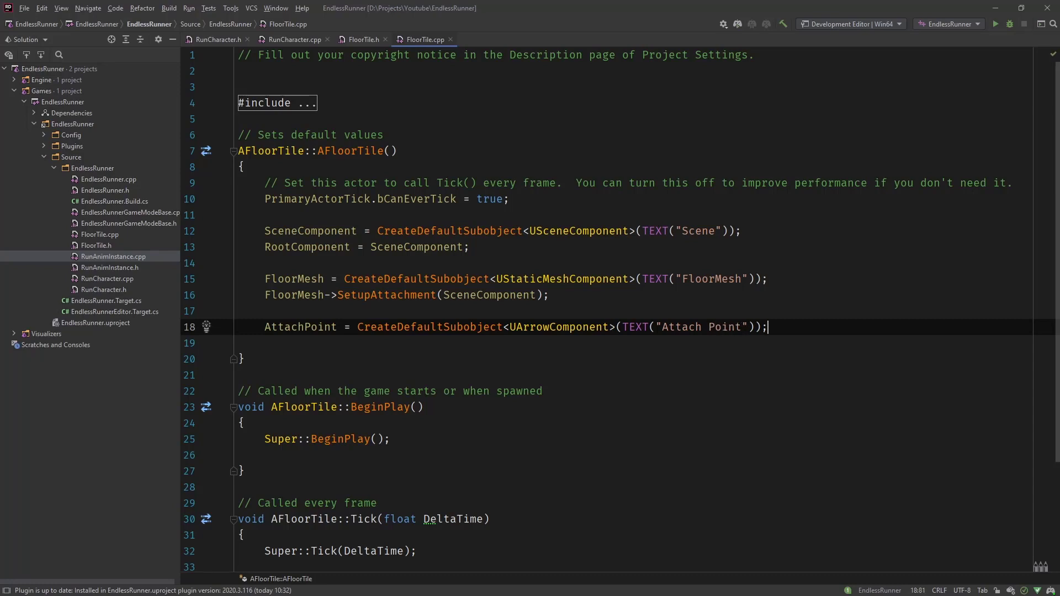
pyautogui.write('AttachPoint->SetupAttachment(')
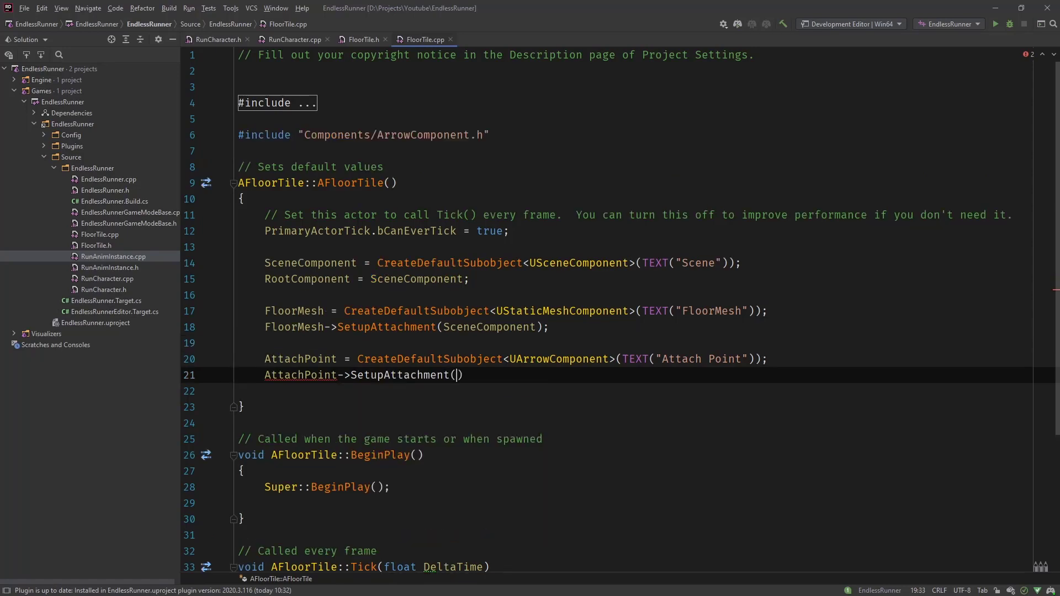
pyautogui.write('SceneComponent')
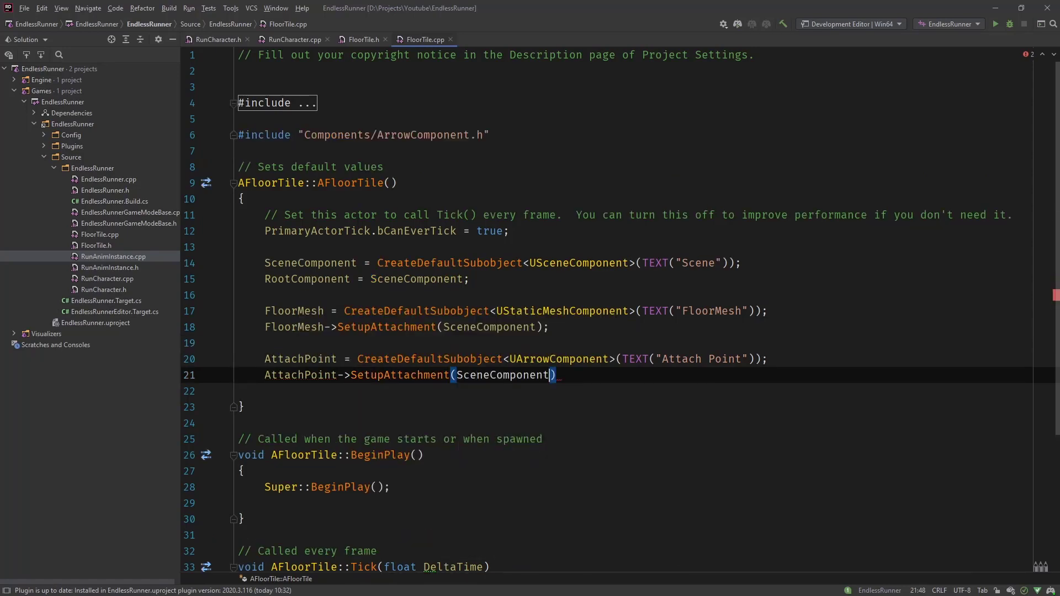
pyautogui.write(';')
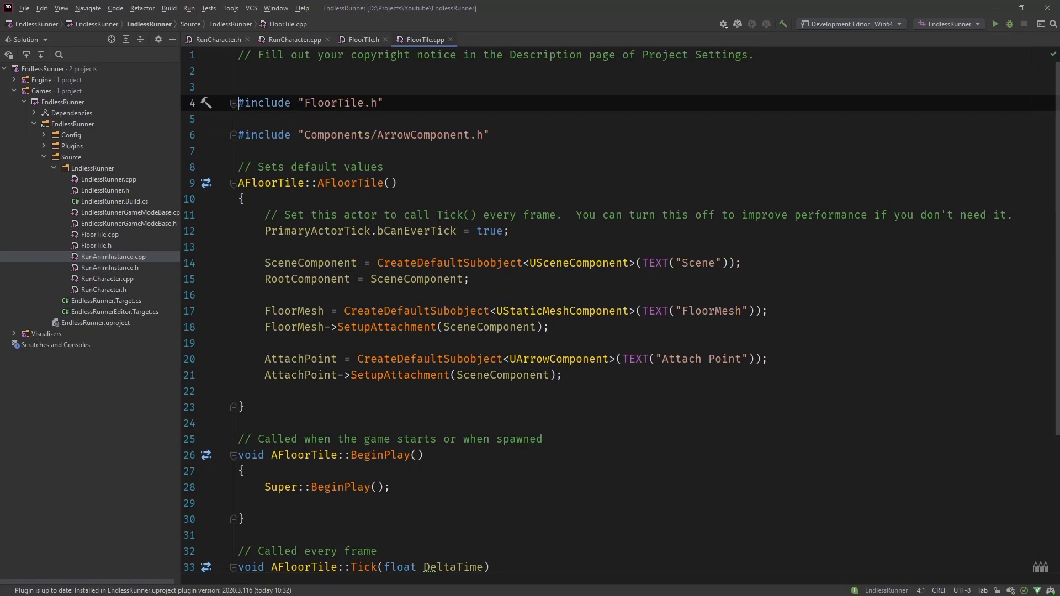
pyautogui.moveTo(363, 40)
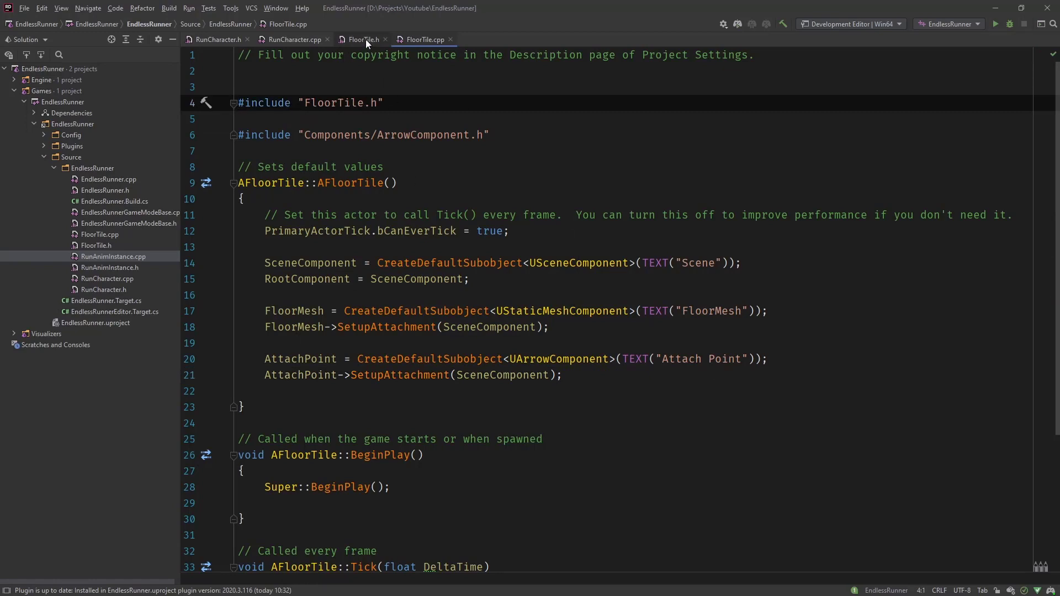
pyautogui.click(362, 40)
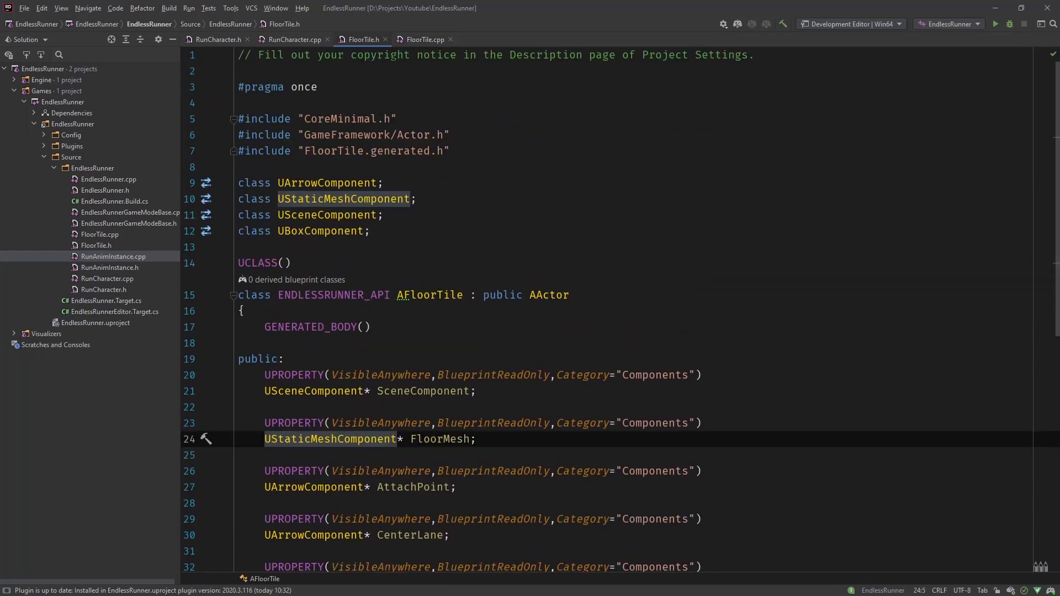
pyautogui.click(423, 40)
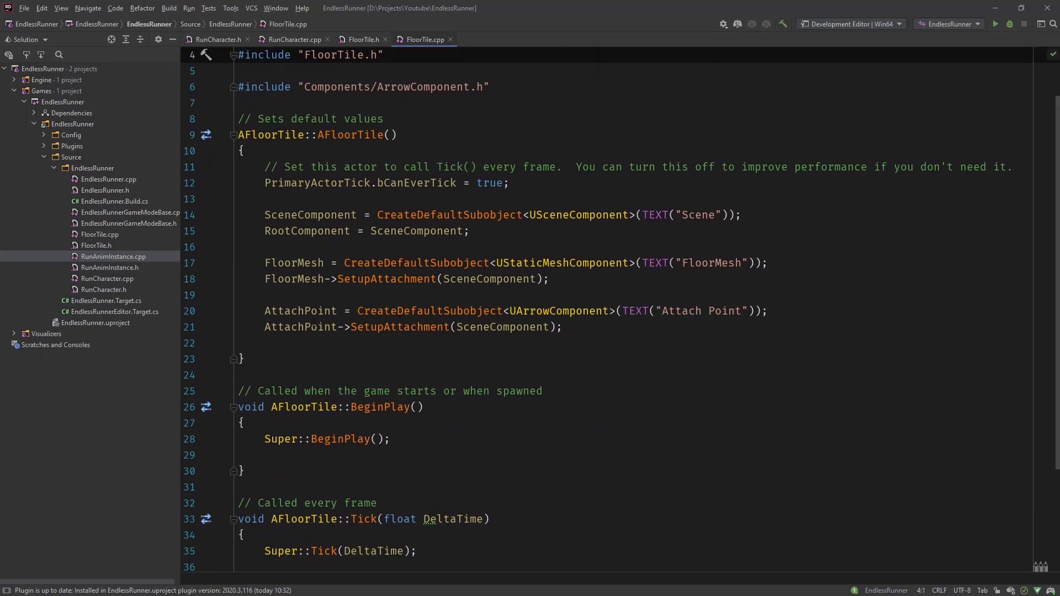
pyautogui.scroll(3)
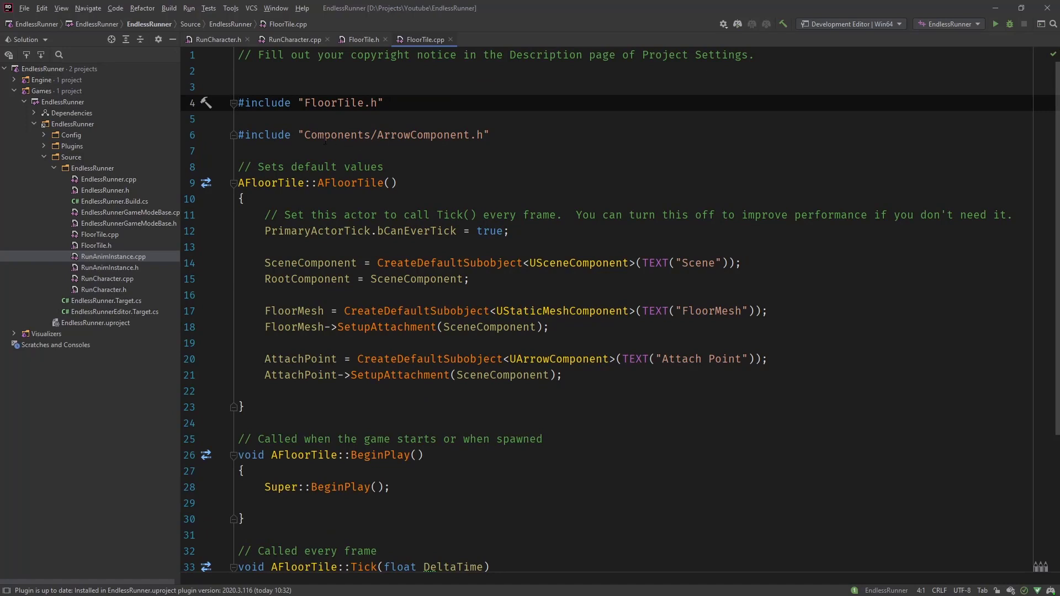
pyautogui.doubleClick(320, 135)
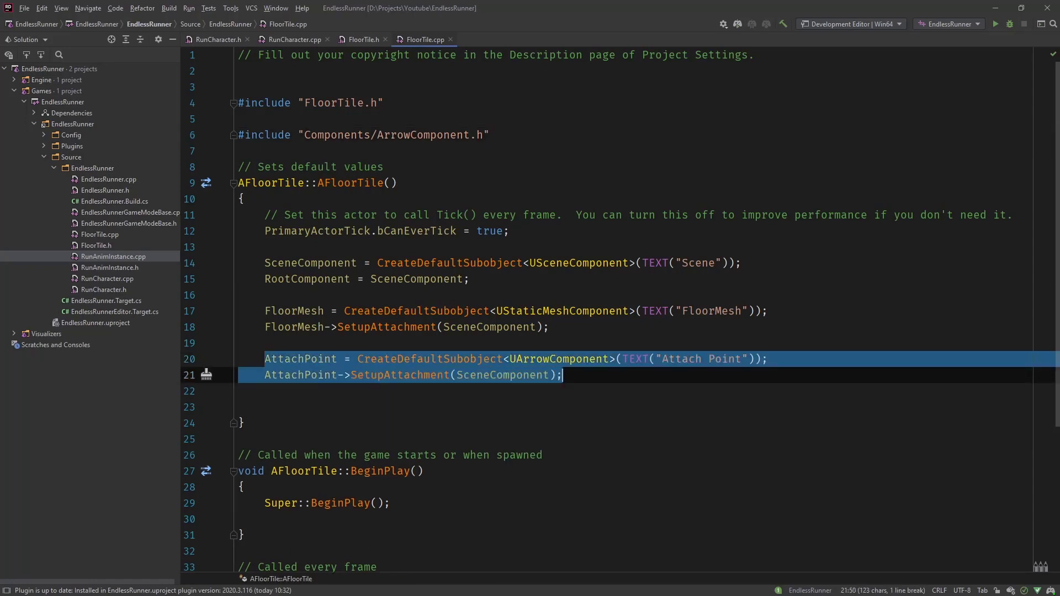
# - Duplicate the AttachPoint lines into CenterLane, RightLane and LeftLane arrows labelled "Center Lane", "Right Lane", "Left Lane"
pyautogui.press('ctrl+v')
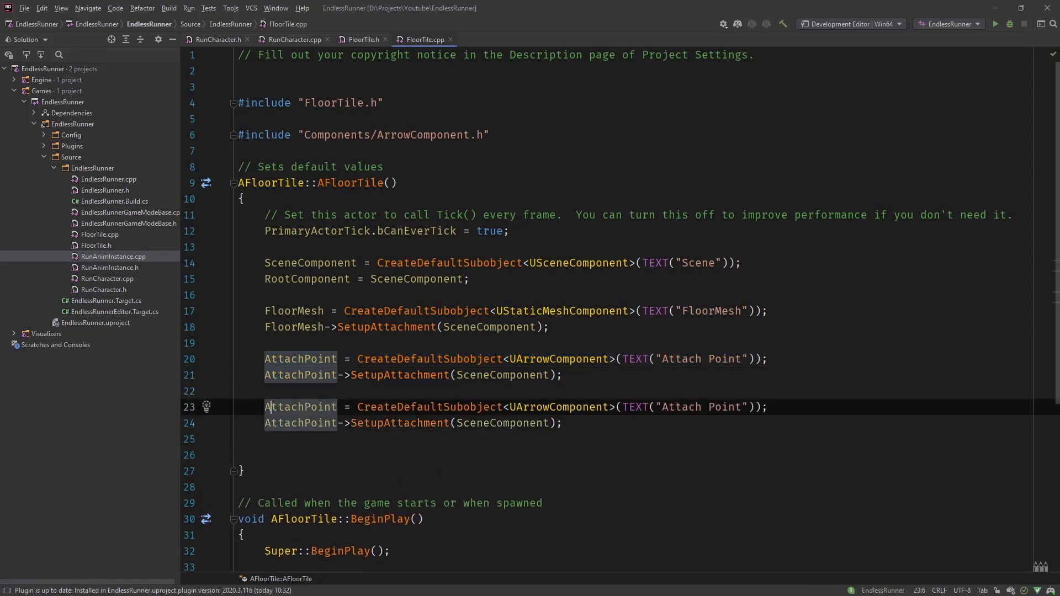
pyautogui.write('Center')
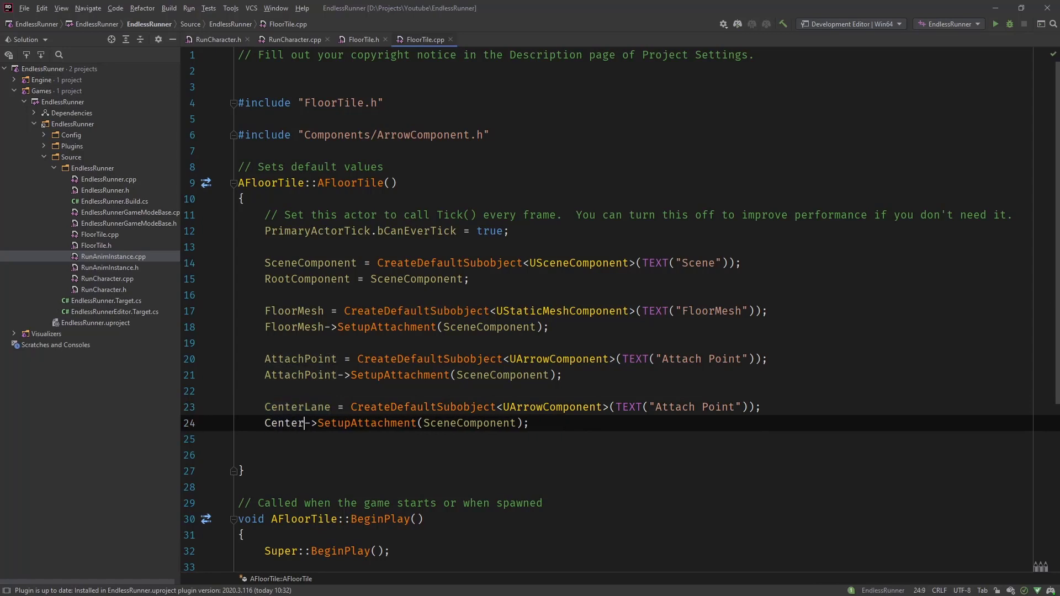
pyautogui.write('Lane')
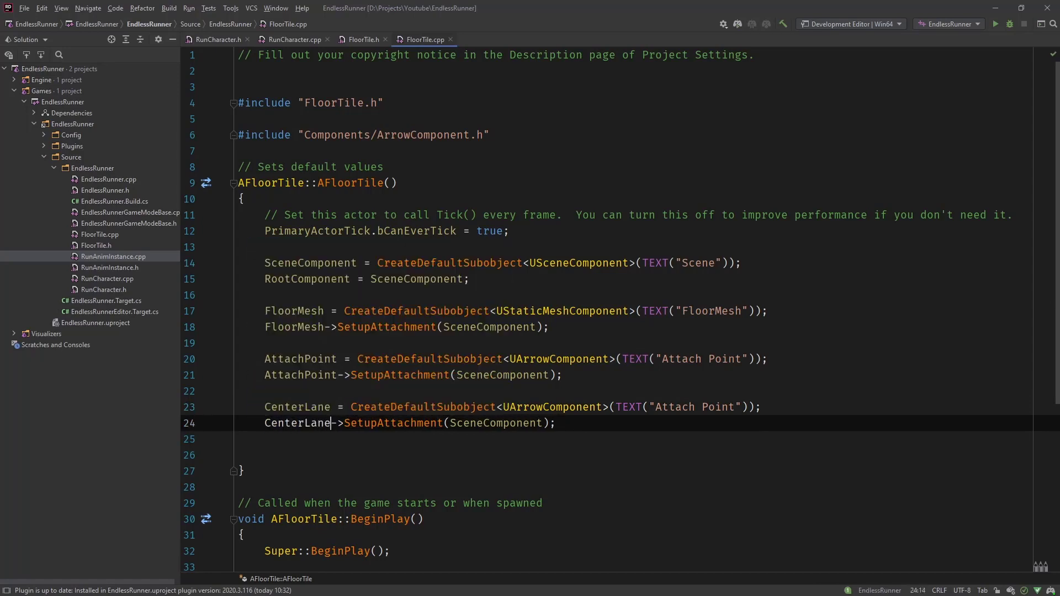
pyautogui.doubleClick(668, 406)
pyautogui.write('Center ')
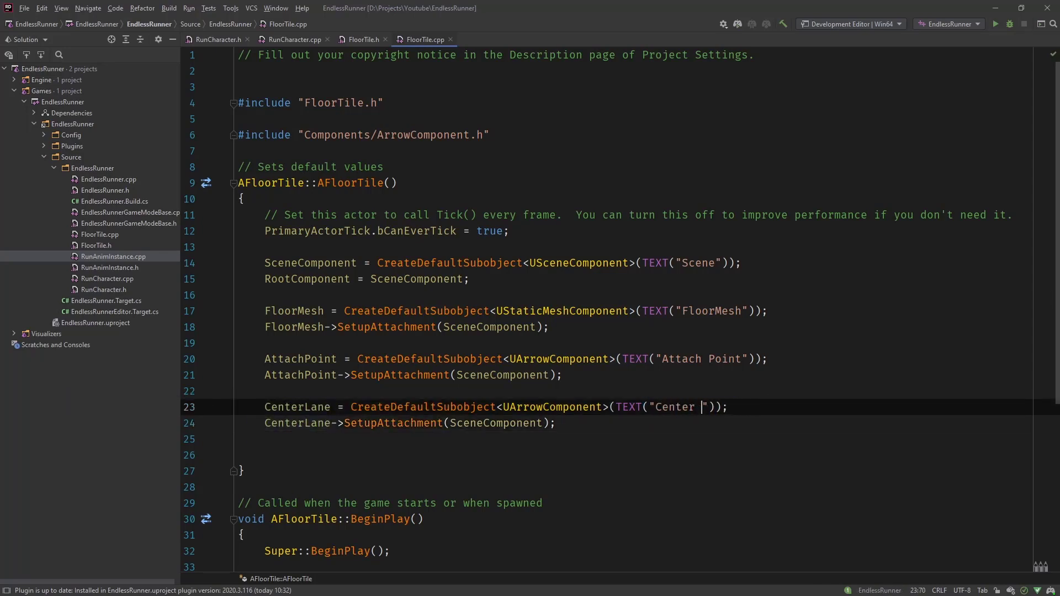
pyautogui.write('Lane')
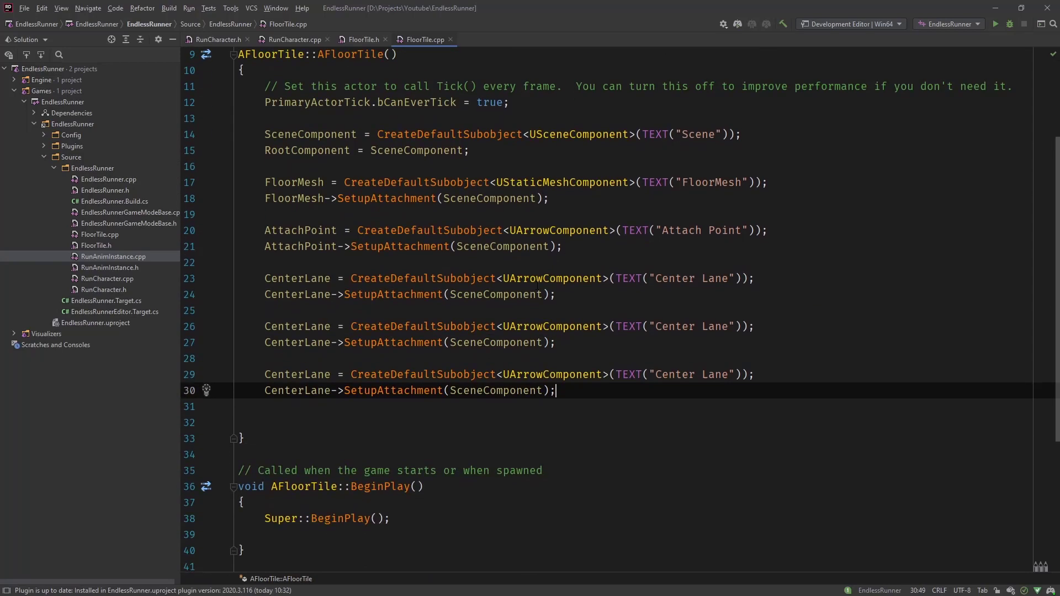
pyautogui.scroll(-3)
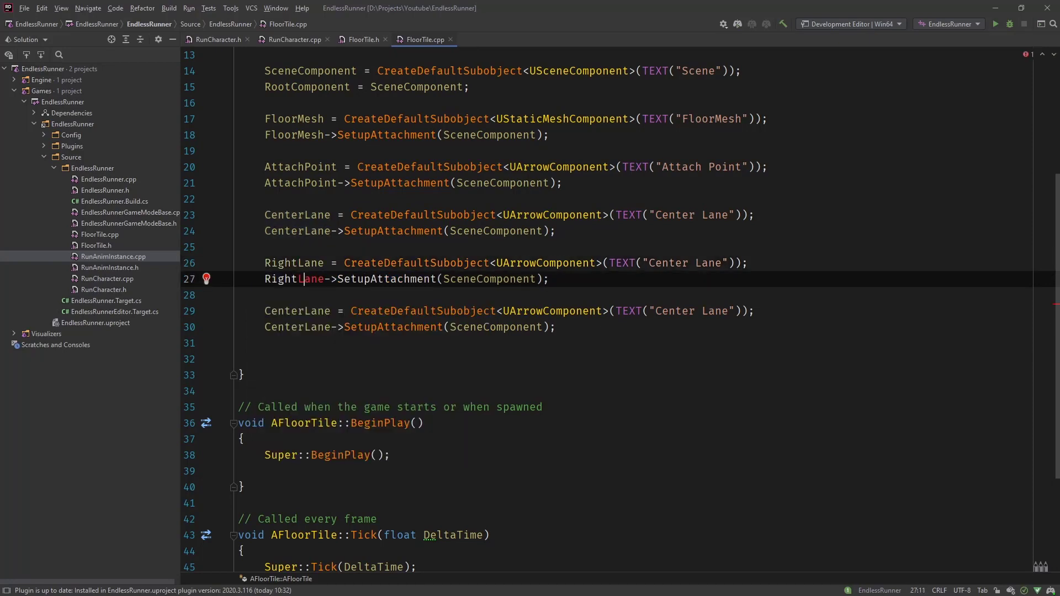
pyautogui.write('Right')
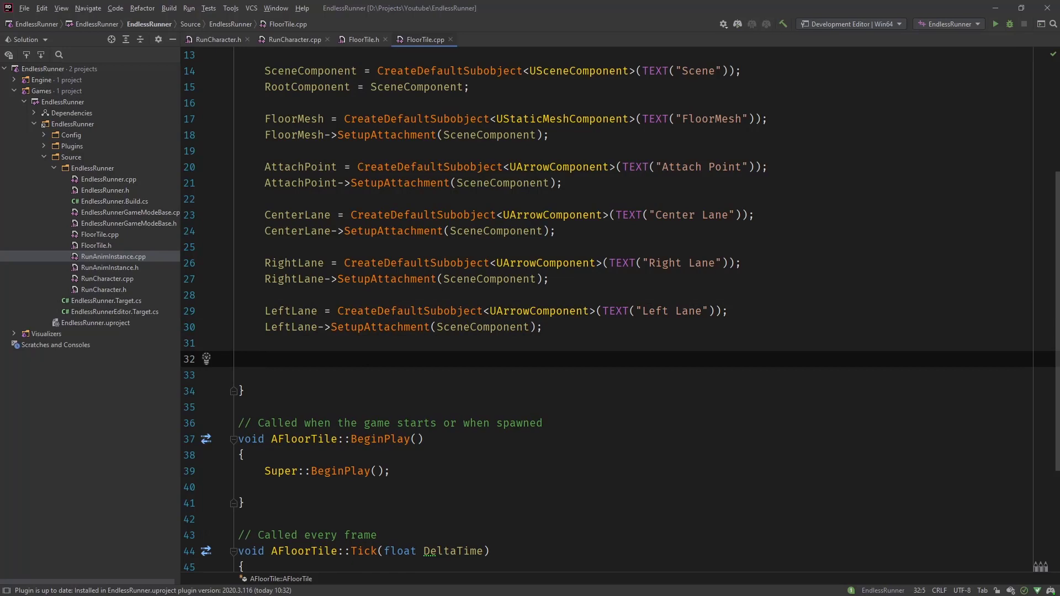
# - Create FloorTriggerBox as a UBoxComponent default subobject named "FloorTriggerBox"
pyautogui.write('FloorTriggerBox')
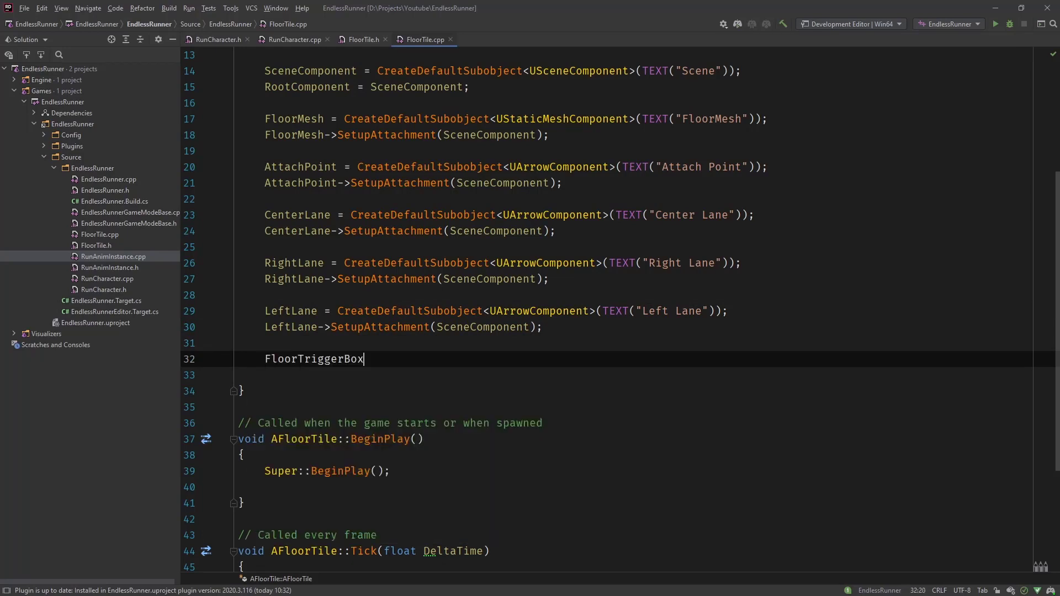
pyautogui.write('= _C')
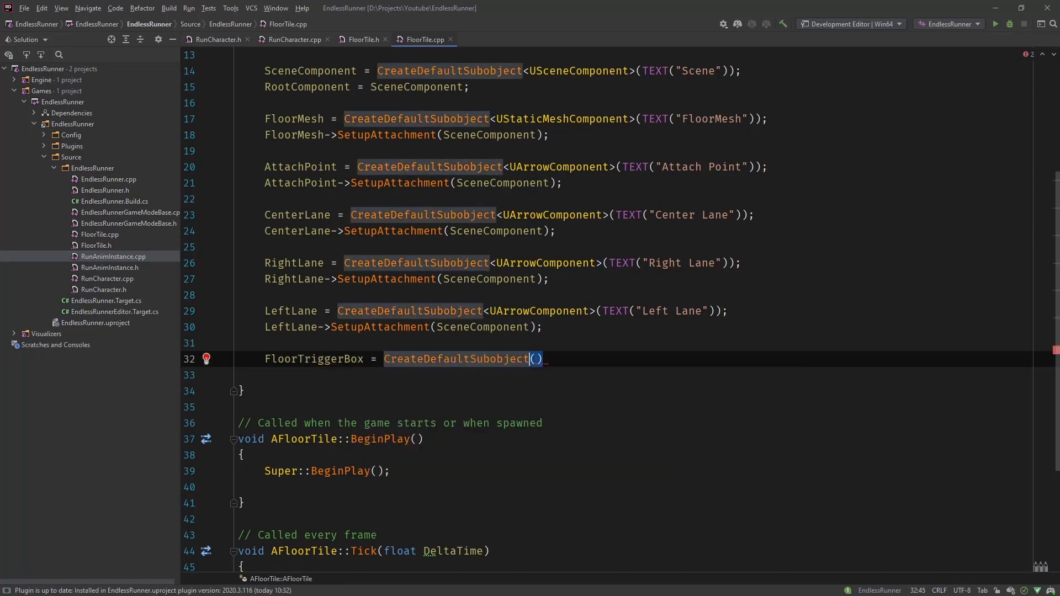
pyautogui.write('<>')
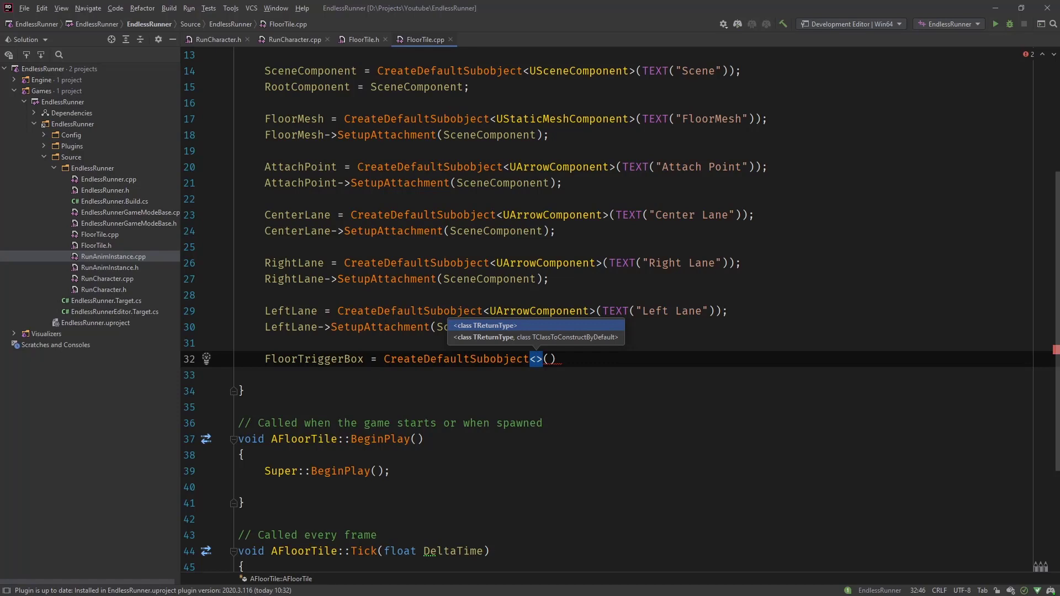
pyautogui.write('UBoxComponent')
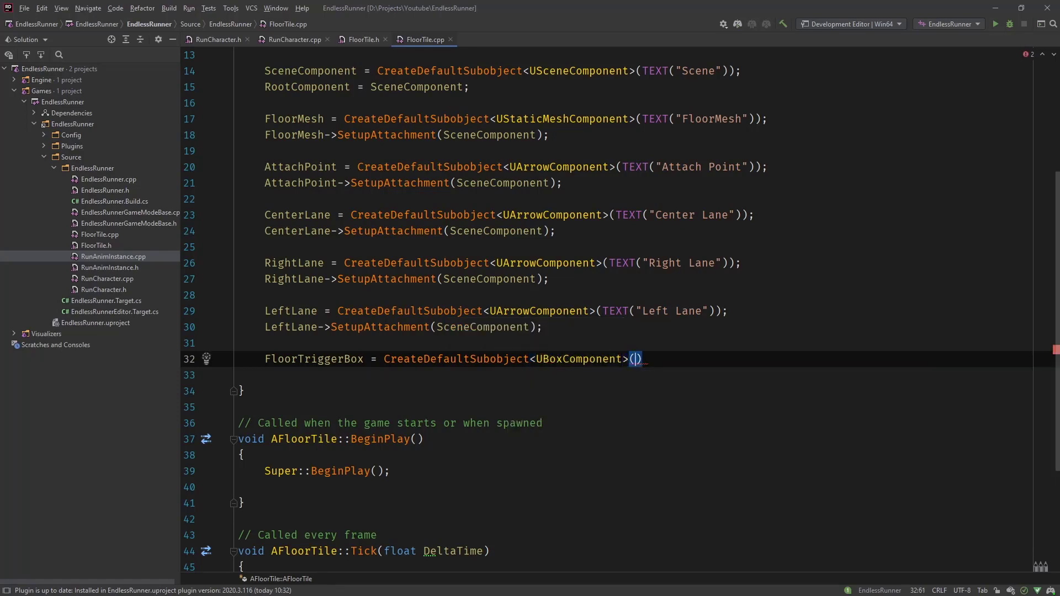
pyautogui.write('TEXT()')
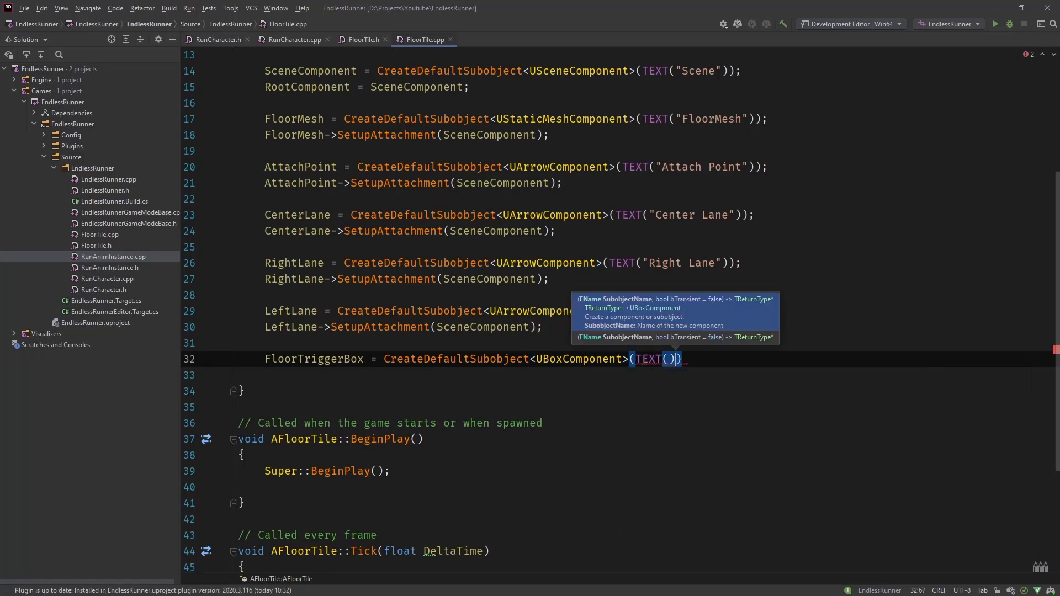
pyautogui.write('Floor')
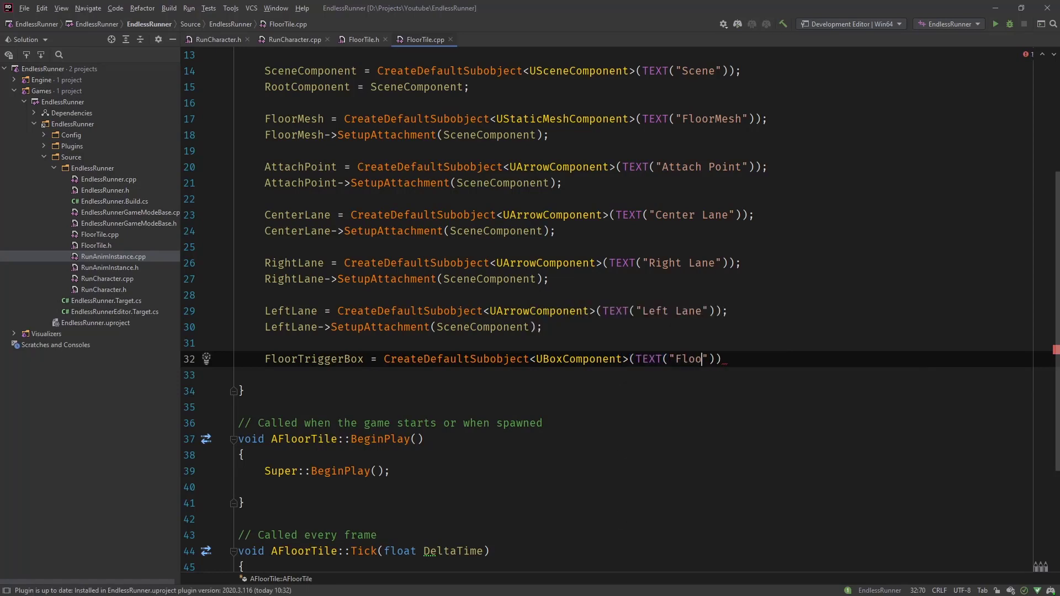
pyautogui.write('rTriggerBox')
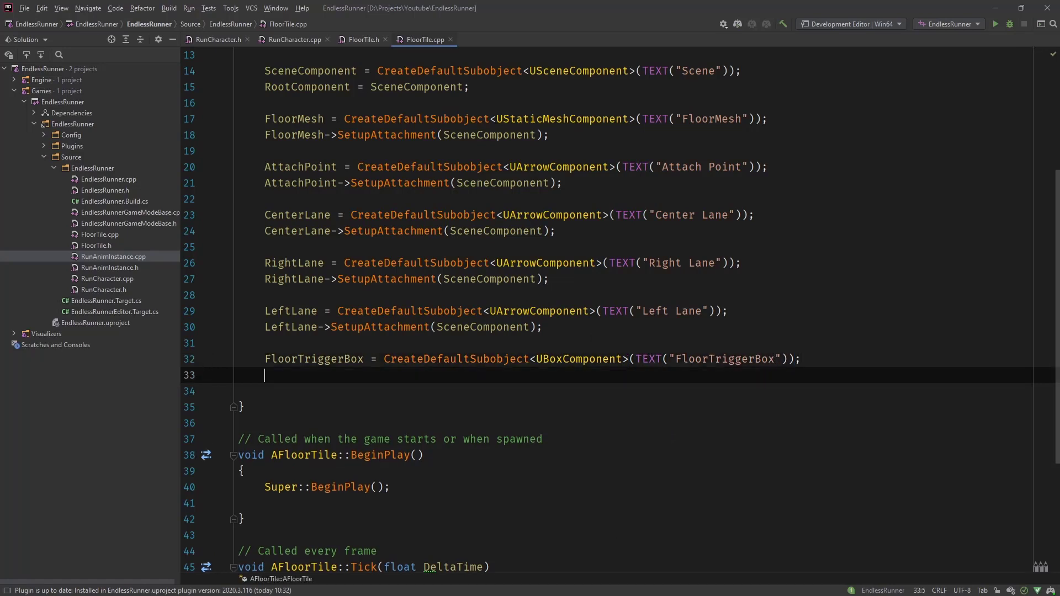
# - Attach FloorTriggerBox to SceneComponent with SetupAttachment
pyautogui.write('FloorTriggerBox->')
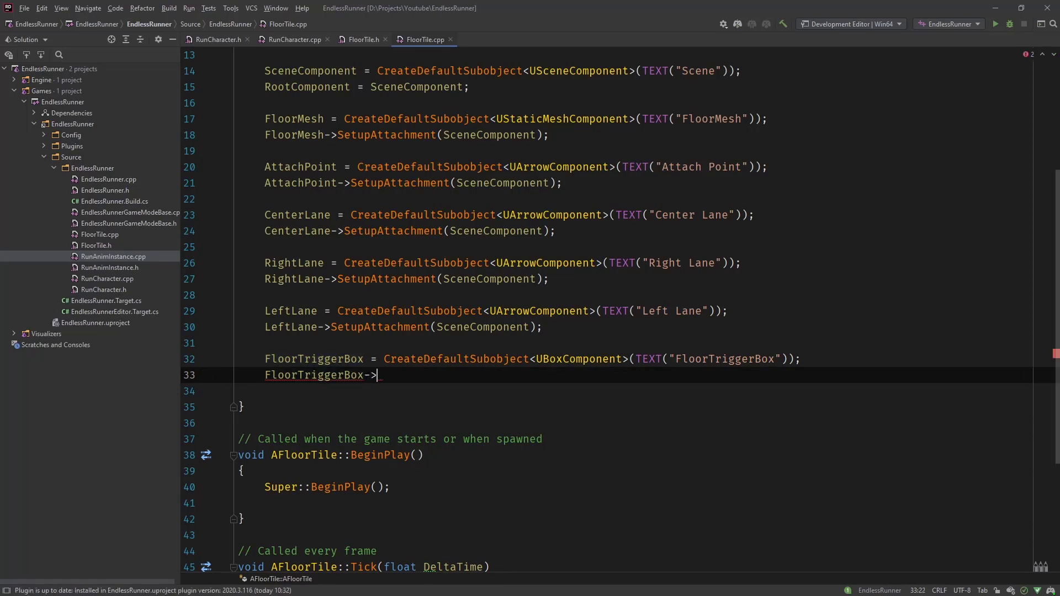
pyautogui.write('Set')
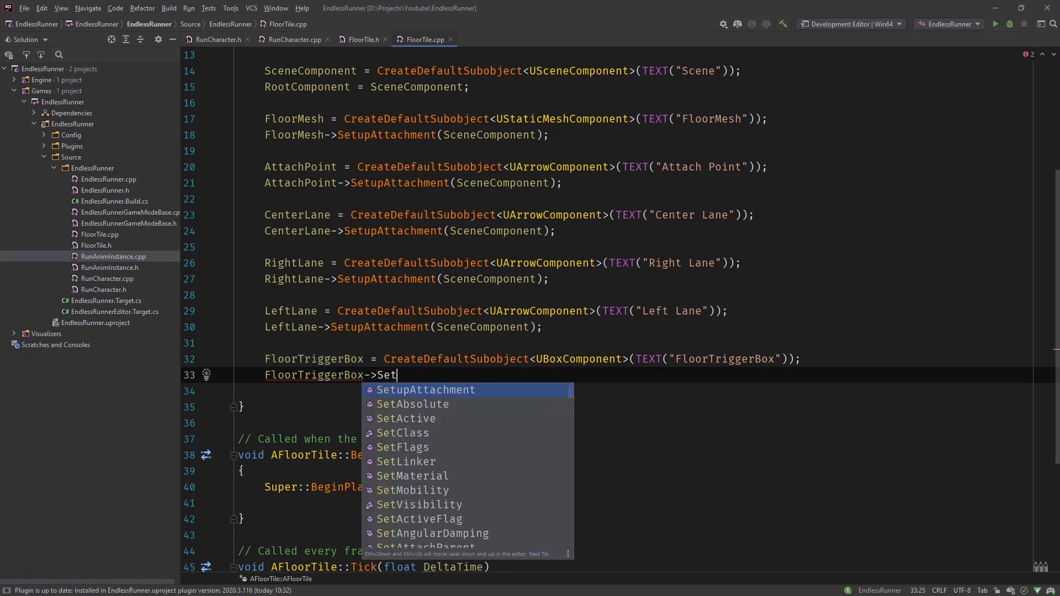
pyautogui.click(426, 390)
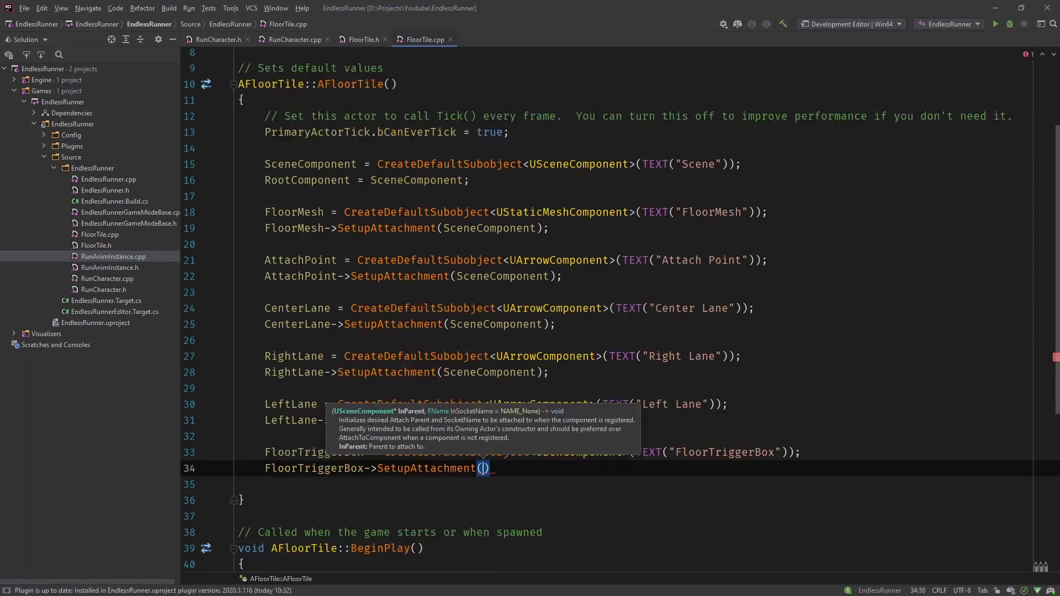
pyautogui.scroll(3)
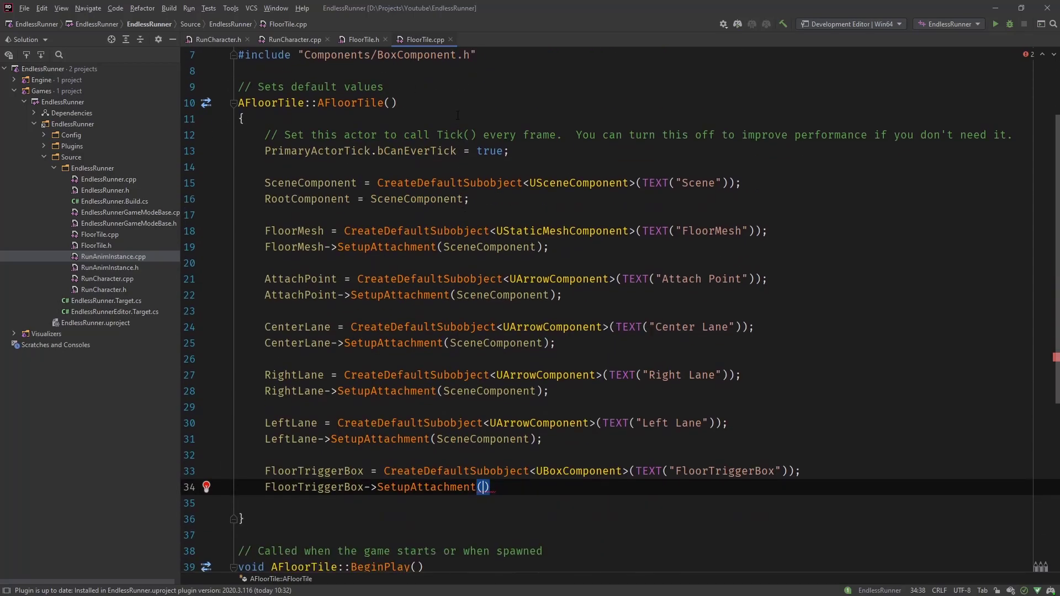
pyautogui.write('SceneComponent')
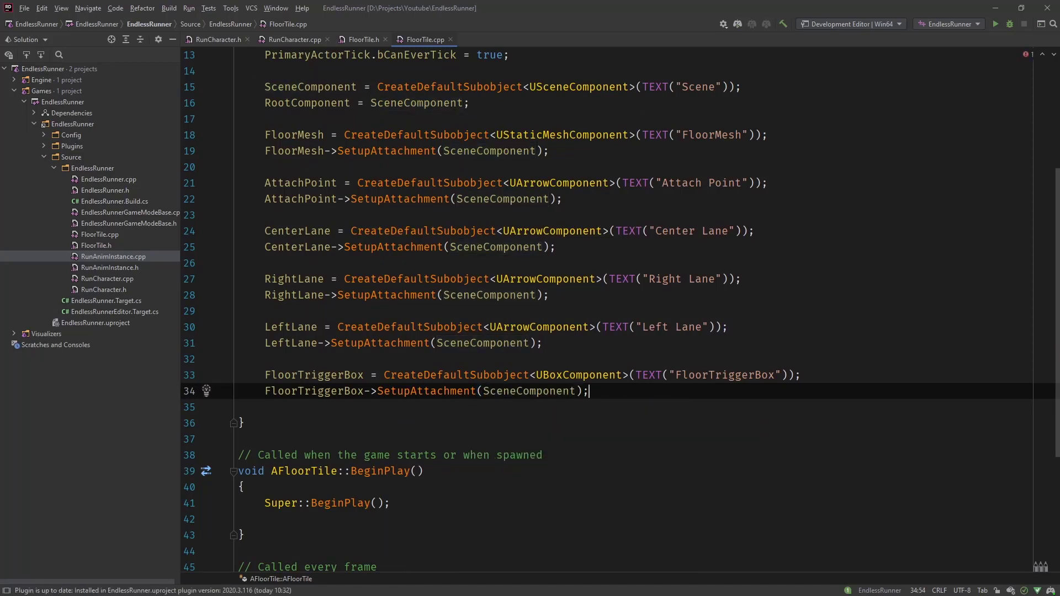
# - Set FloorTriggerBox's box extent to FVector(32.f, 500.f, 200.f)
pyautogui.press('enter')
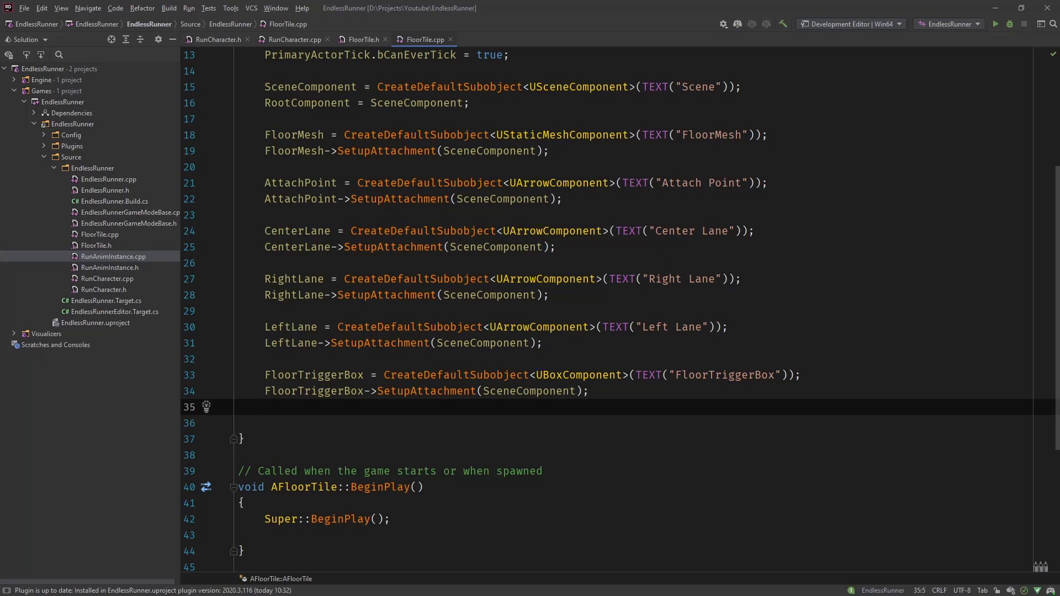
pyautogui.click(266, 407)
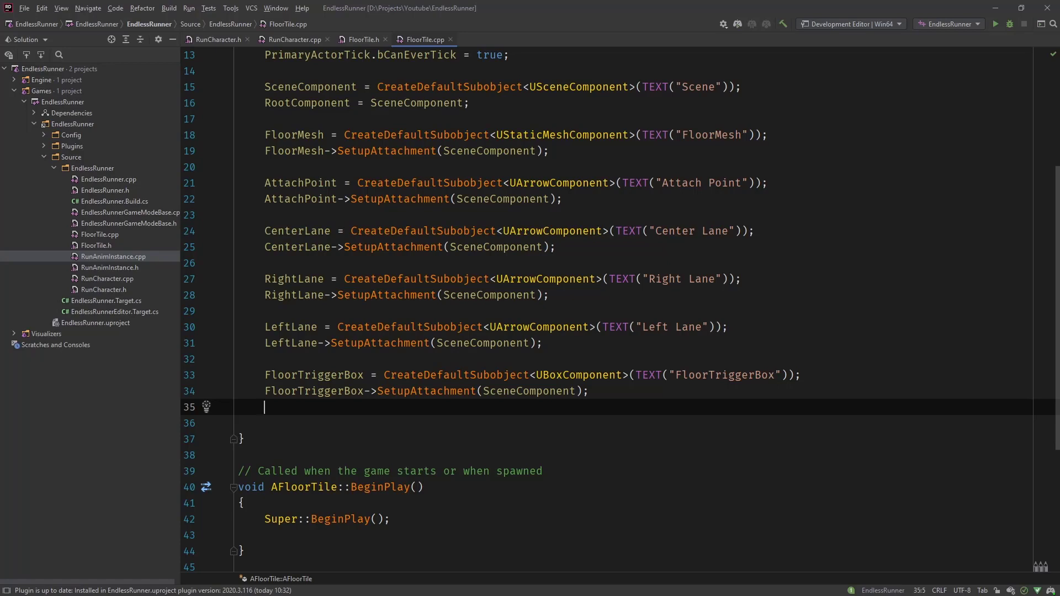
pyautogui.write('FloorTriggerBox->')
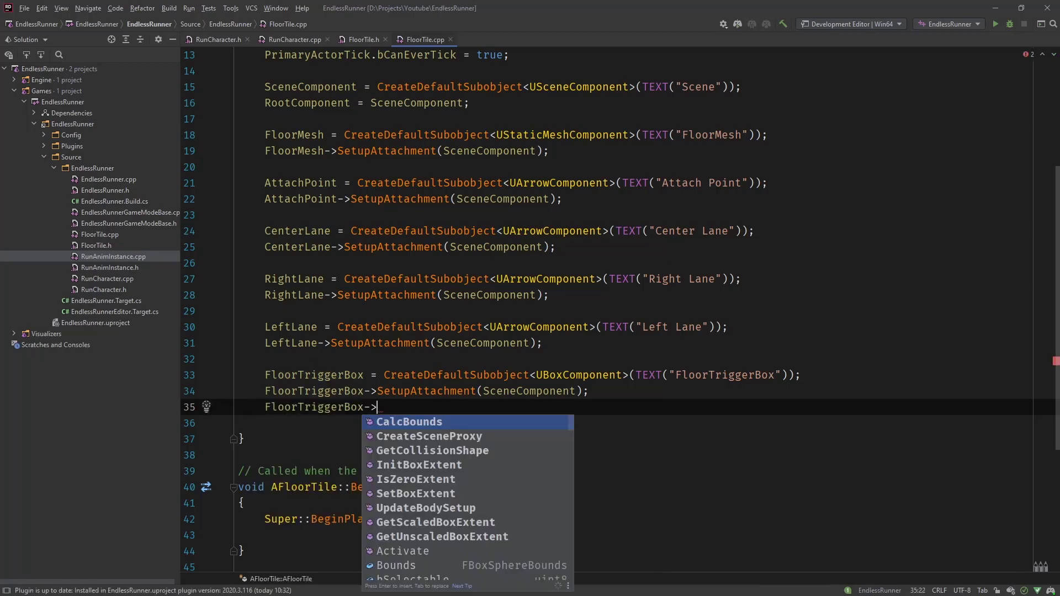
pyautogui.moveTo(408, 422)
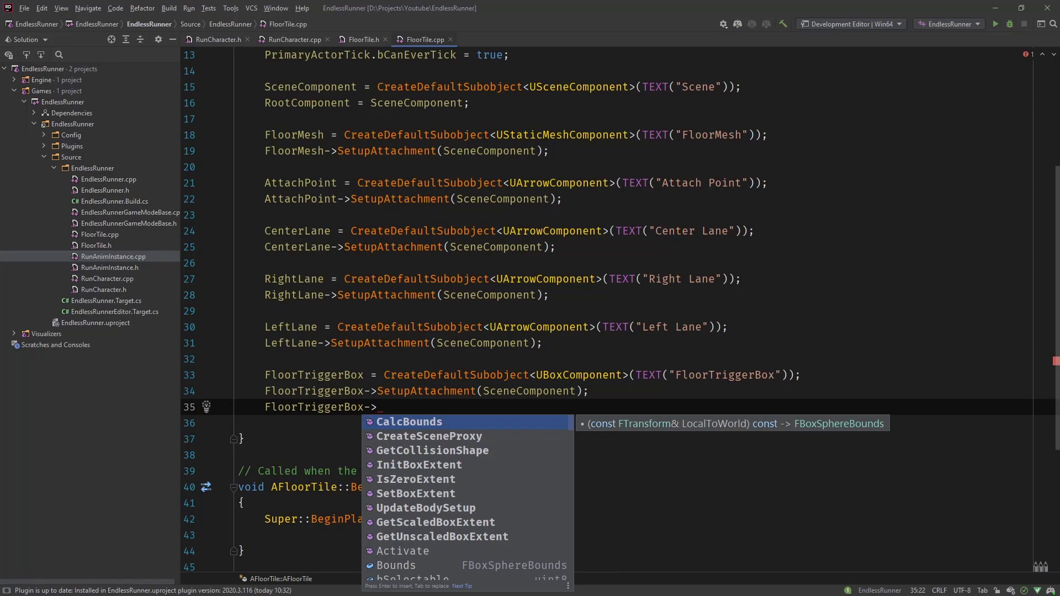
pyautogui.write('SetBoxExtent(FD')
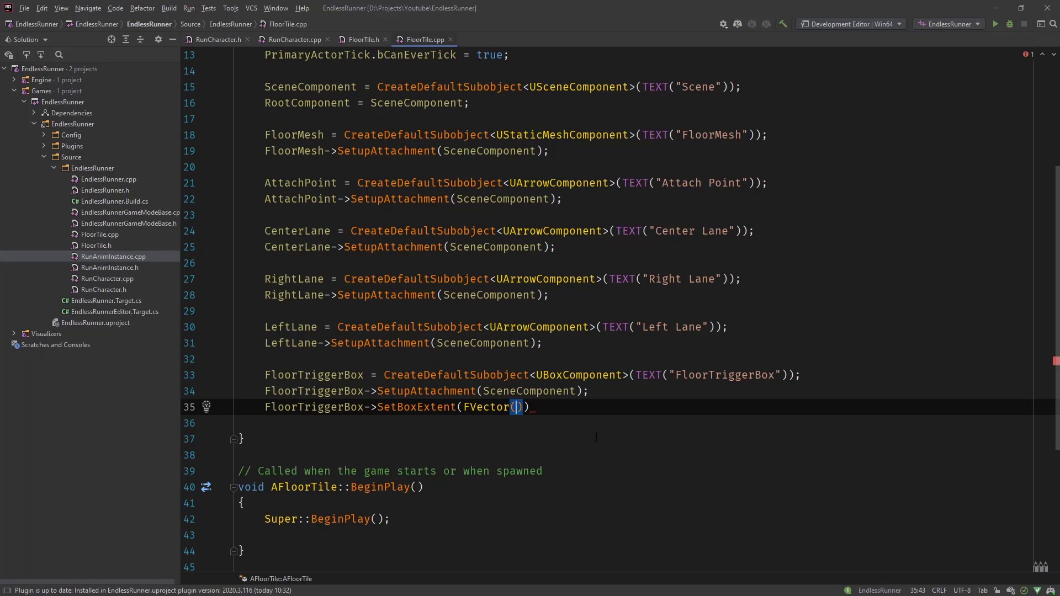
pyautogui.write('32.')
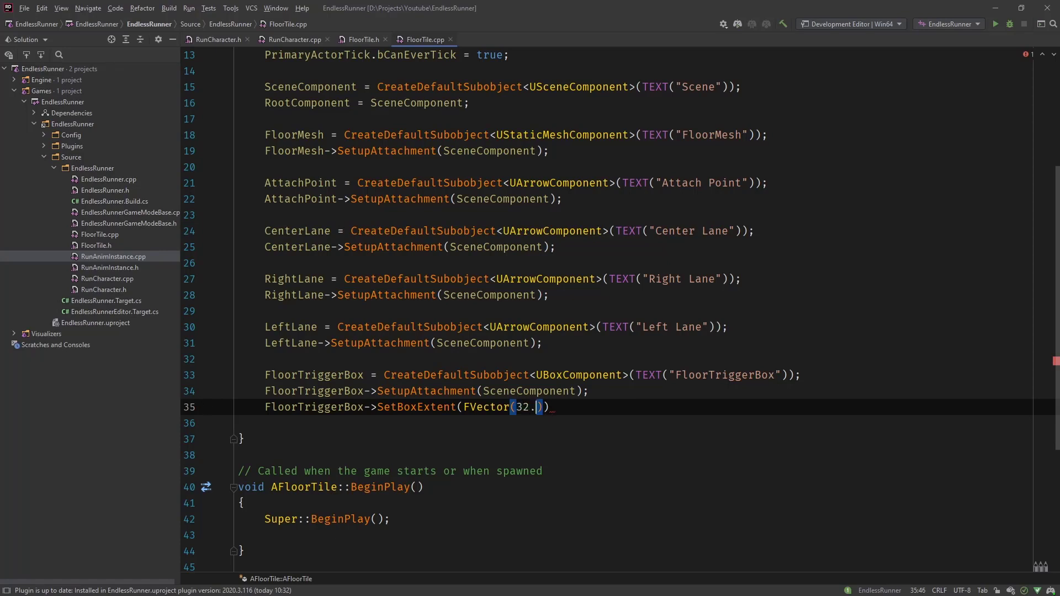
pyautogui.write('f,500.f,')
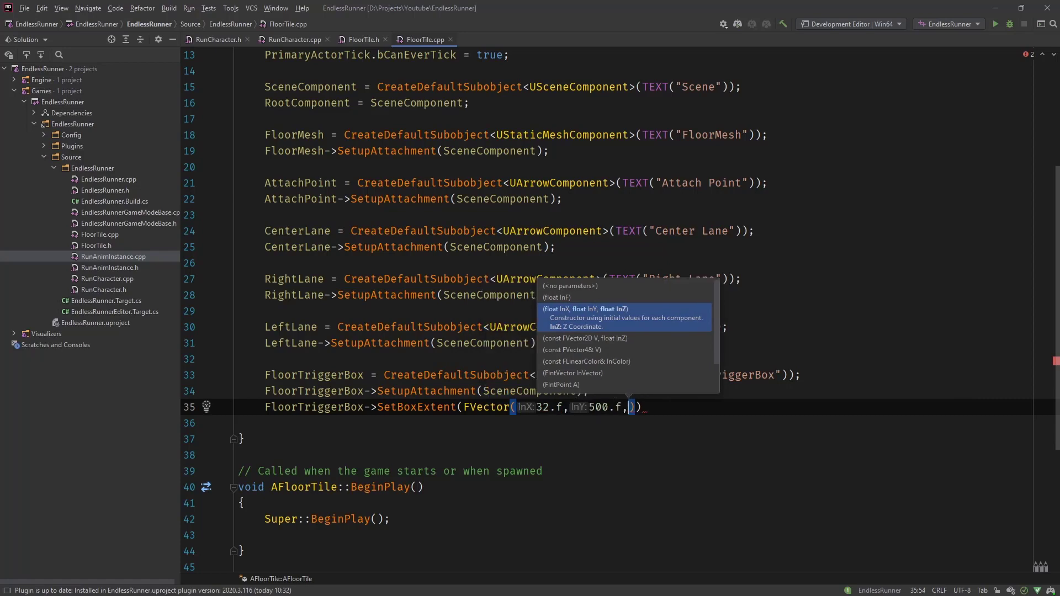
pyautogui.write('200.f')
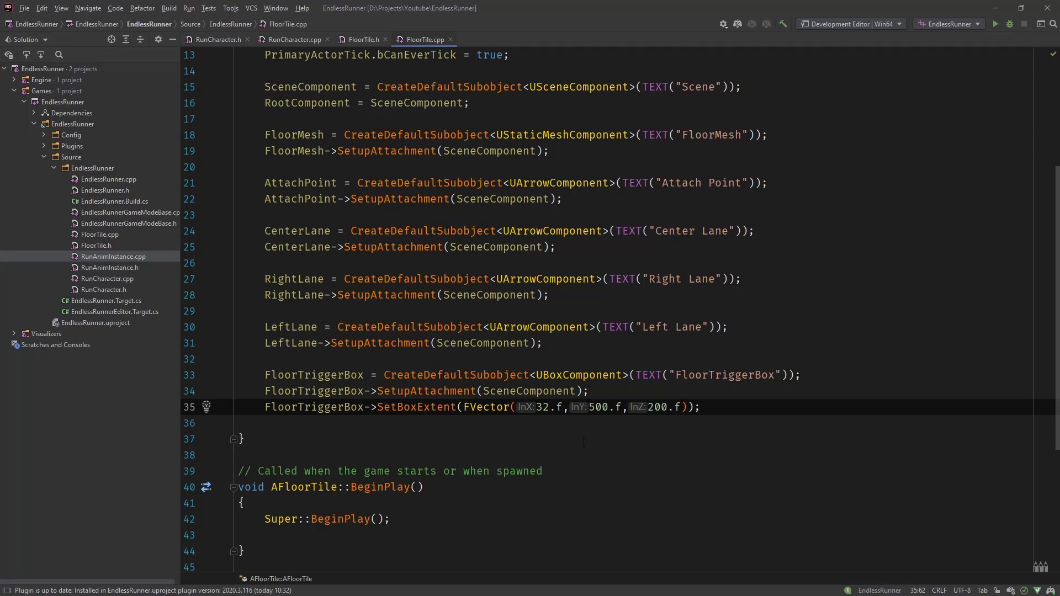
# - Set FloorTriggerBox's collision profile name to TEXT("OverlapOnlyPawn")
pyautogui.write('Floo')
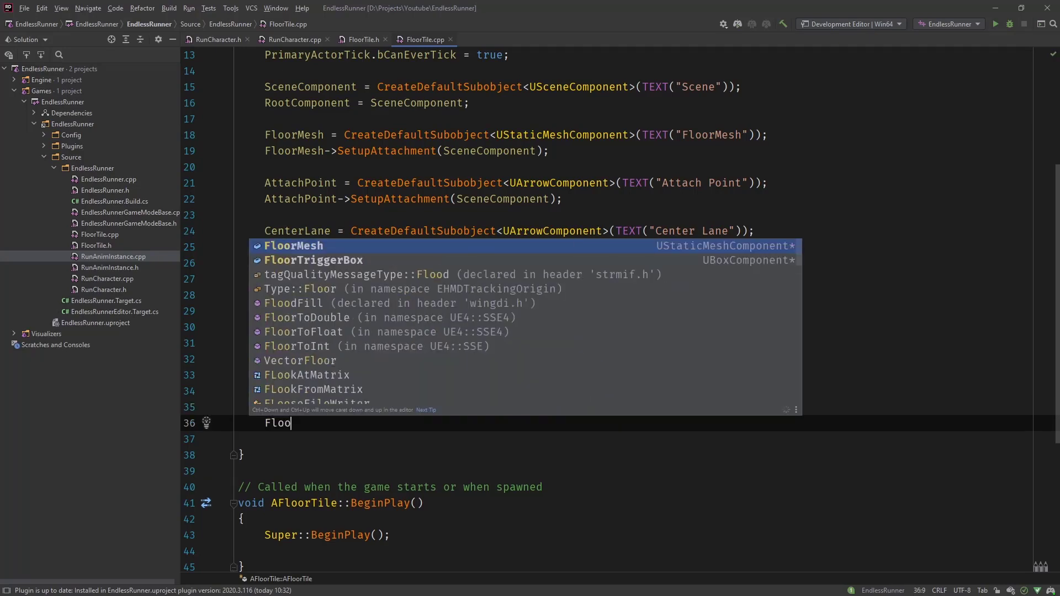
pyautogui.write('rTriggerBox-')
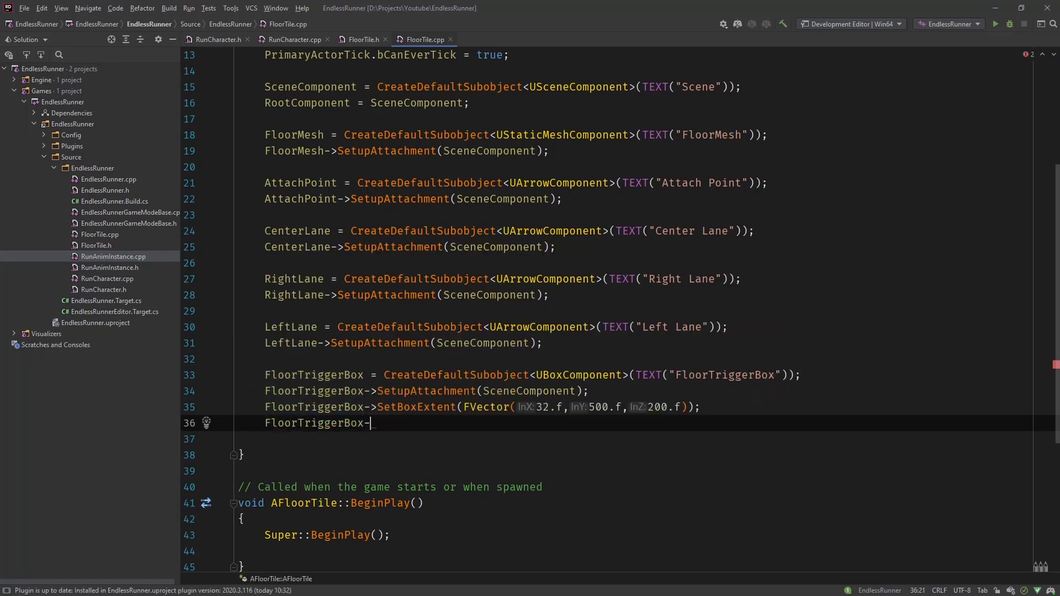
pyautogui.write('>SetC')
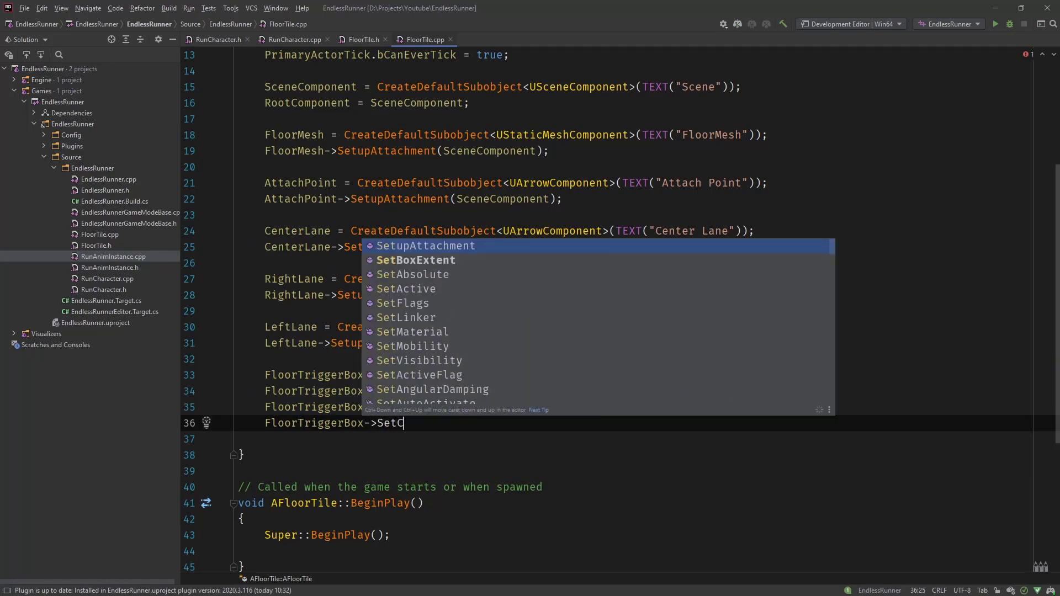
pyautogui.write('ollisionProfileName(')
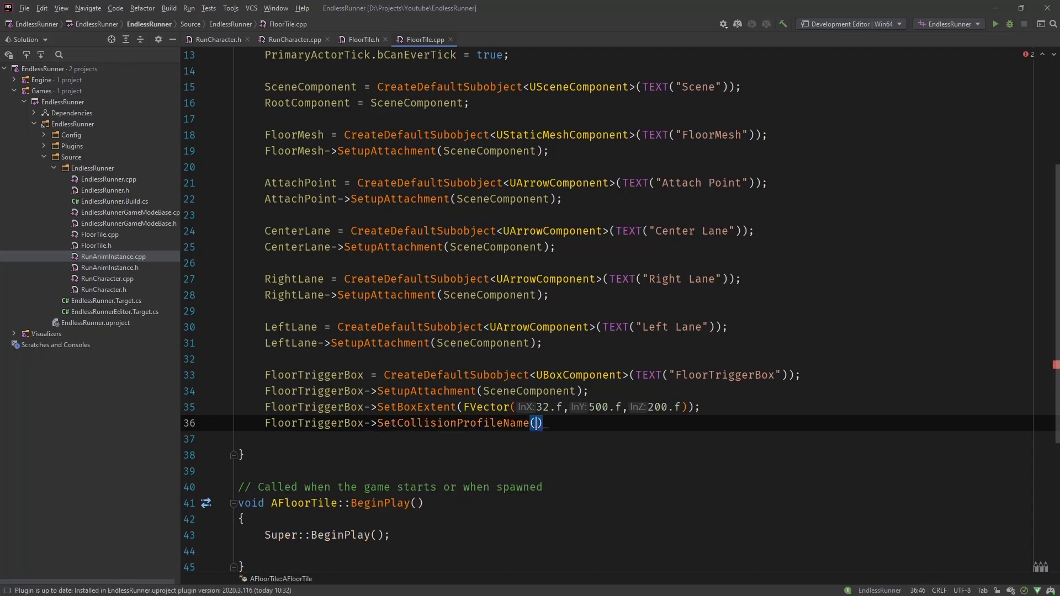
pyautogui.write('TEXT("')
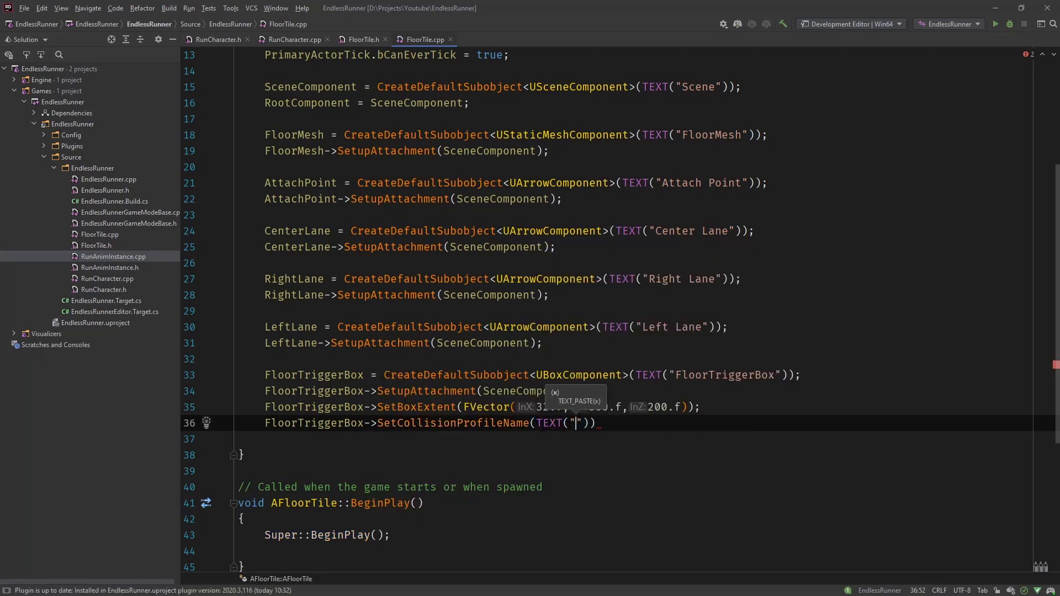
pyautogui.write('OverlapOnlyPawn')
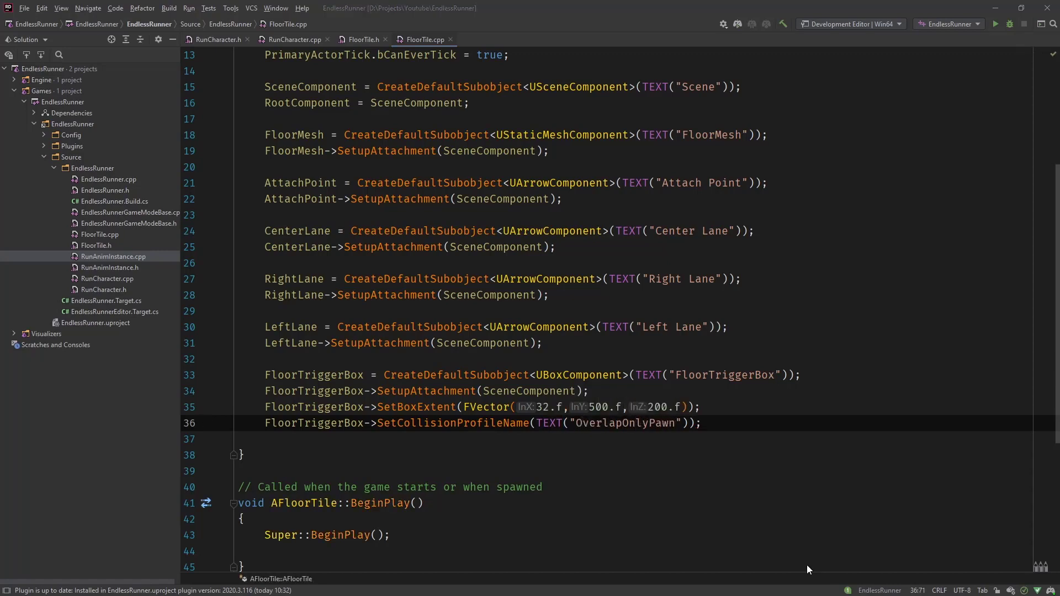
# - Build the EndlessRunner project and select the OverlapOnlyPawn profile name
pyautogui.click(241, 453)
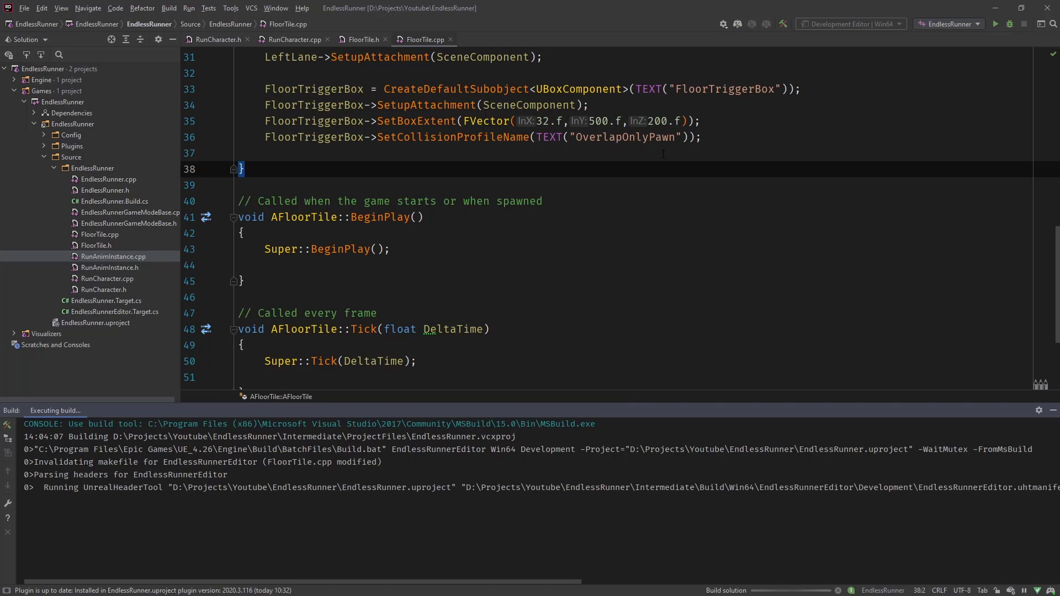
pyautogui.doubleClick(625, 184)
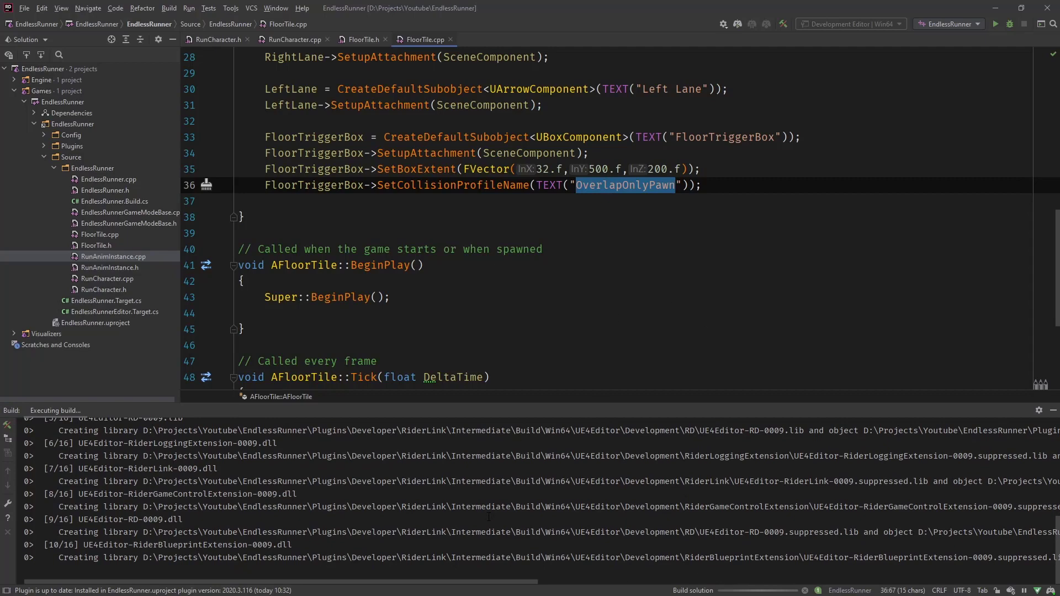
pyautogui.moveTo(940, 414)
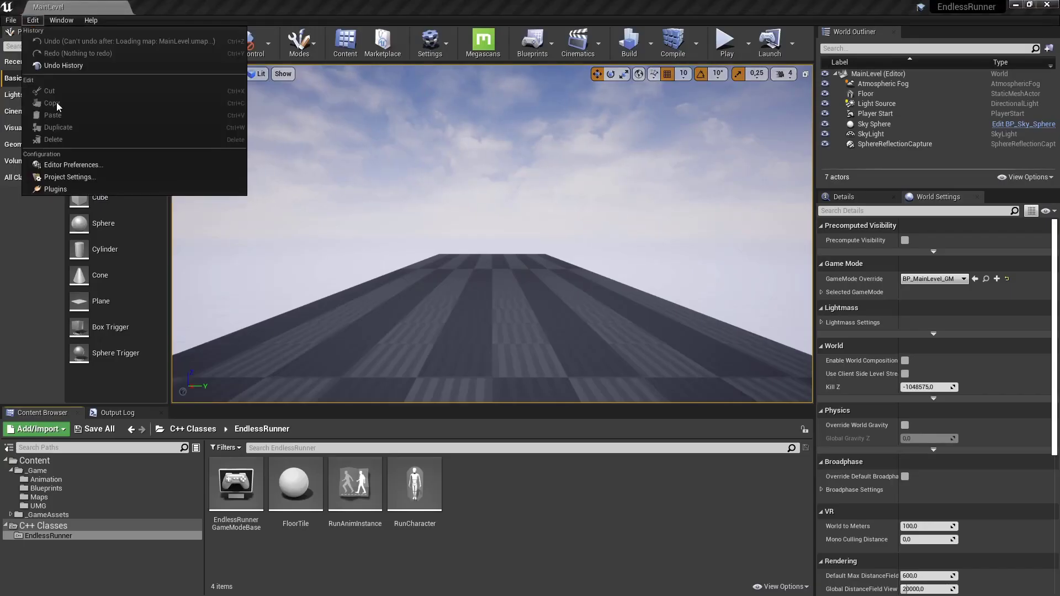
# - Inspect the OverlapOnlyPawn preset's channel responses in Project Settings > Collision, cancel, and close settings
pyautogui.click(70, 177)
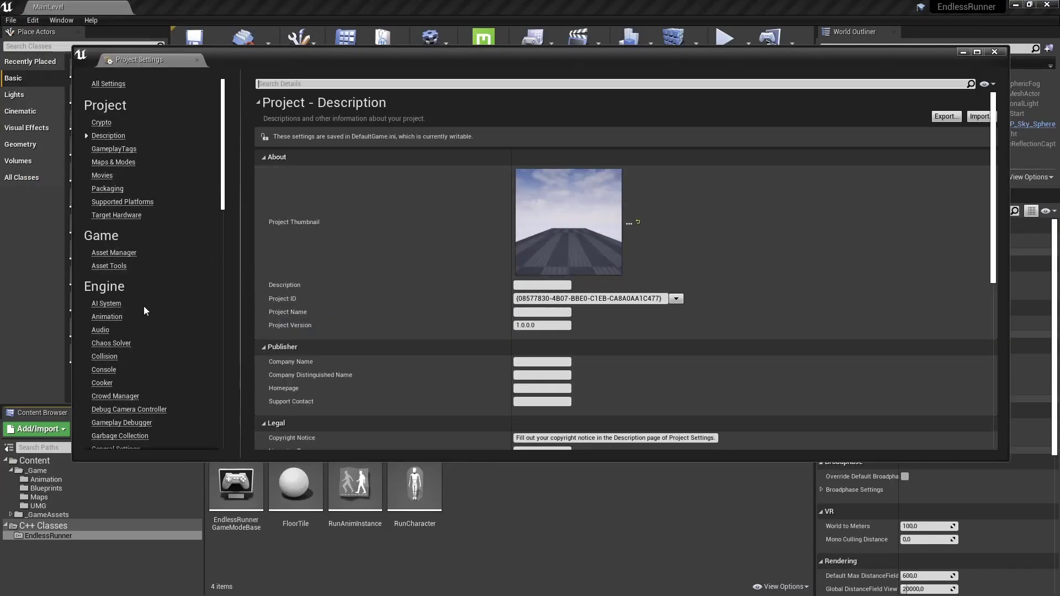
pyautogui.moveTo(93, 357)
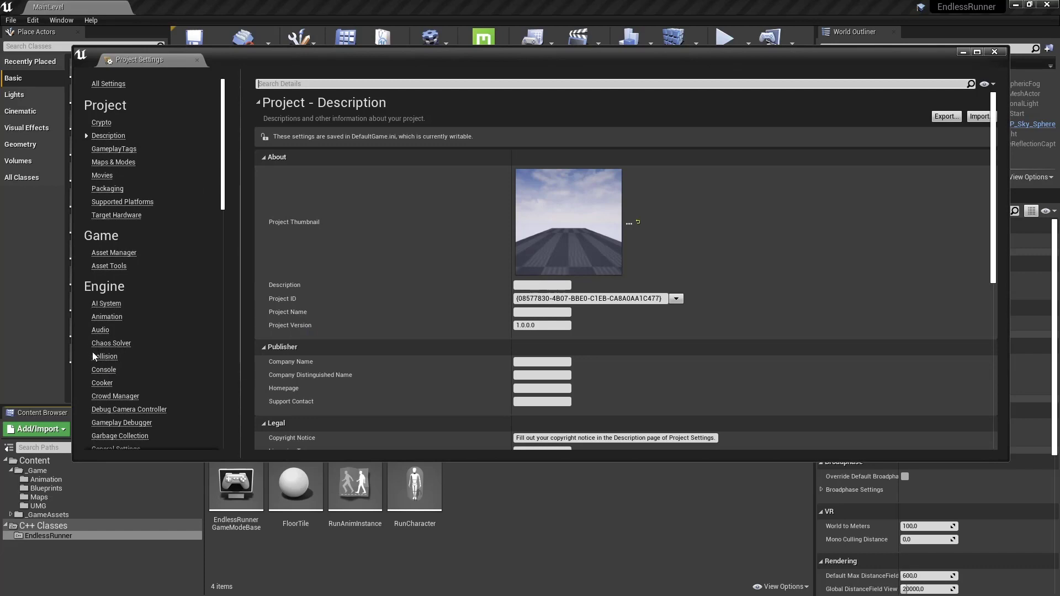
pyautogui.click(104, 356)
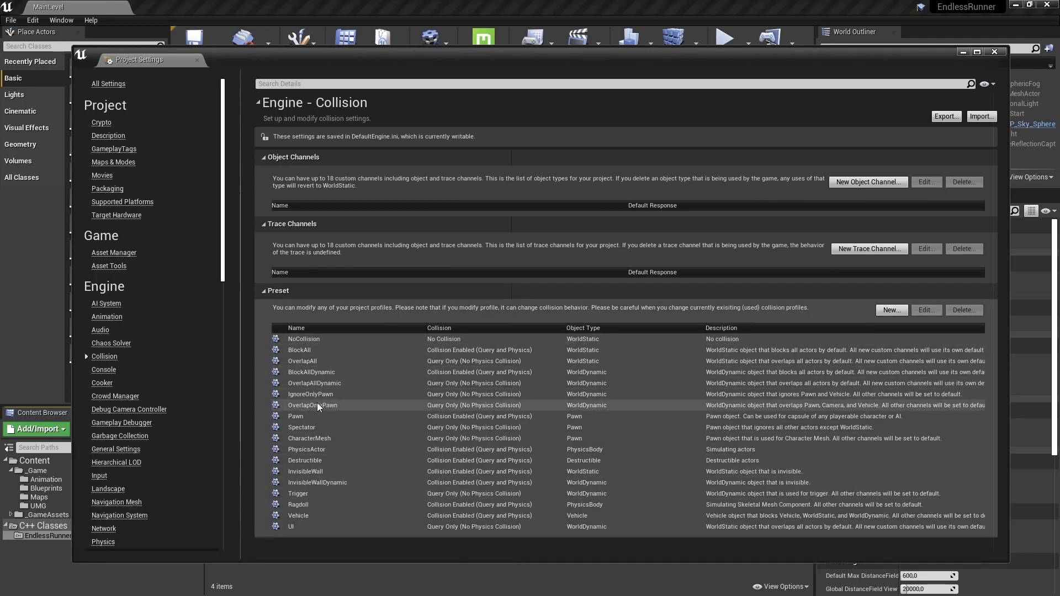
pyautogui.click(313, 405)
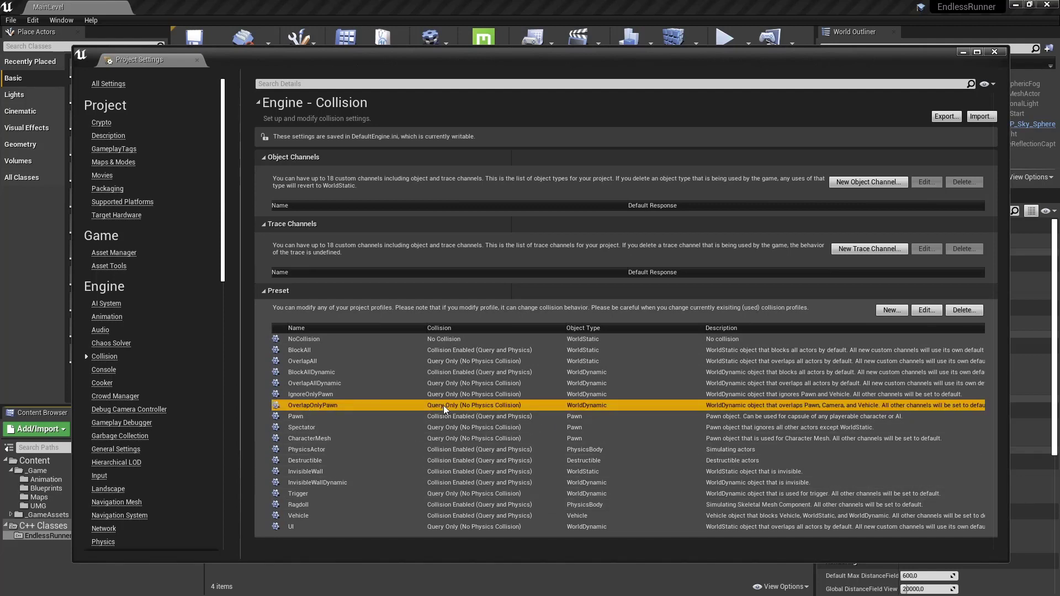
pyautogui.click(925, 309)
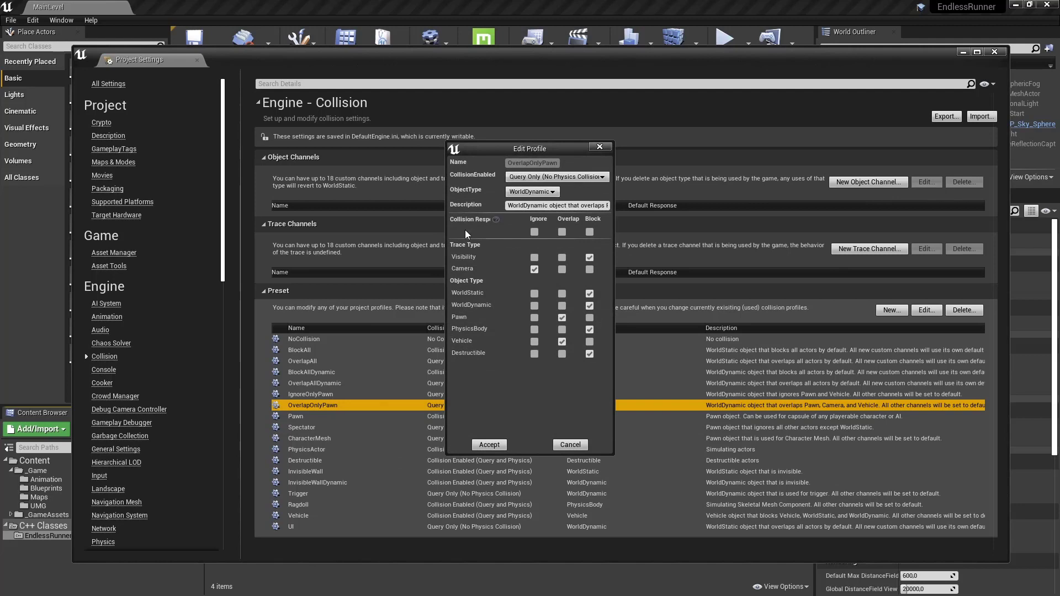
pyautogui.moveTo(544, 247)
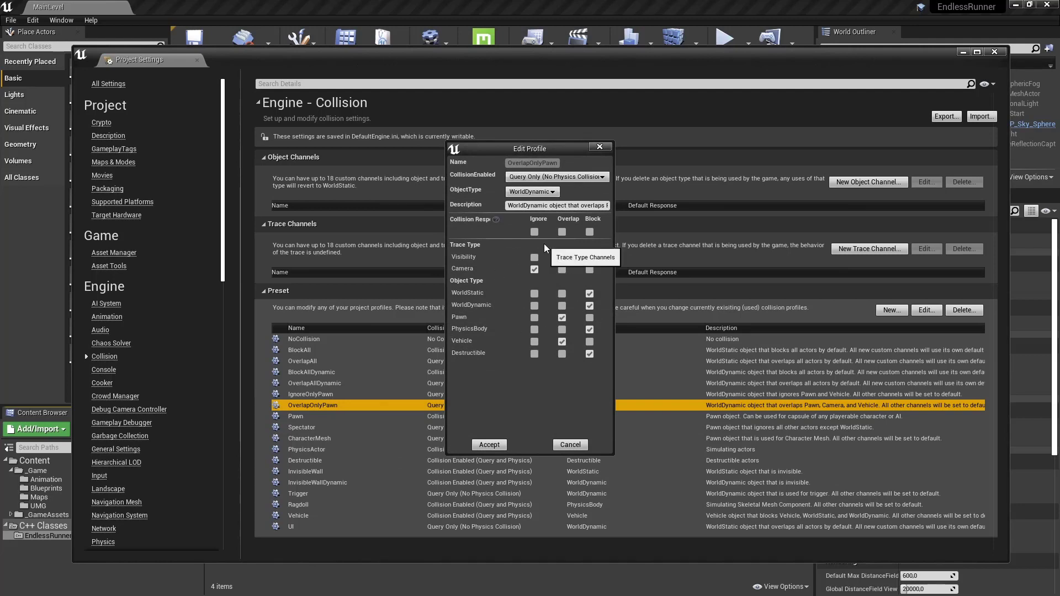
pyautogui.click(589, 257)
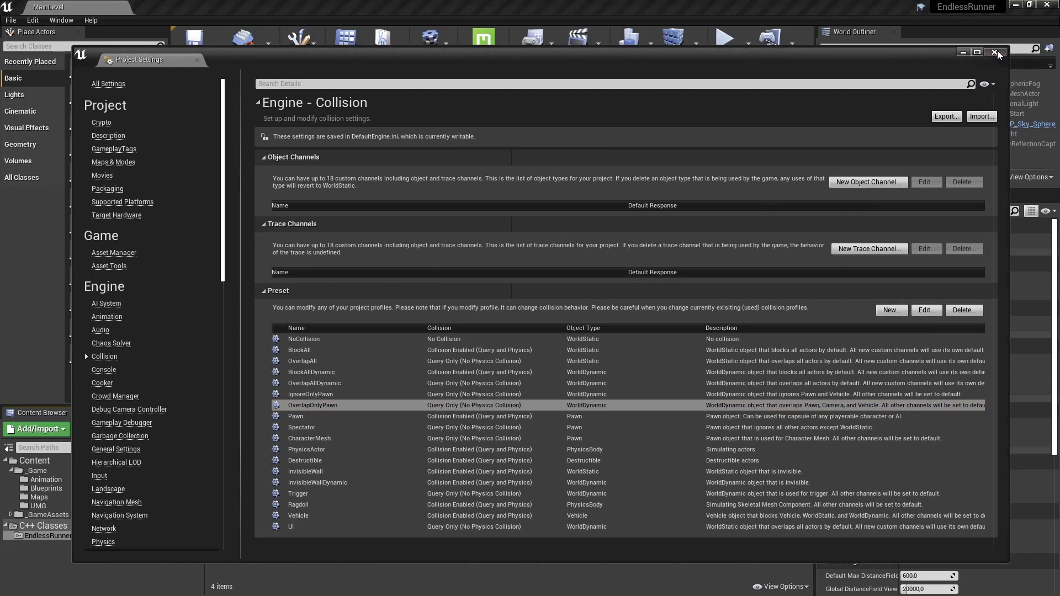
pyautogui.click(996, 53)
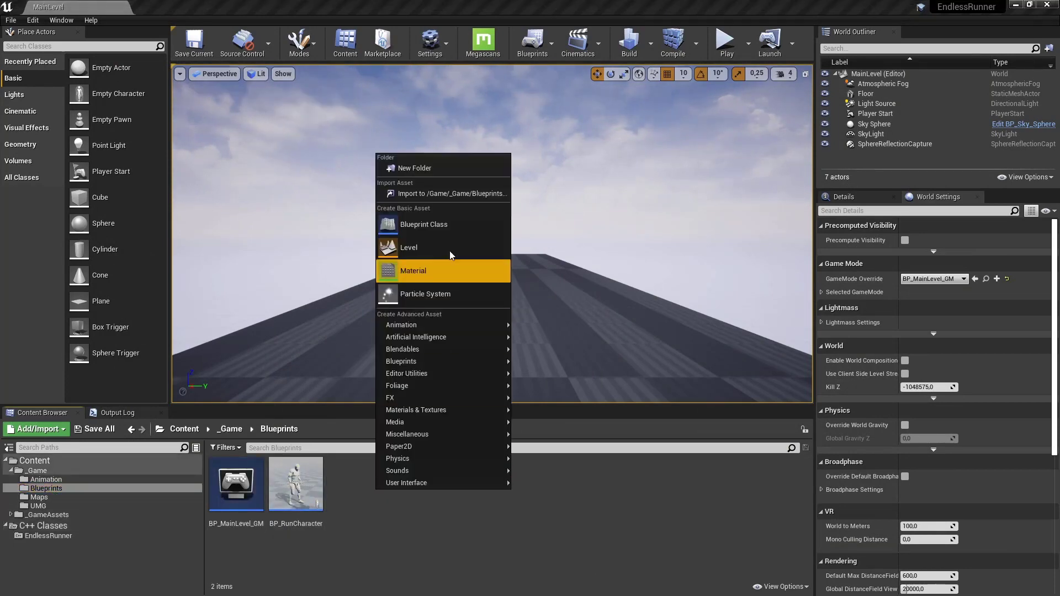
# - Create a Blueprint Class from parent FloorTile named BP_FloorTile and open it
pyautogui.click(423, 224)
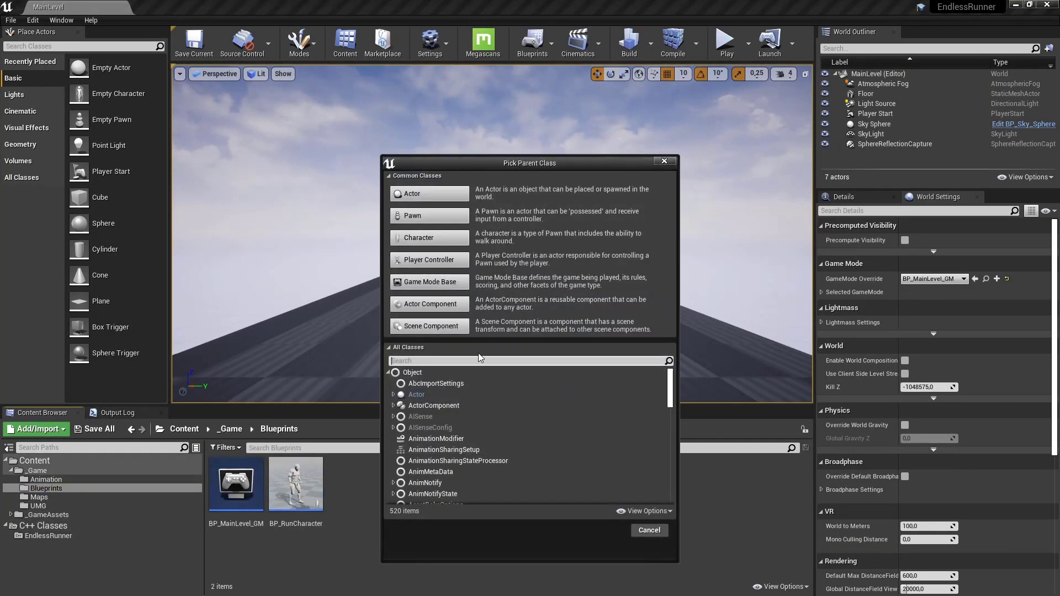
pyautogui.write('Floo')
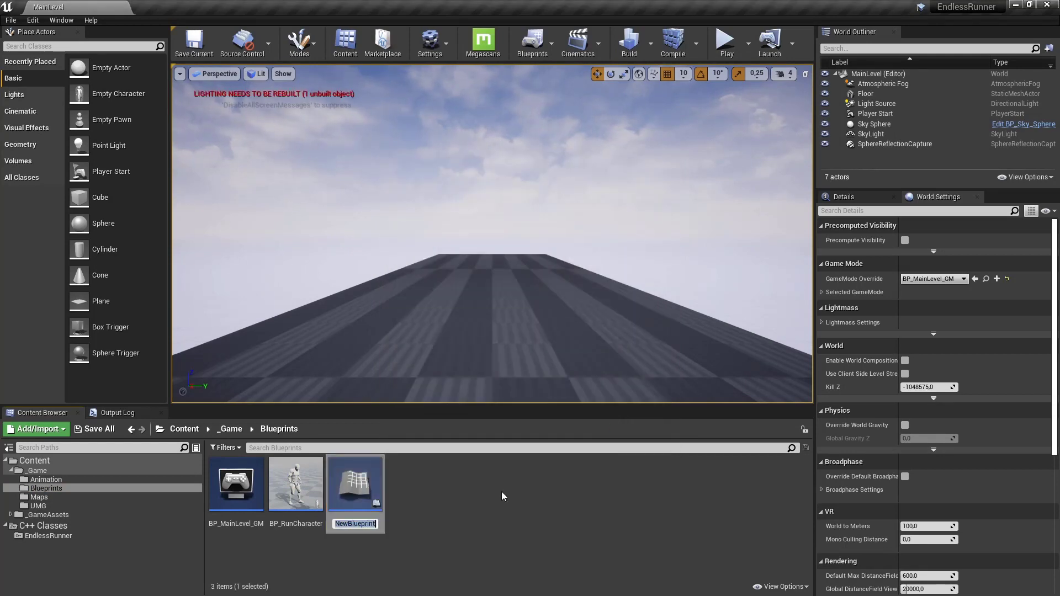
pyautogui.write('BP_FloorTile')
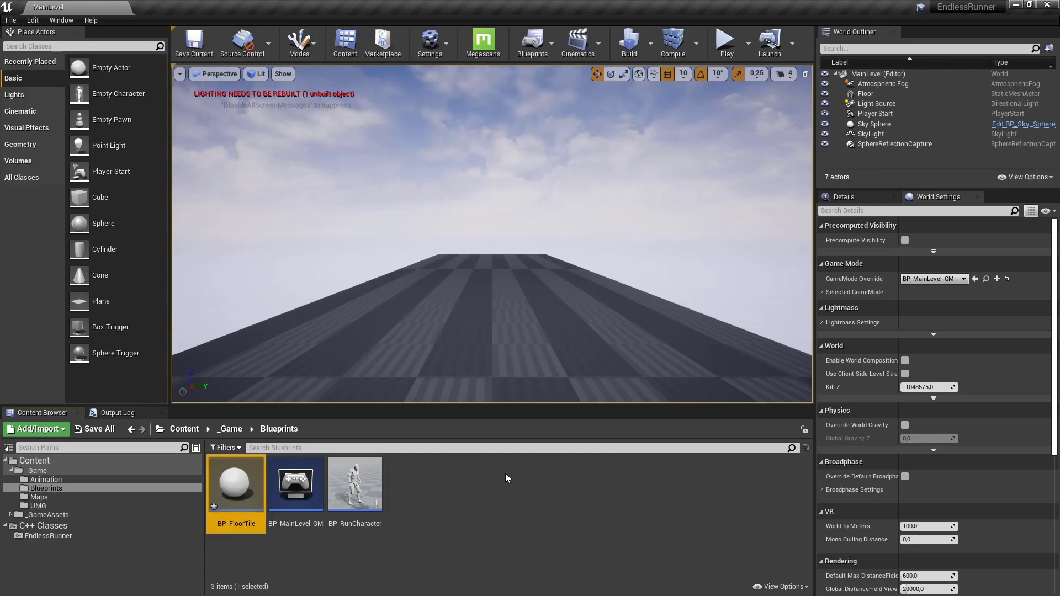
pyautogui.doubleClick(235, 483)
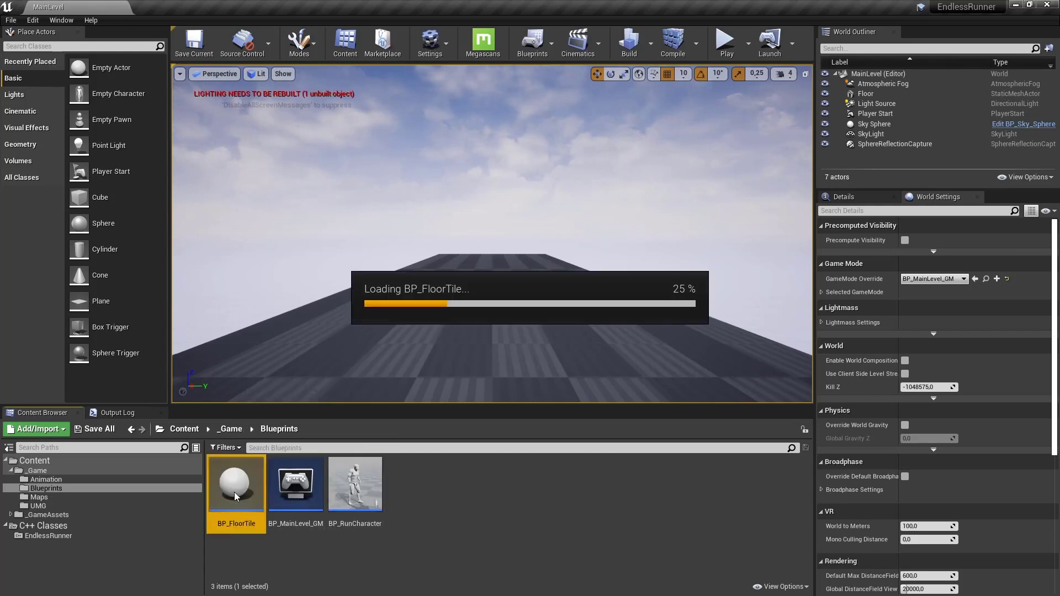
pyautogui.doubleClick(236, 484)
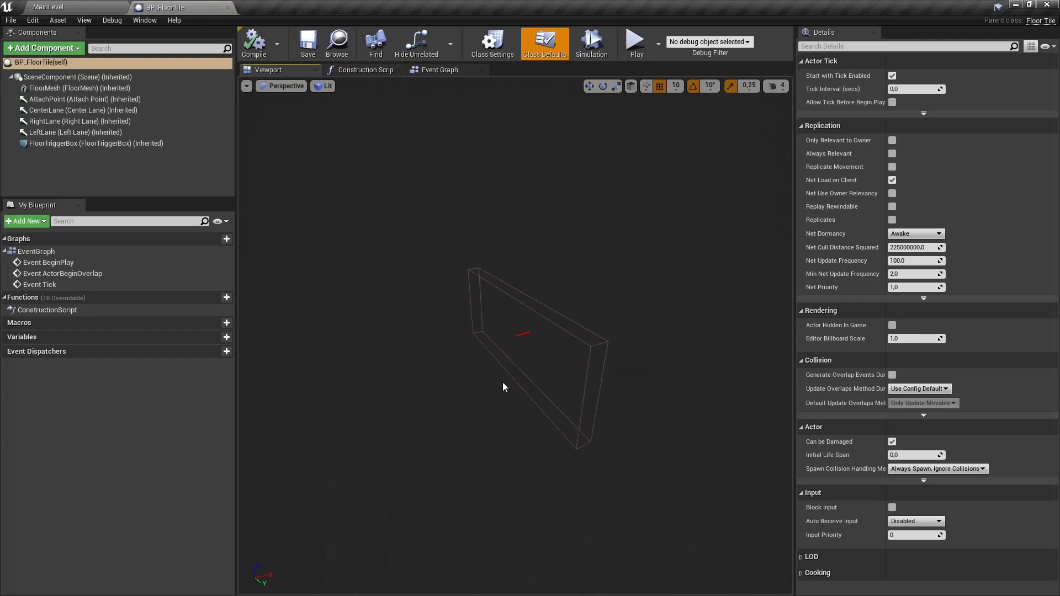
pyautogui.moveTo(64, 89)
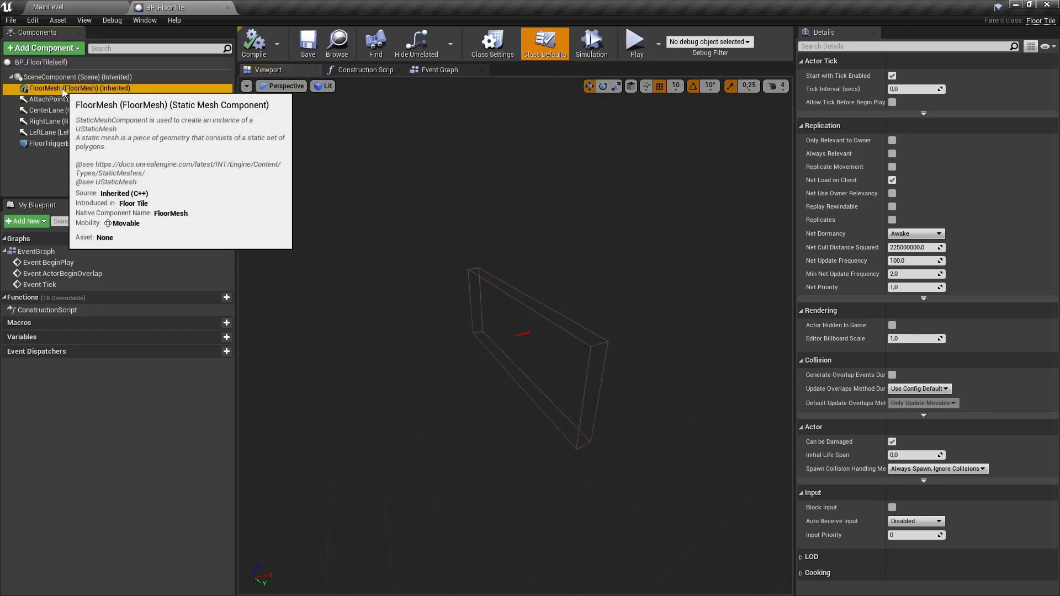
# - Review the arrow components, then assign FloorTile_Std as the FloorMesh static mesh
pyautogui.click(67, 99)
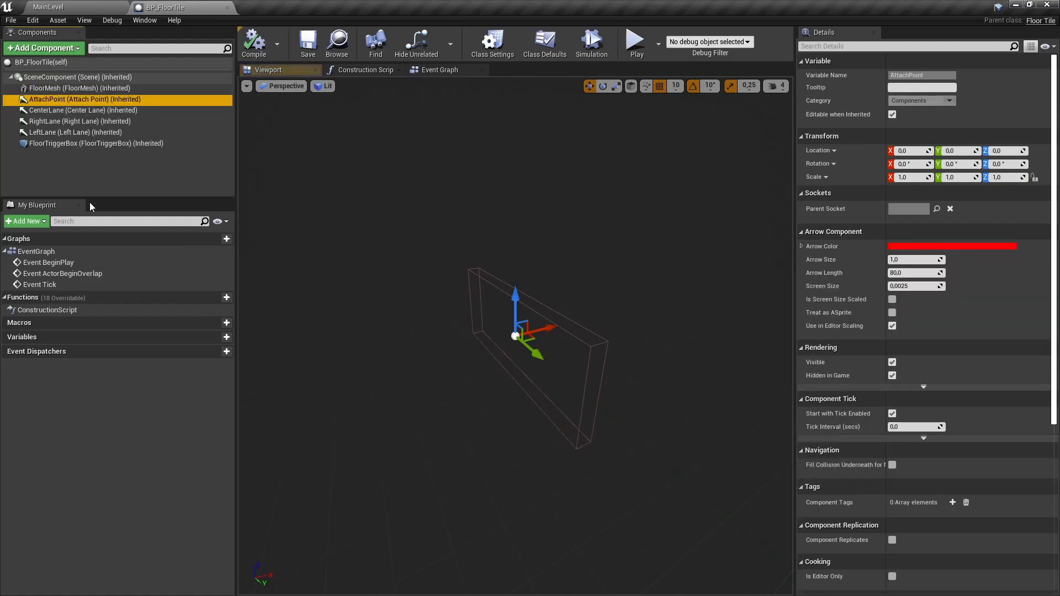
pyautogui.click(80, 121)
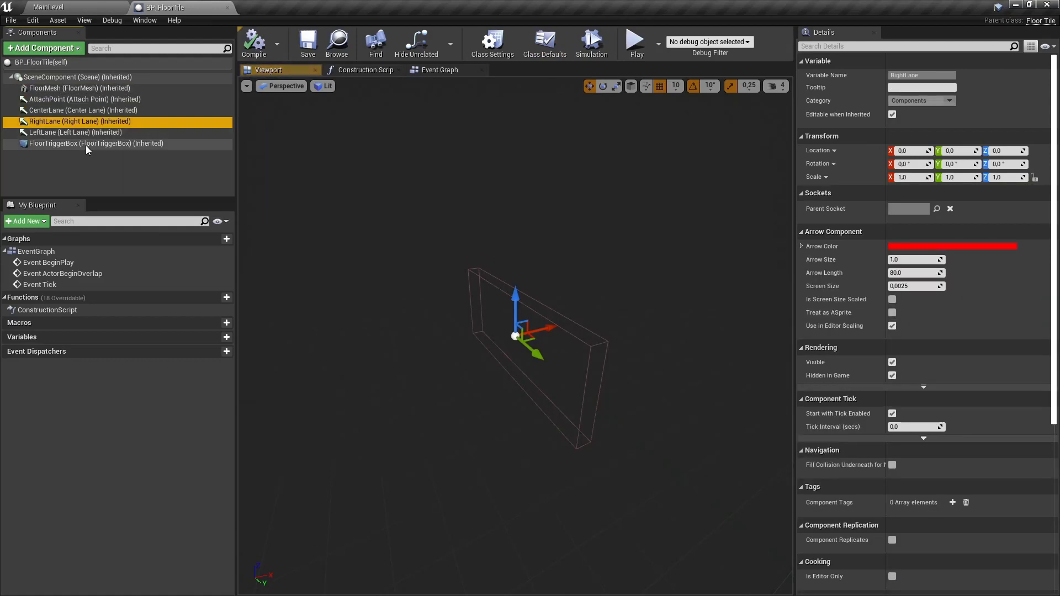
pyautogui.click(64, 132)
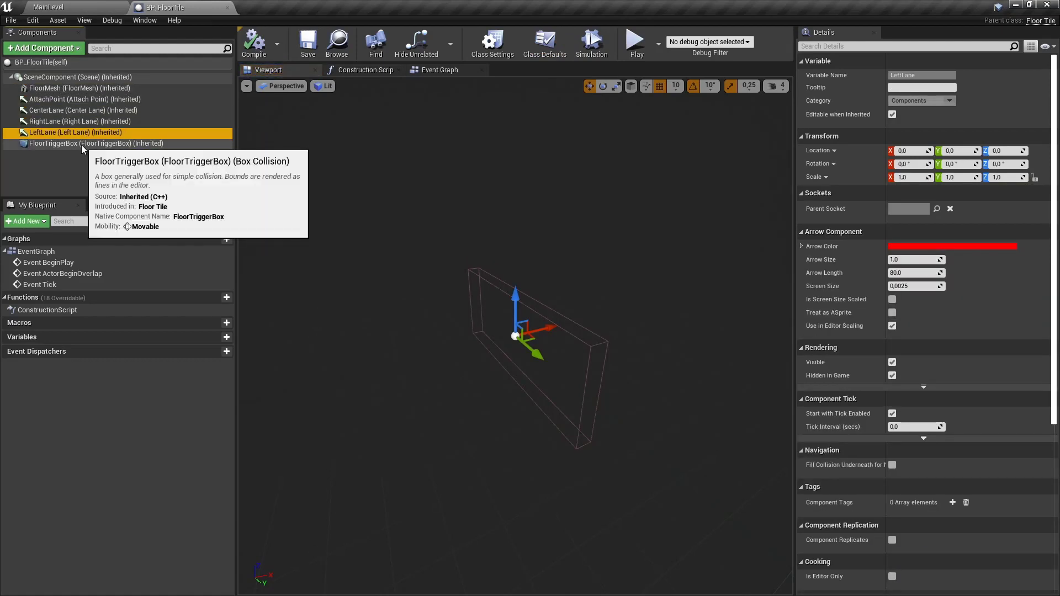
pyautogui.click(95, 143)
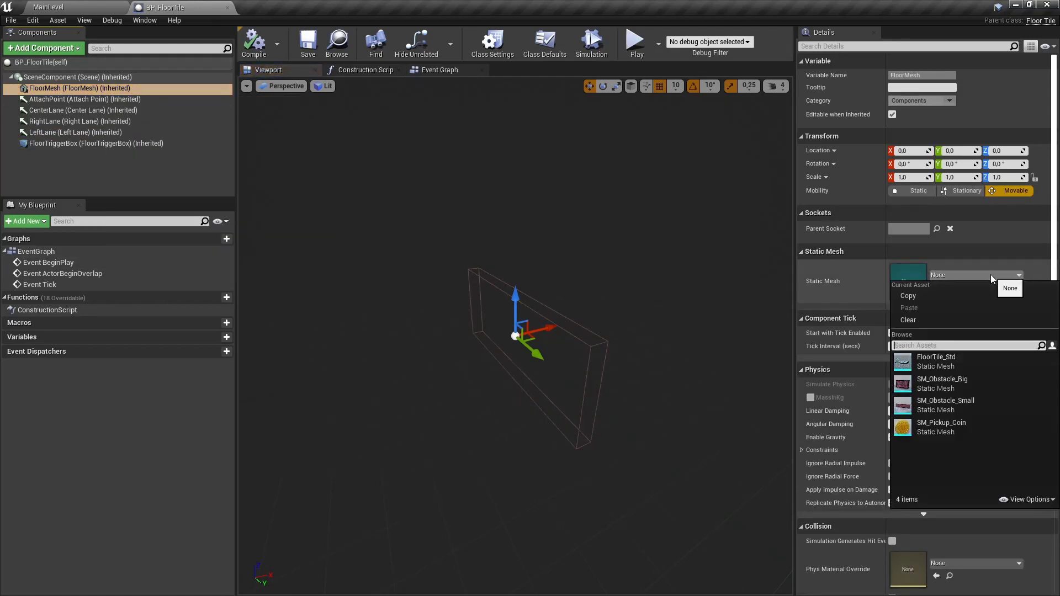
pyautogui.click(936, 357)
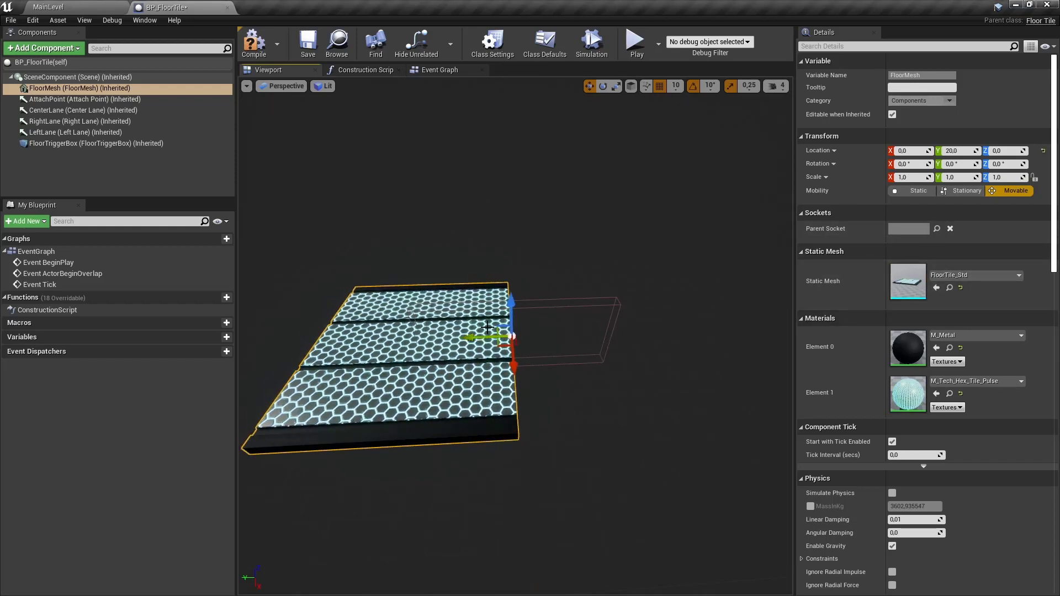
pyautogui.moveTo(79, 88)
pyautogui.write('90')
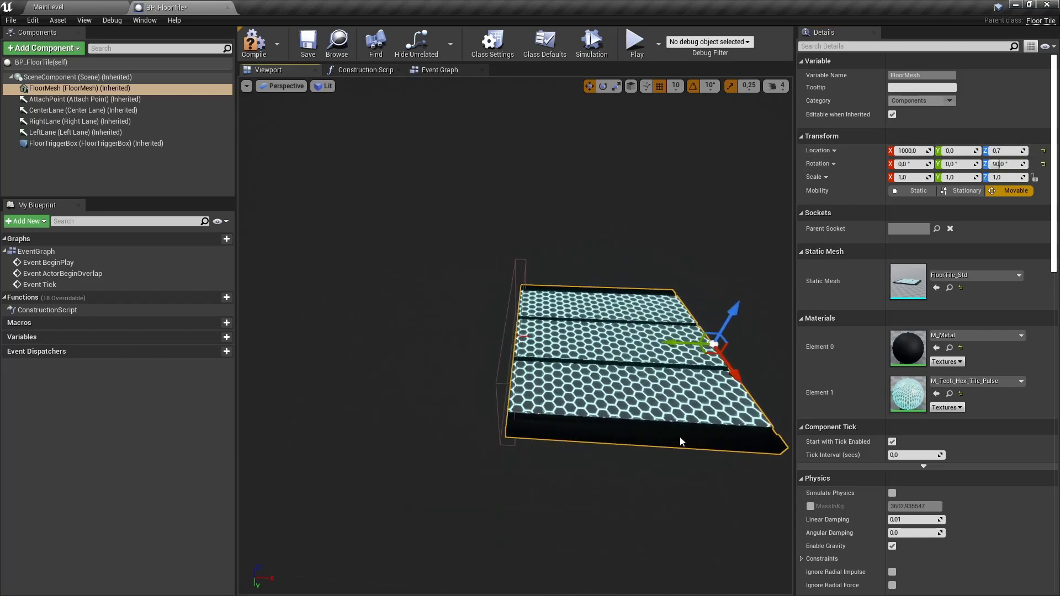
pyautogui.moveTo(94, 143)
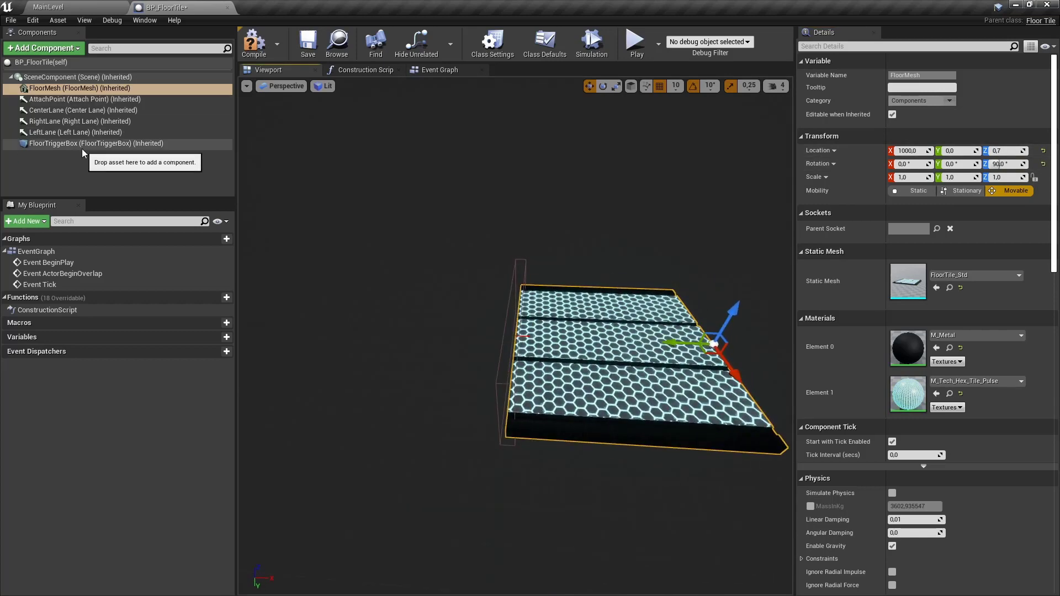
# - Select FloorTriggerBox and set Location 1050, 0, 160 and Box Extent 32, 500, 200
pyautogui.click(95, 144)
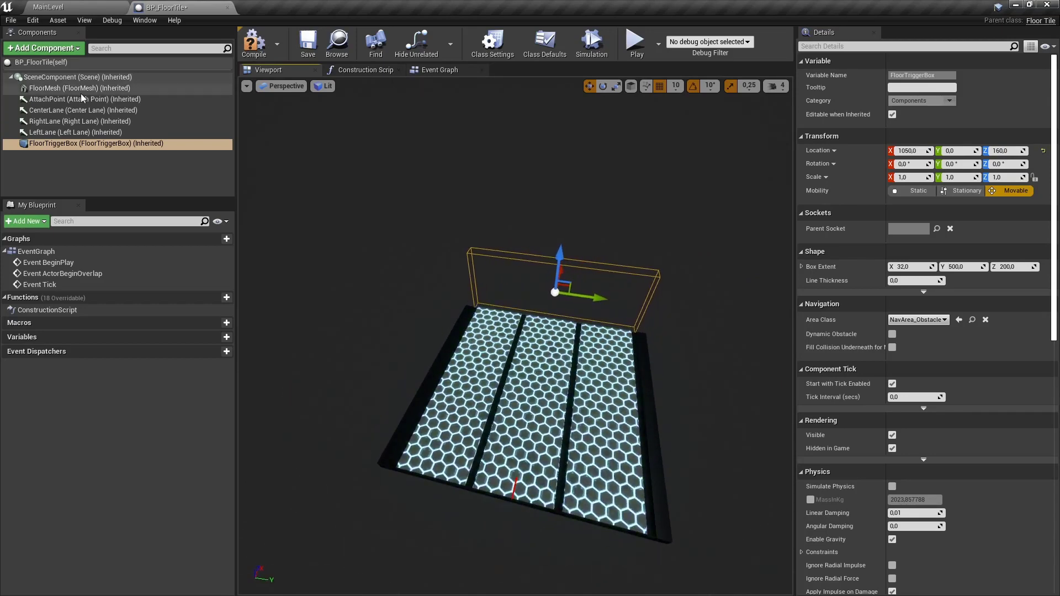
pyautogui.click(74, 98)
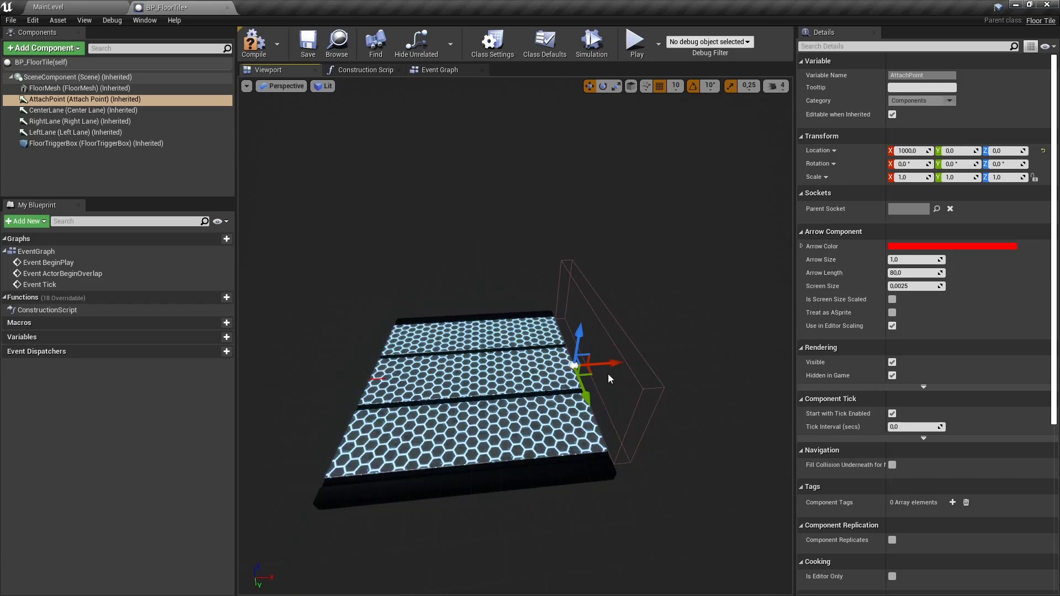
pyautogui.moveTo(656, 340)
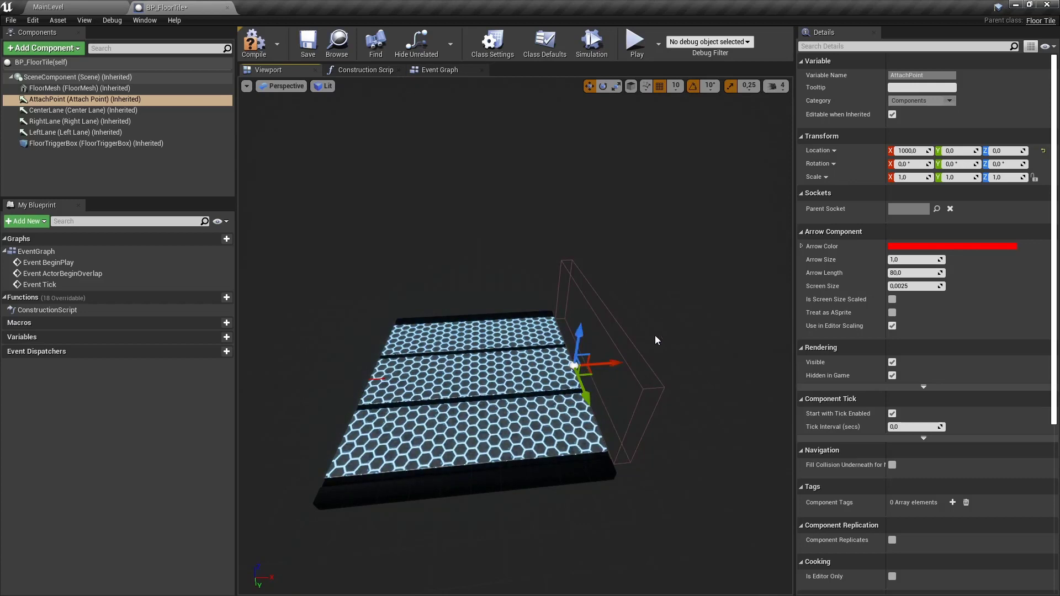
pyautogui.moveTo(300, 456)
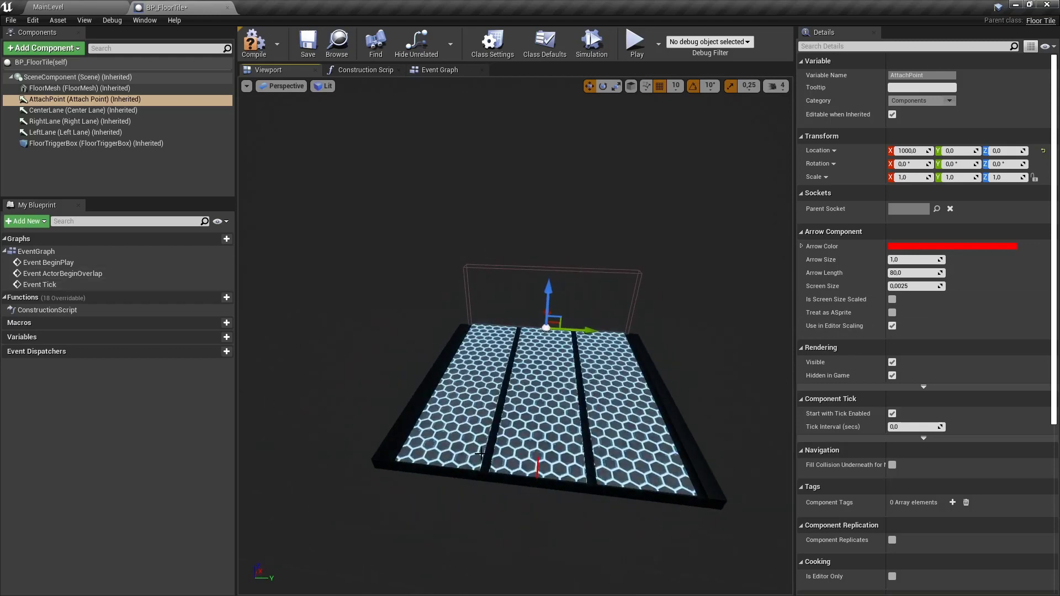
pyautogui.moveTo(74, 111)
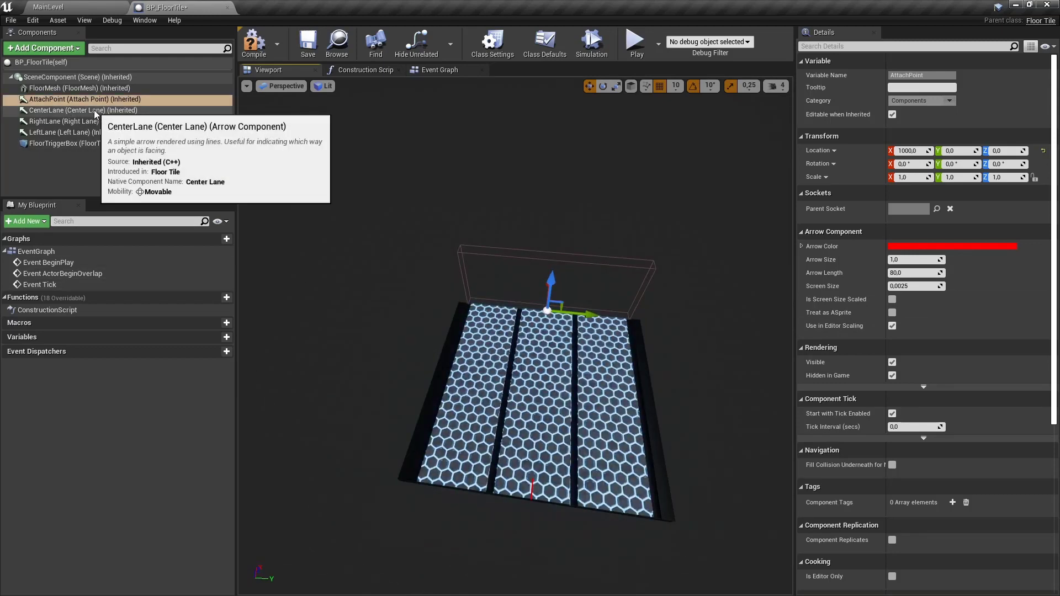
# - Set CenterLane, RightLane and LeftLane to X 500 with Y 0, 325 and -325
pyautogui.click(83, 110)
pyautogui.write('3')
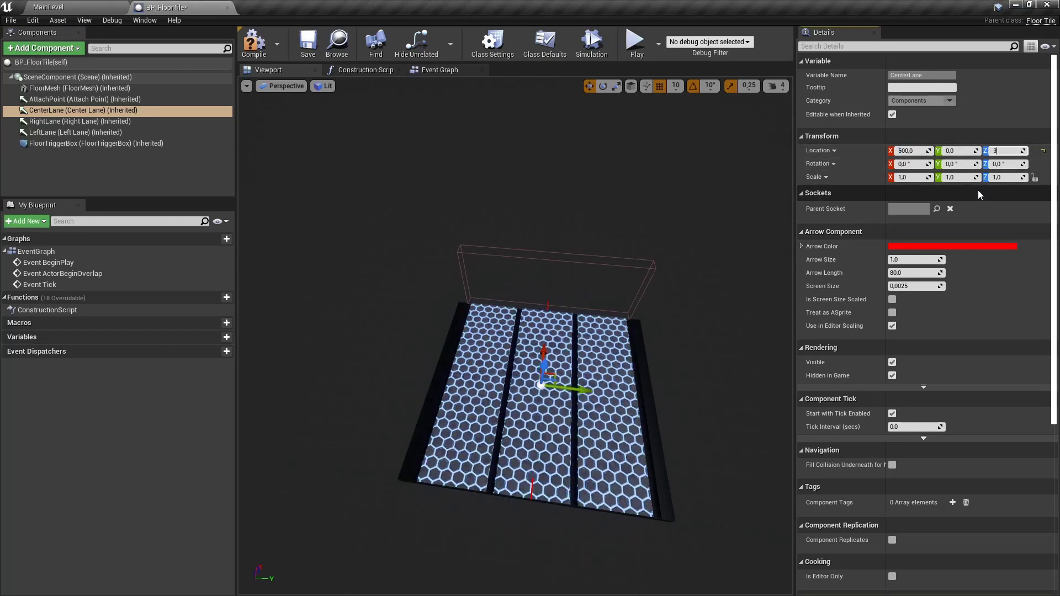
pyautogui.click(79, 121)
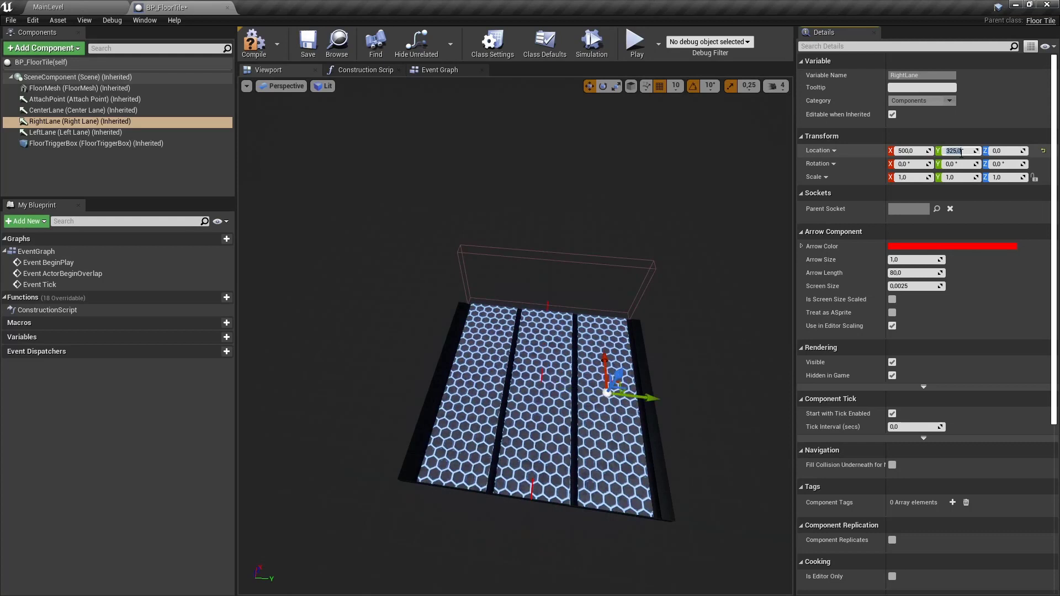
pyautogui.click(75, 133)
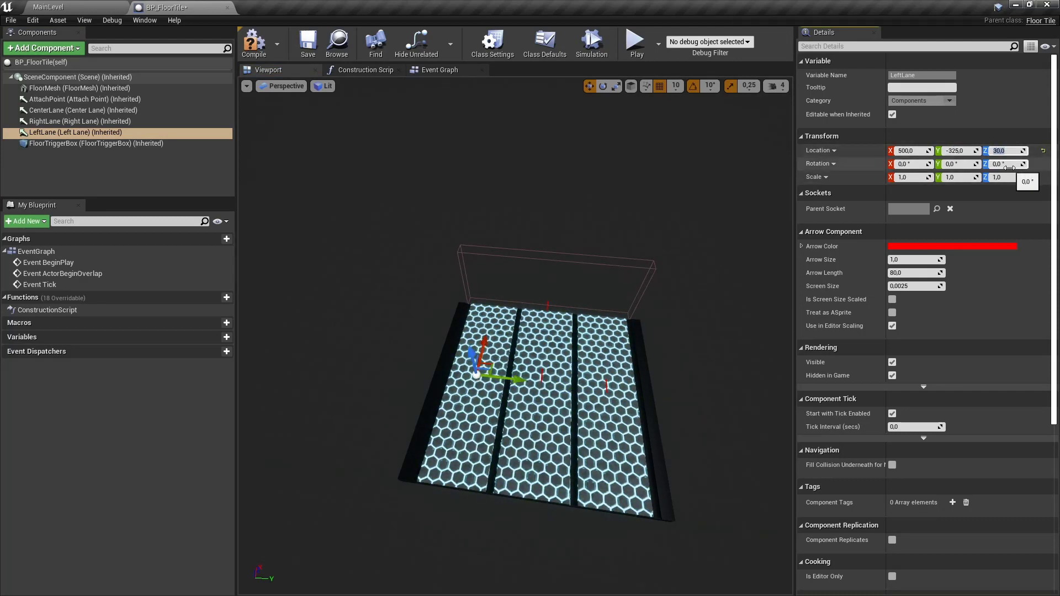
pyautogui.click(76, 122)
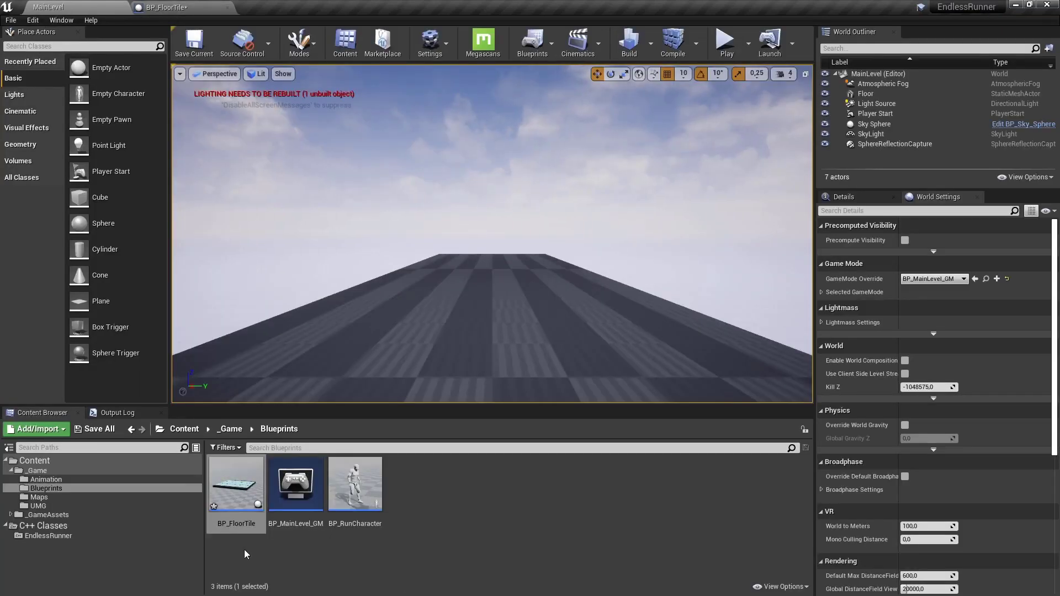
pyautogui.moveTo(237, 481)
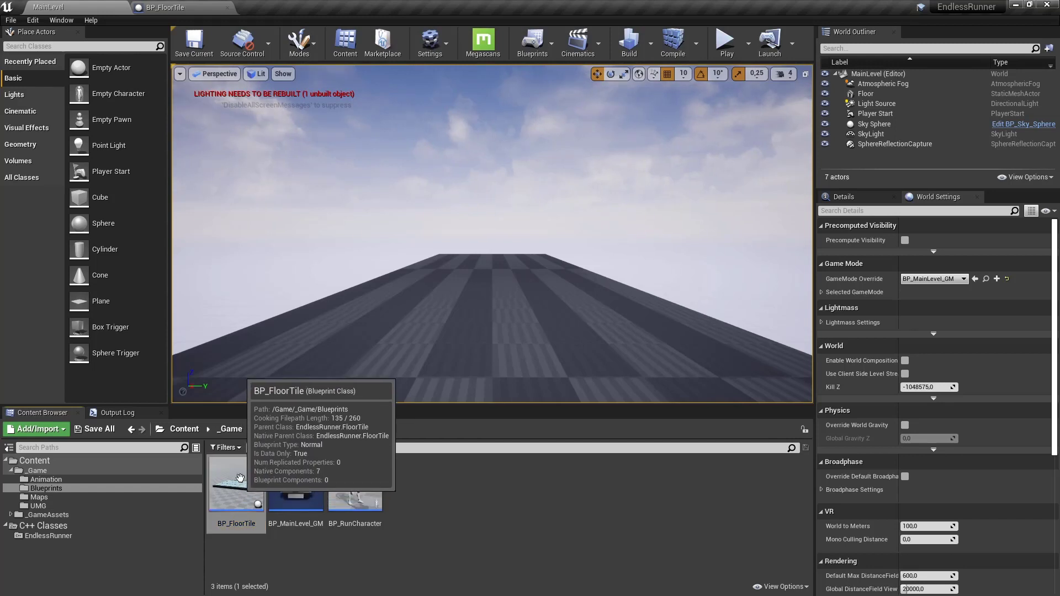
pyautogui.moveTo(407, 465)
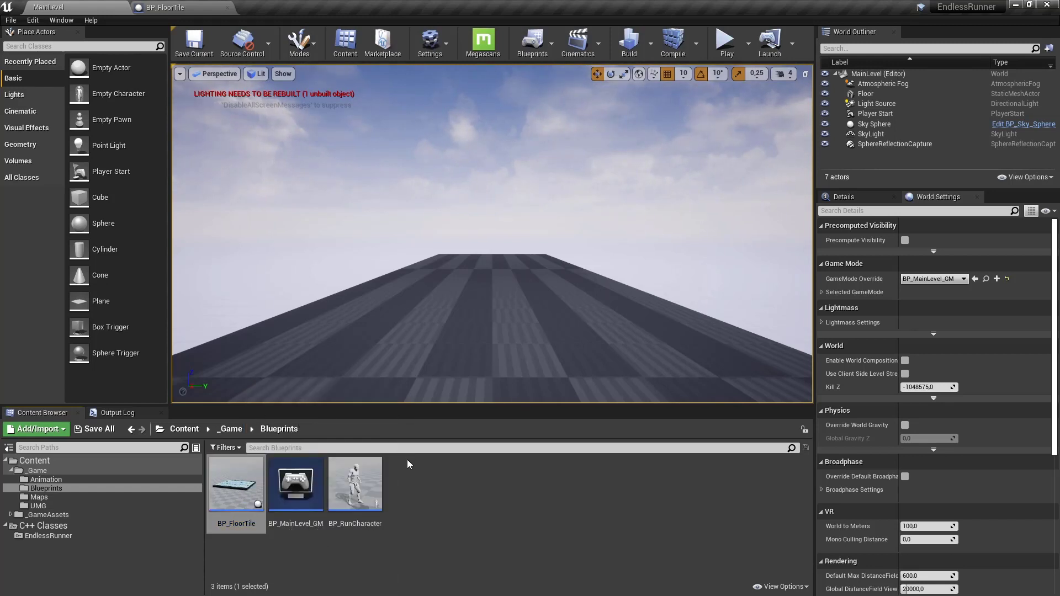
pyautogui.moveTo(485, 299)
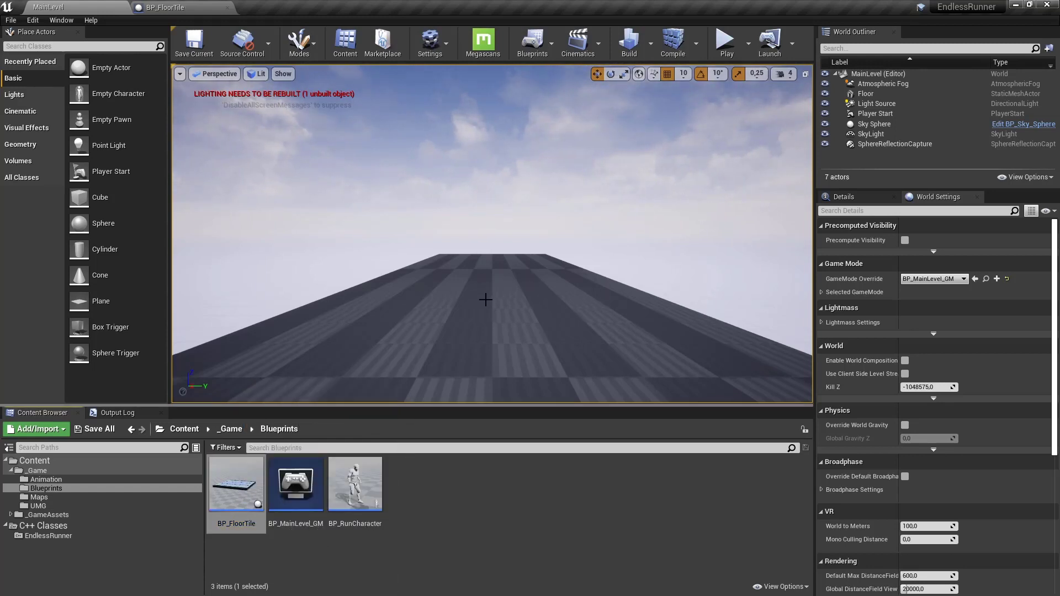